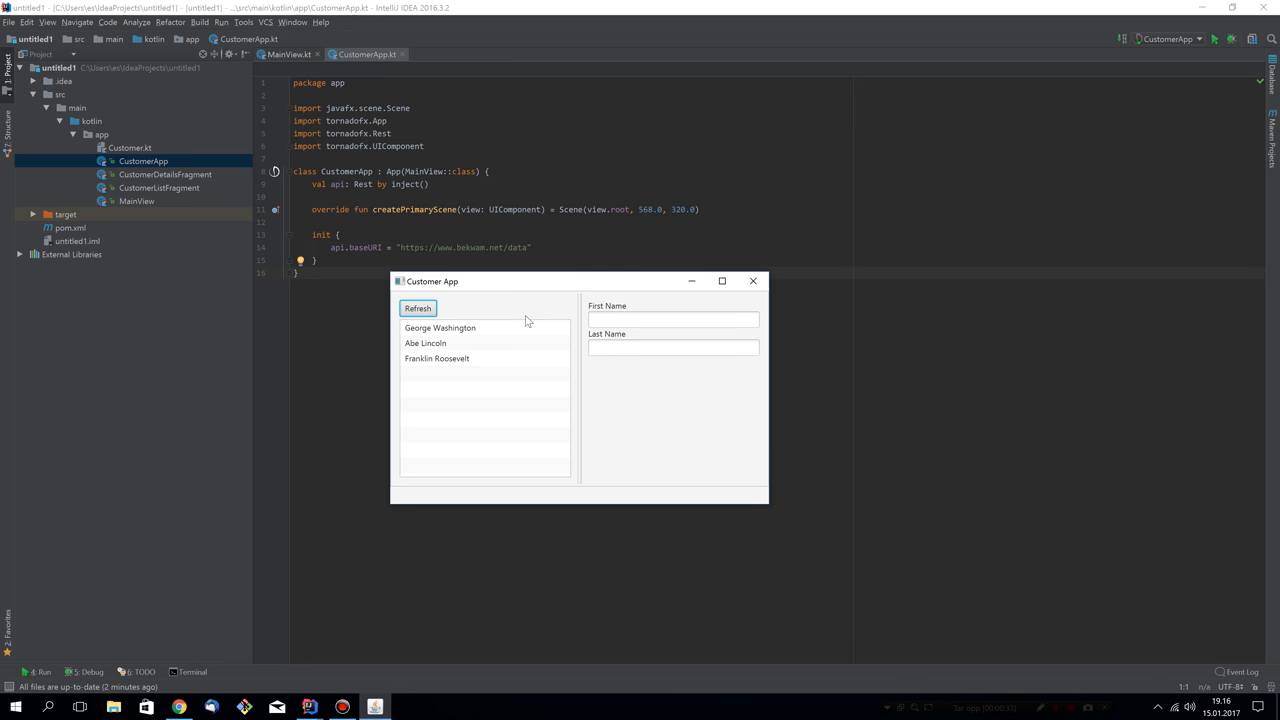
mouse_move(536, 282)
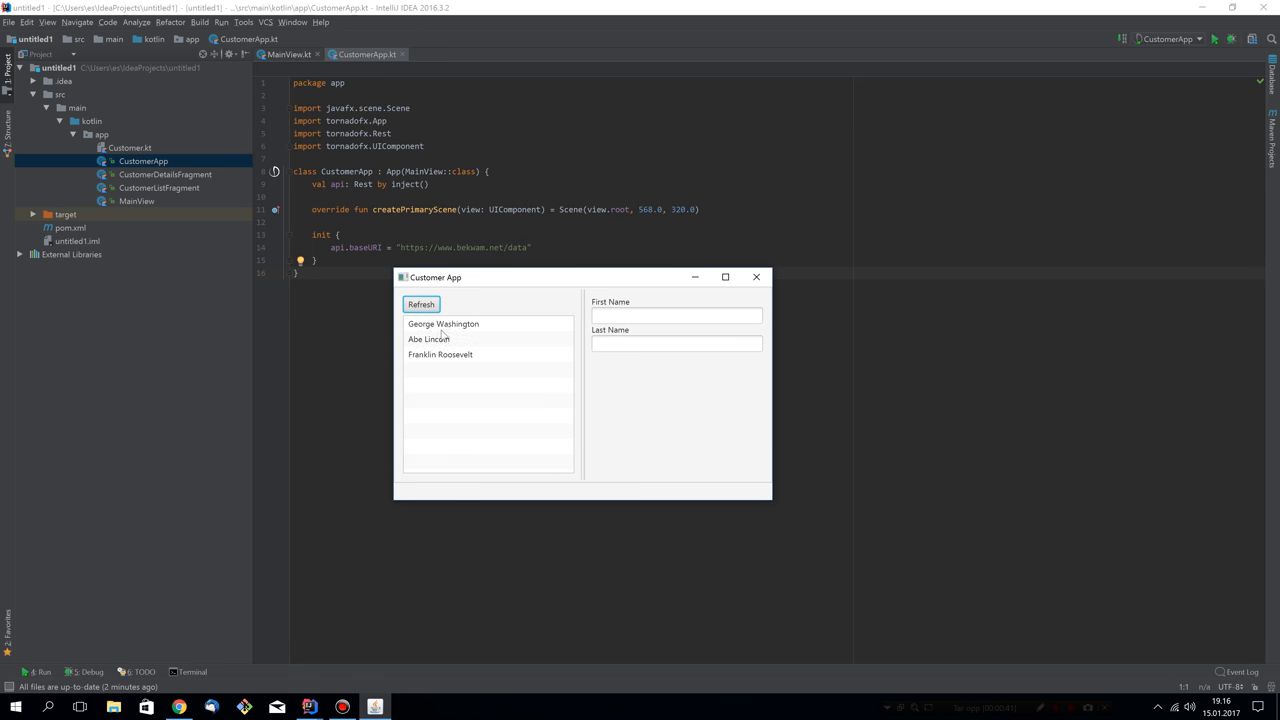
- View Abe Lincoln's, Franklin Roosevelt's and George Washington's details in the running app, then close it
click(428, 340)
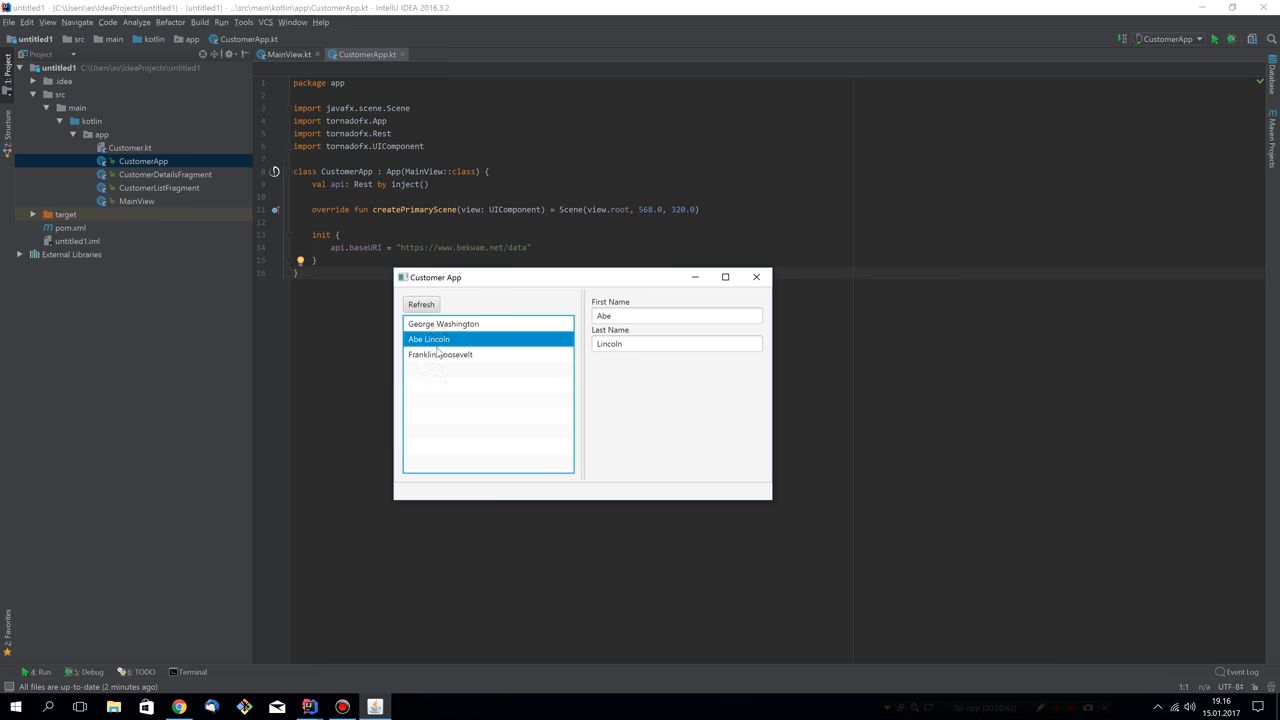
click(440, 354)
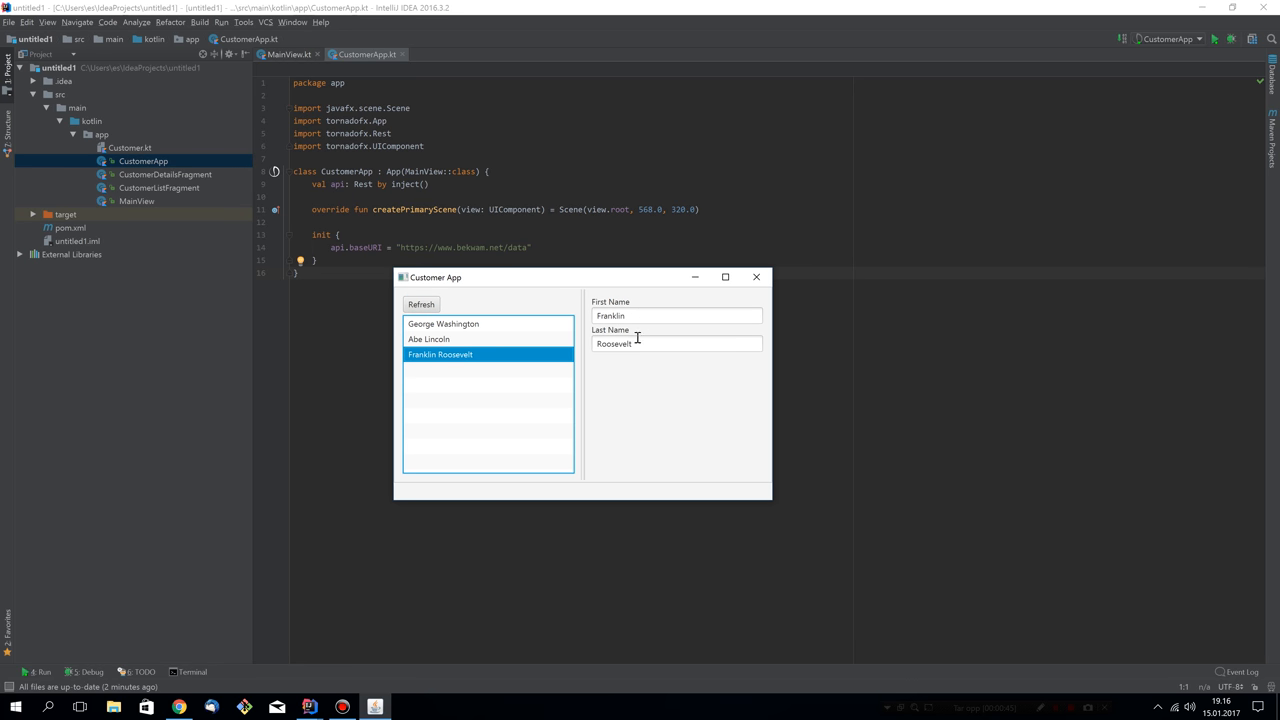
click(428, 340)
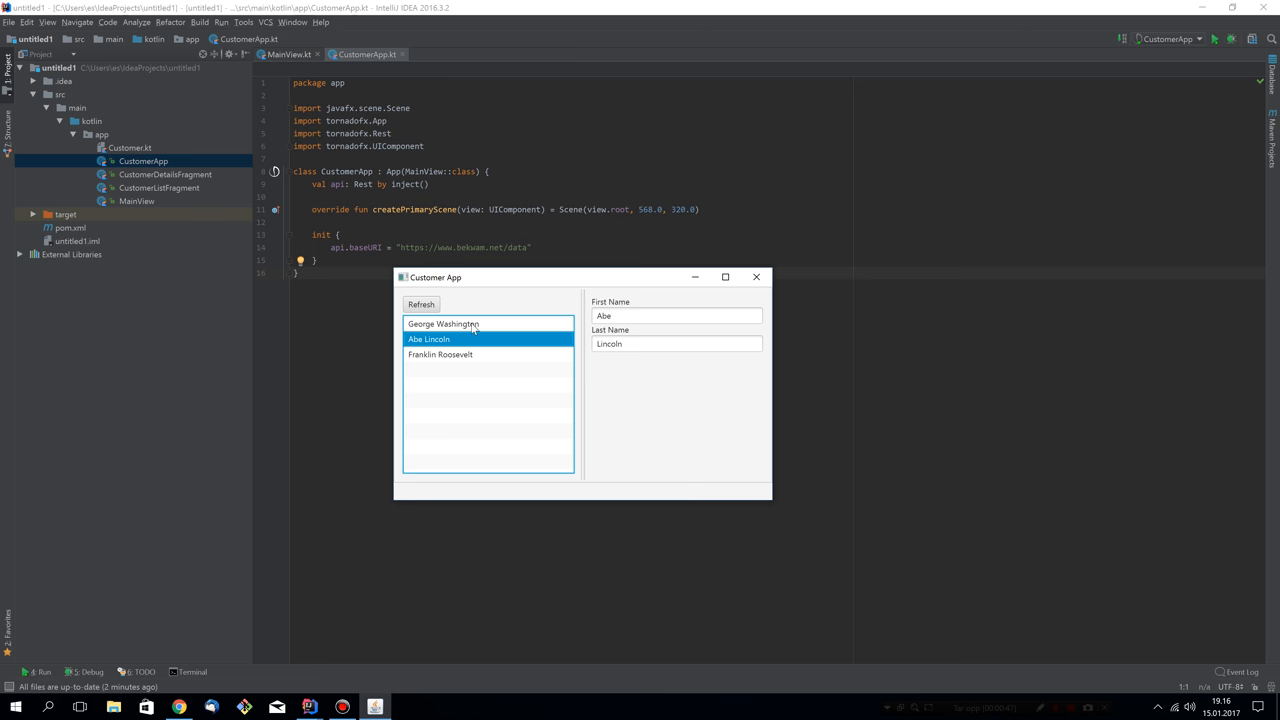
click(444, 324)
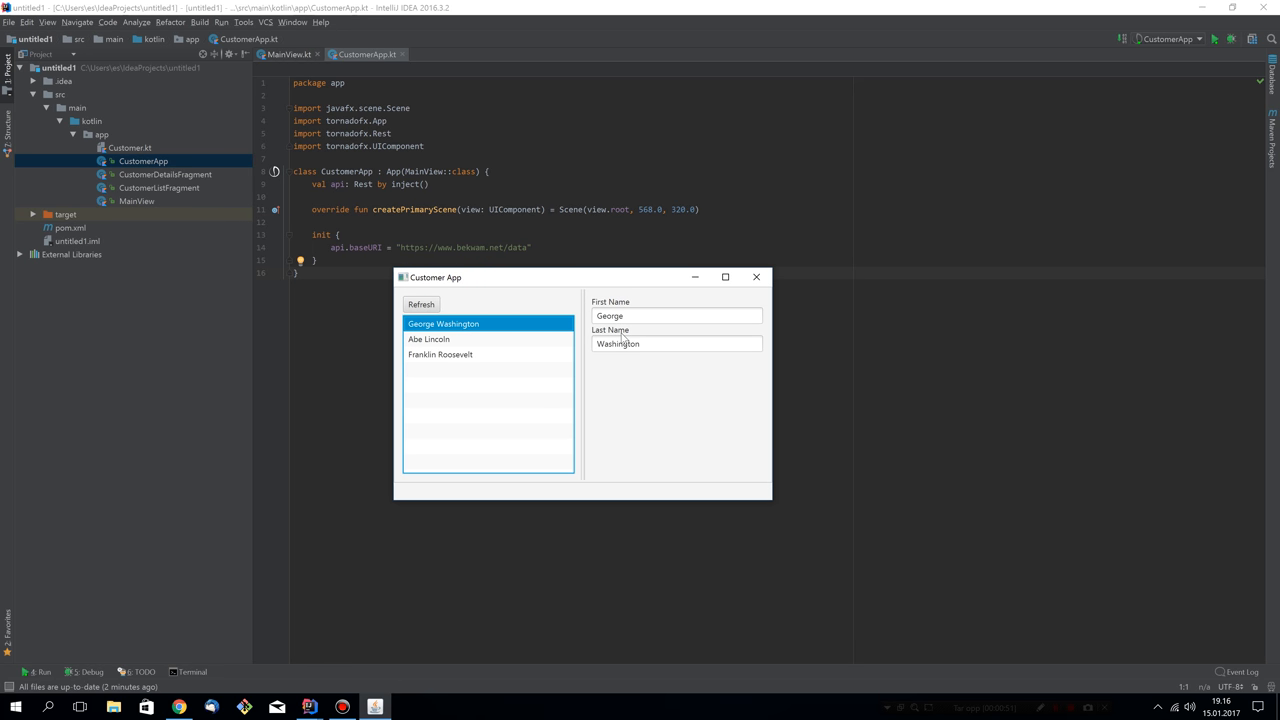
mouse_move(622, 332)
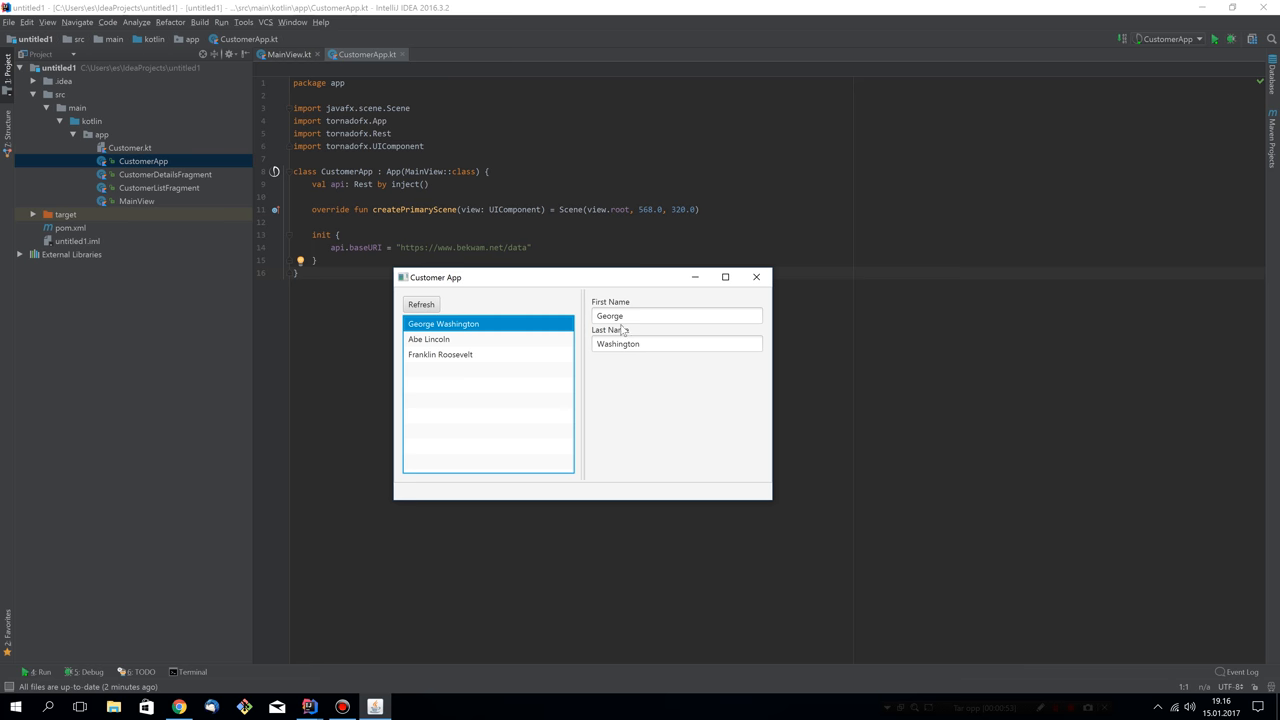
click(756, 276)
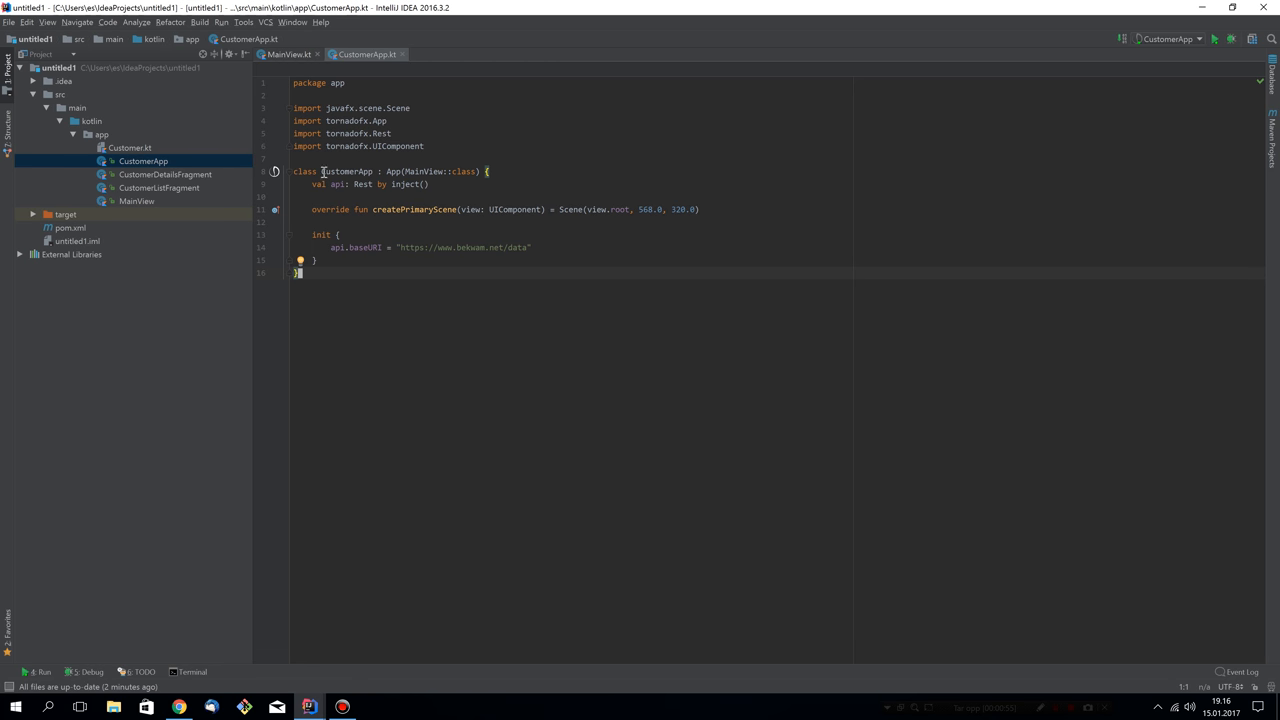
mouse_move(362, 174)
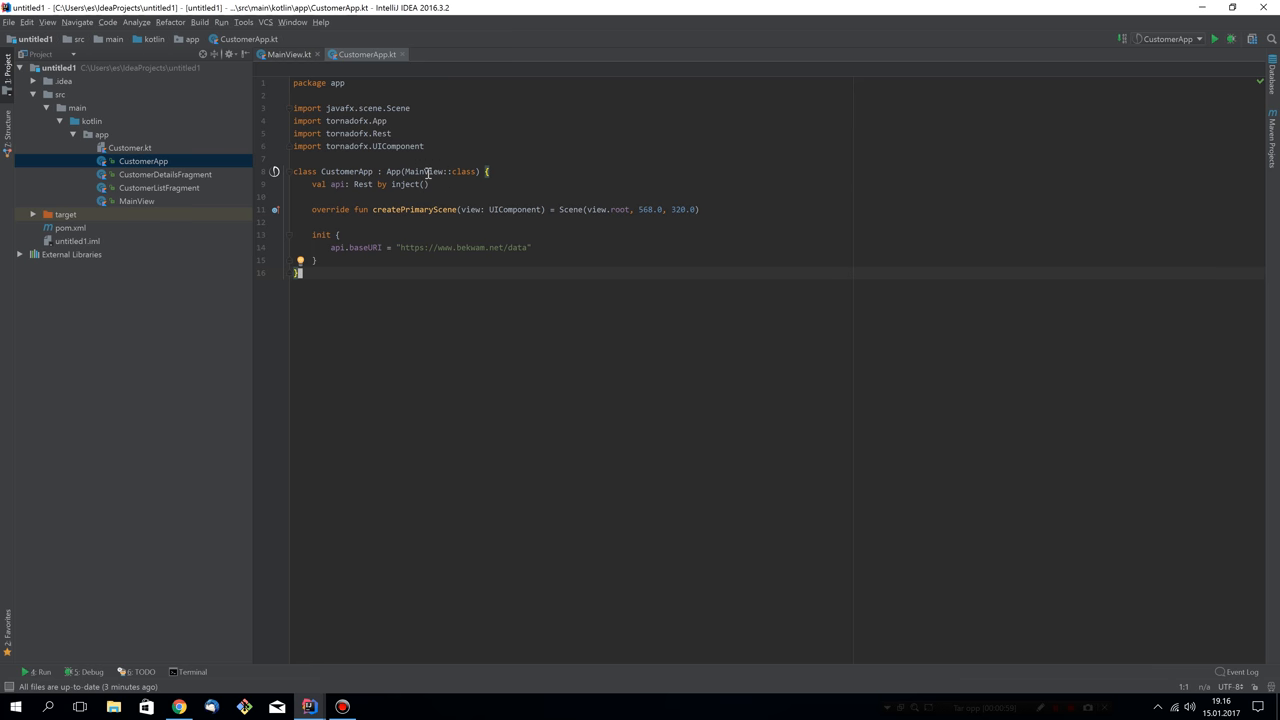
- Inspect MainView's CustomerListFragment reference and return to CustomerApp.kt
click(288, 54)
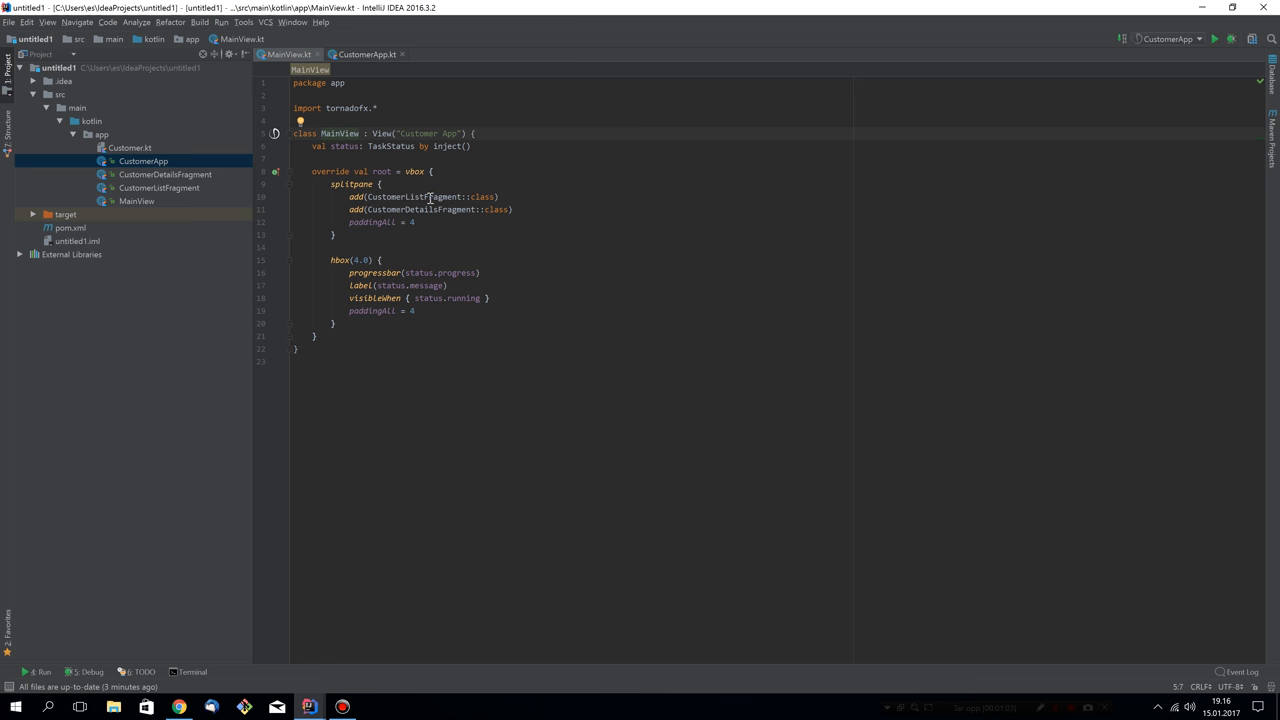
double_click(420, 210)
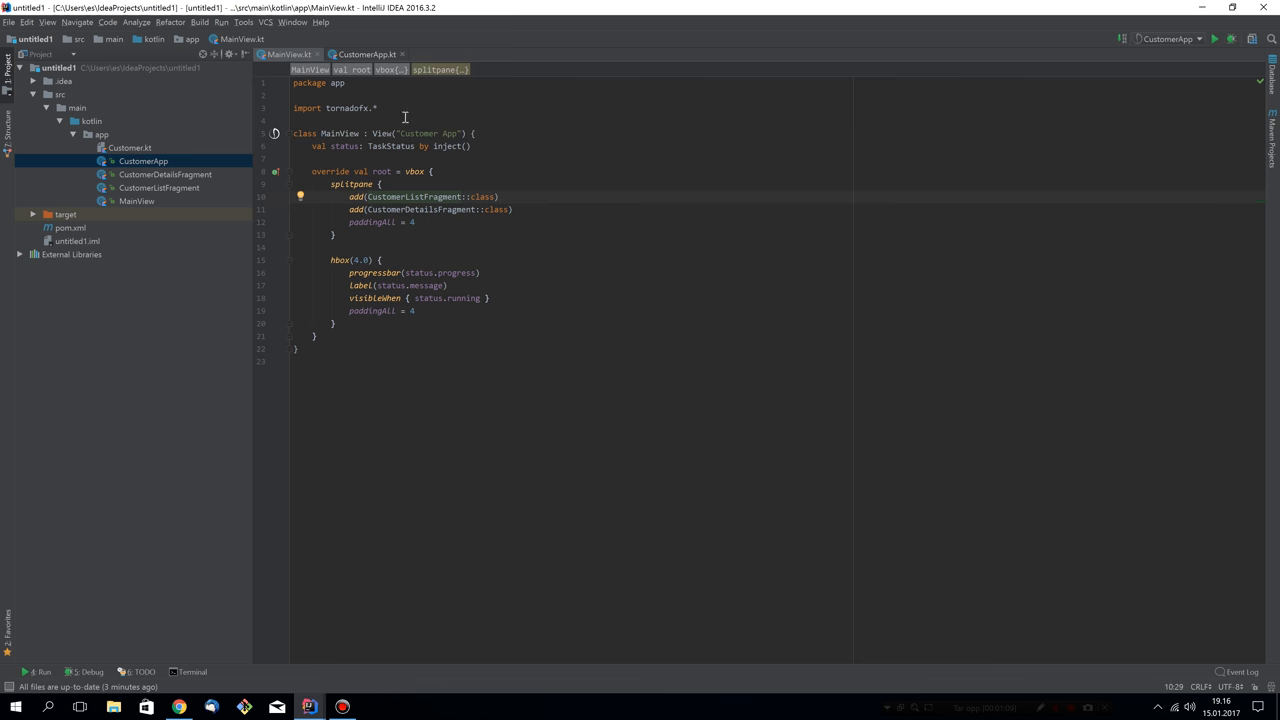
click(364, 54)
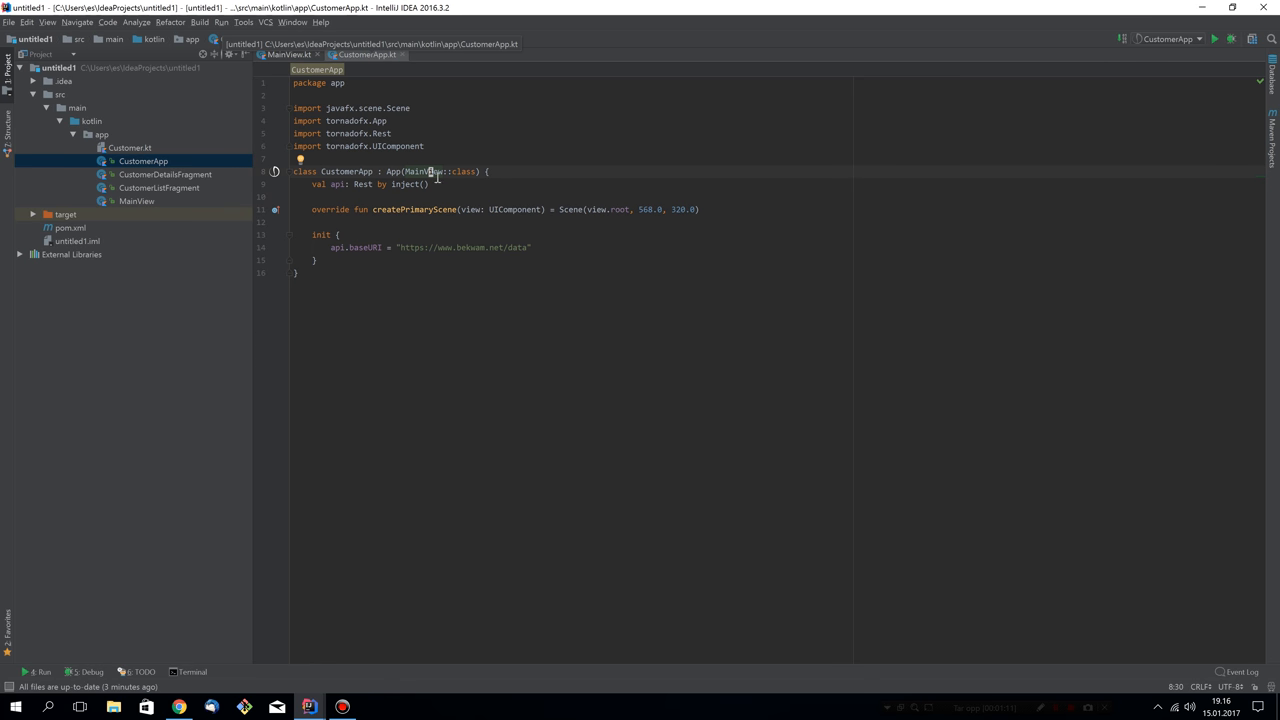
- Replace MainView::class with Workspace::class as CustomerApp's primary view
double_click(424, 172)
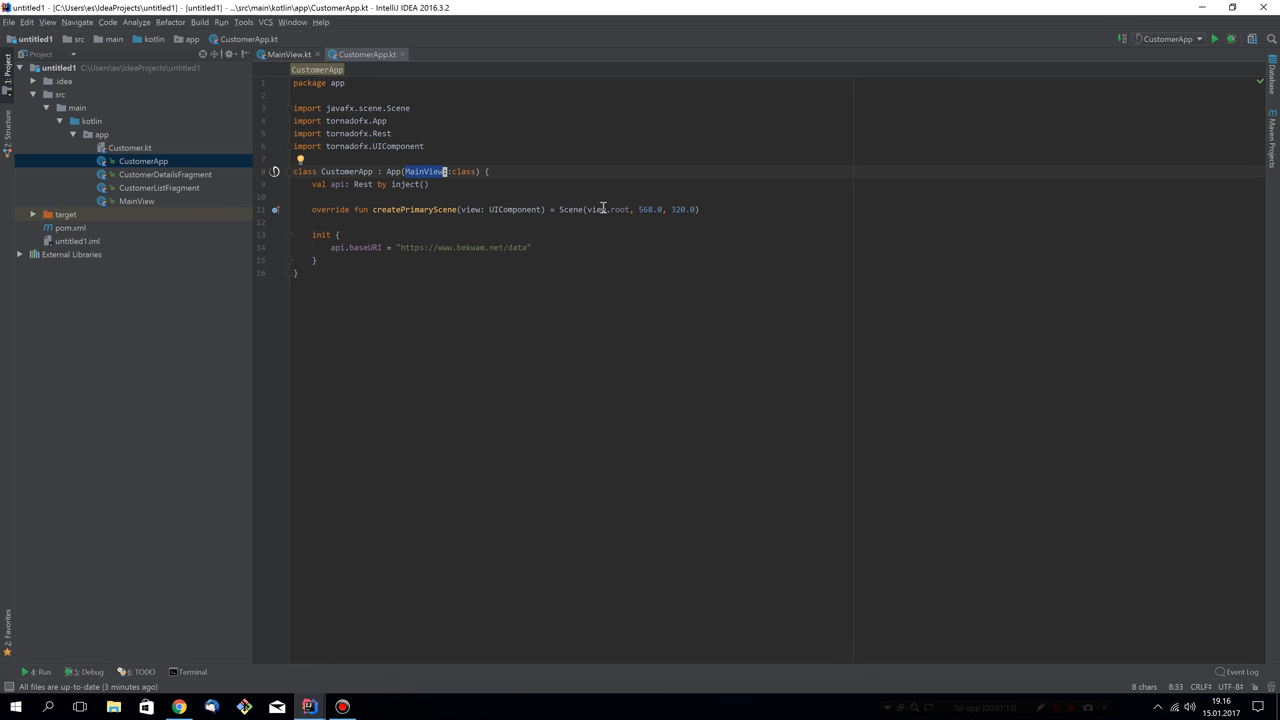
text(Works)
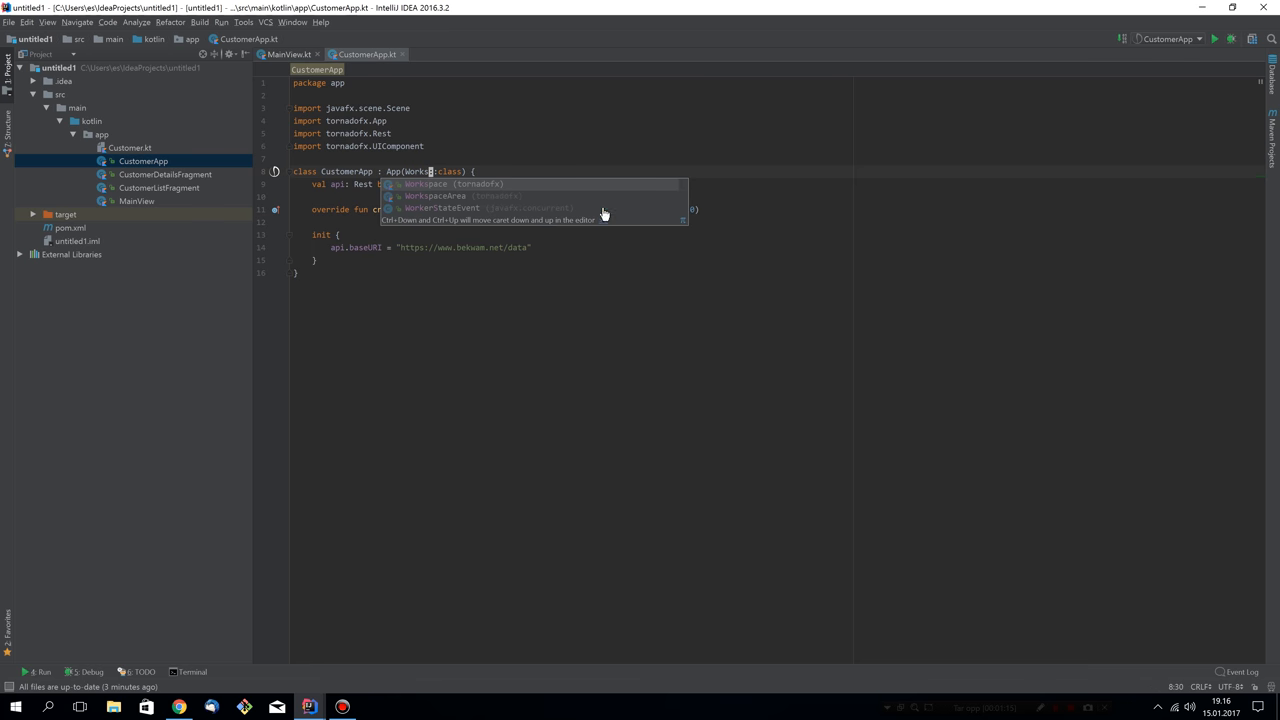
key(Enter)
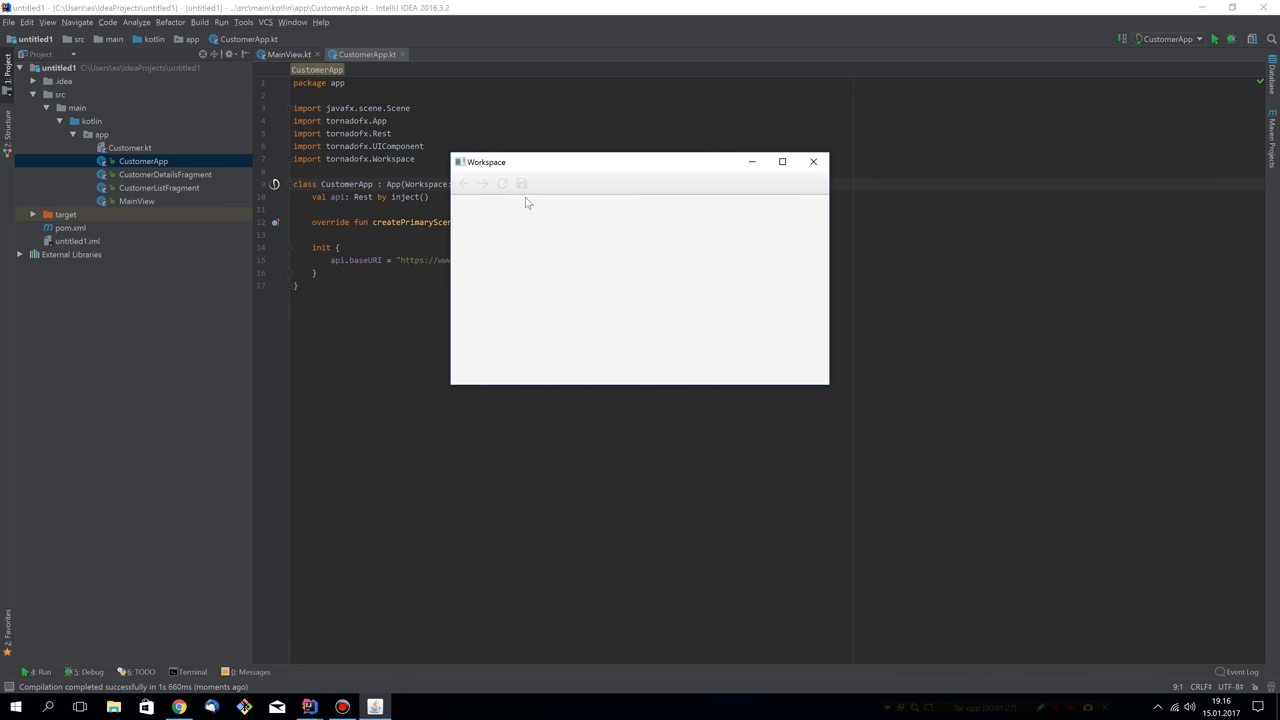
mouse_move(588, 260)
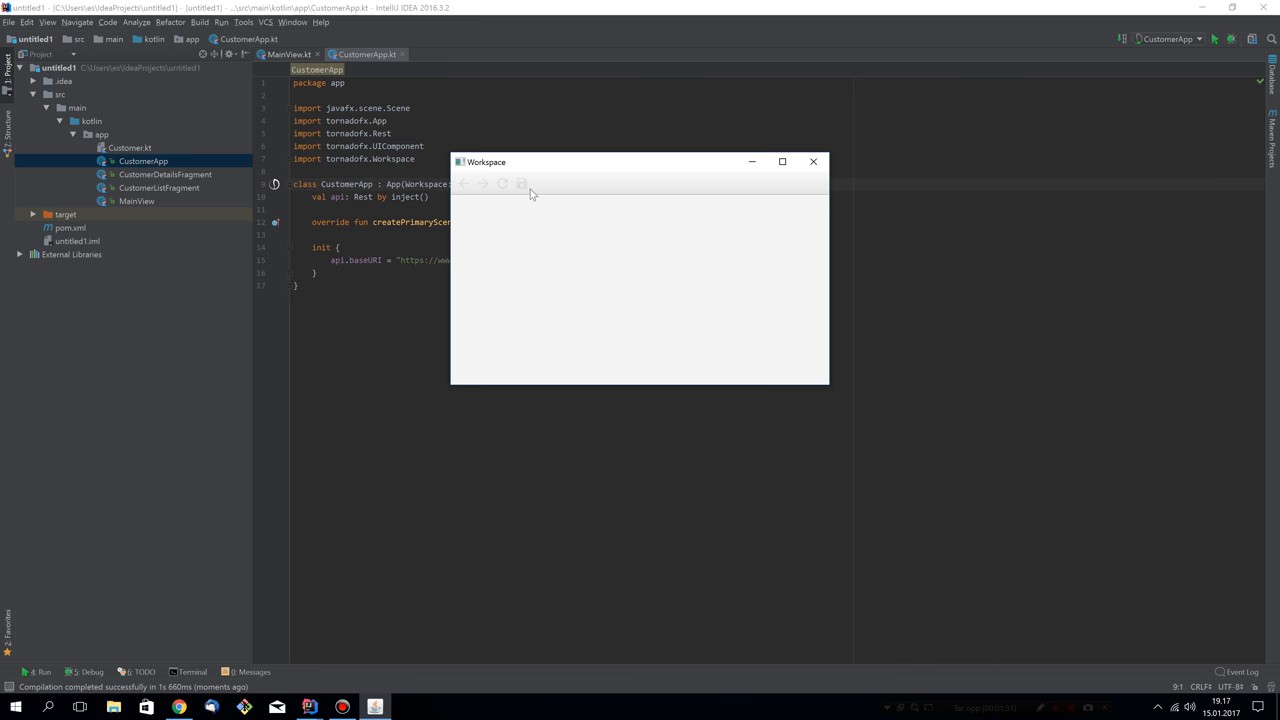
mouse_move(550, 186)
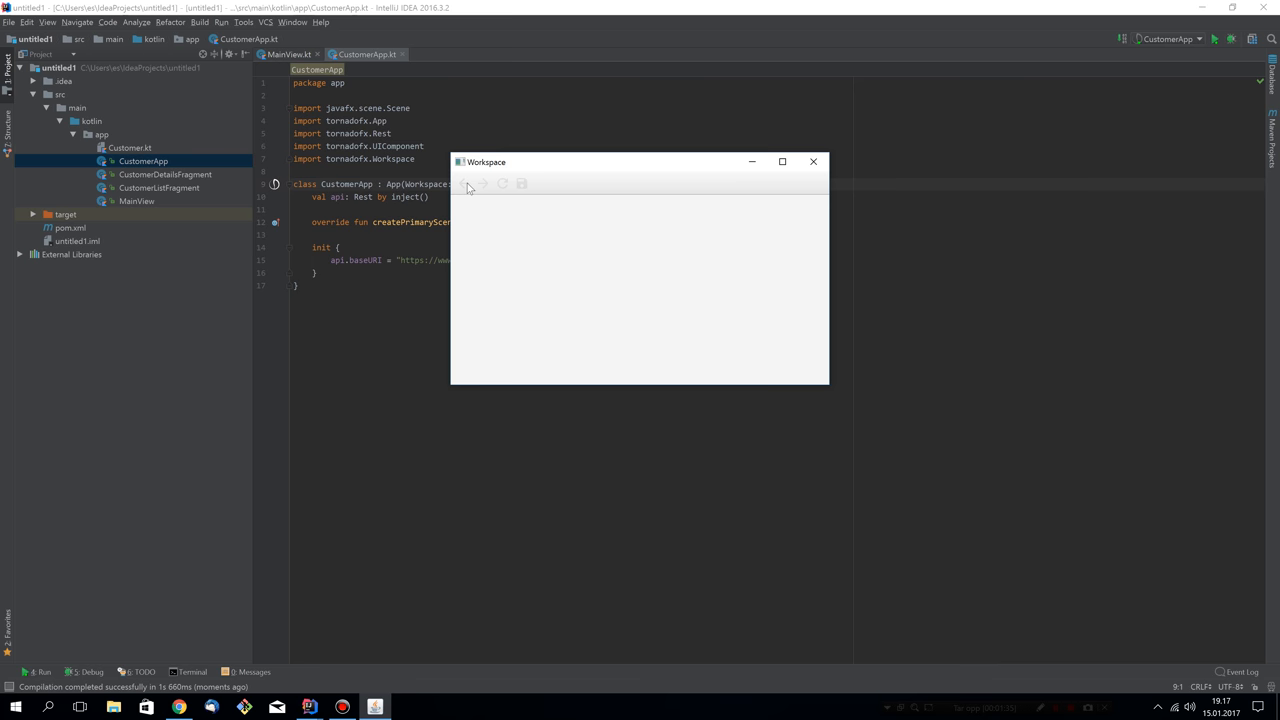
mouse_move(476, 190)
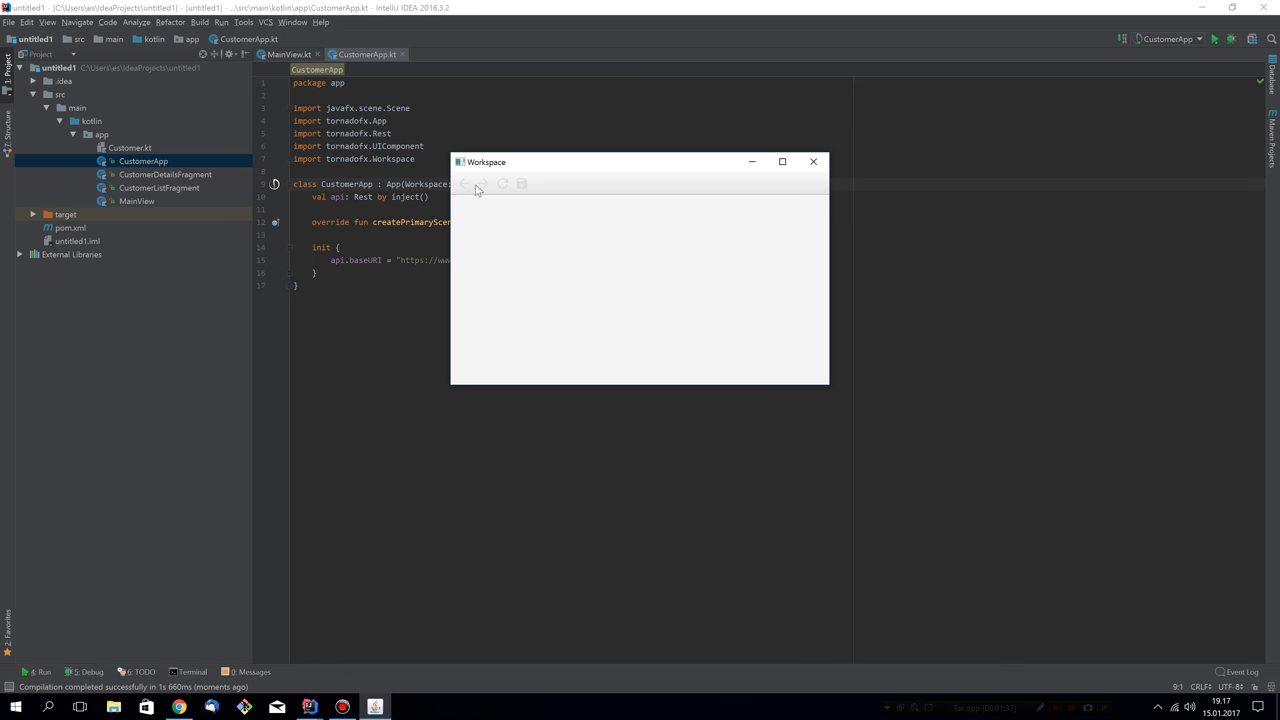
mouse_move(482, 190)
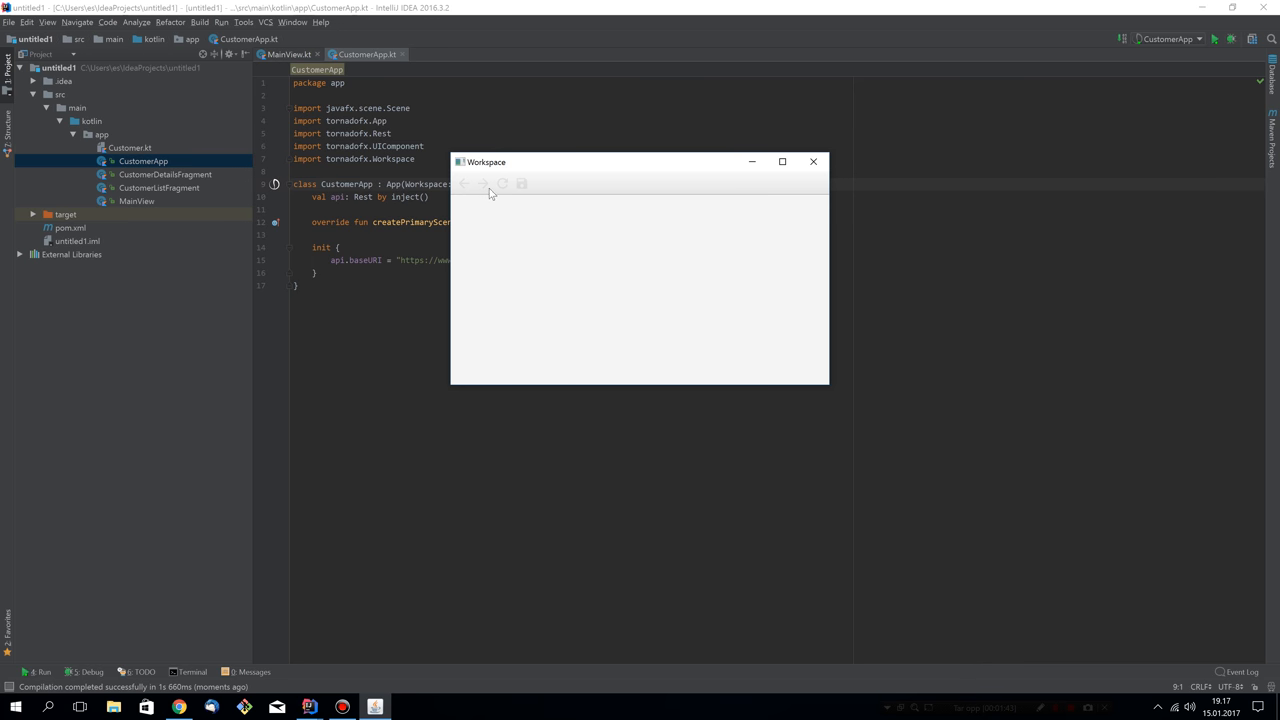
mouse_move(522, 186)
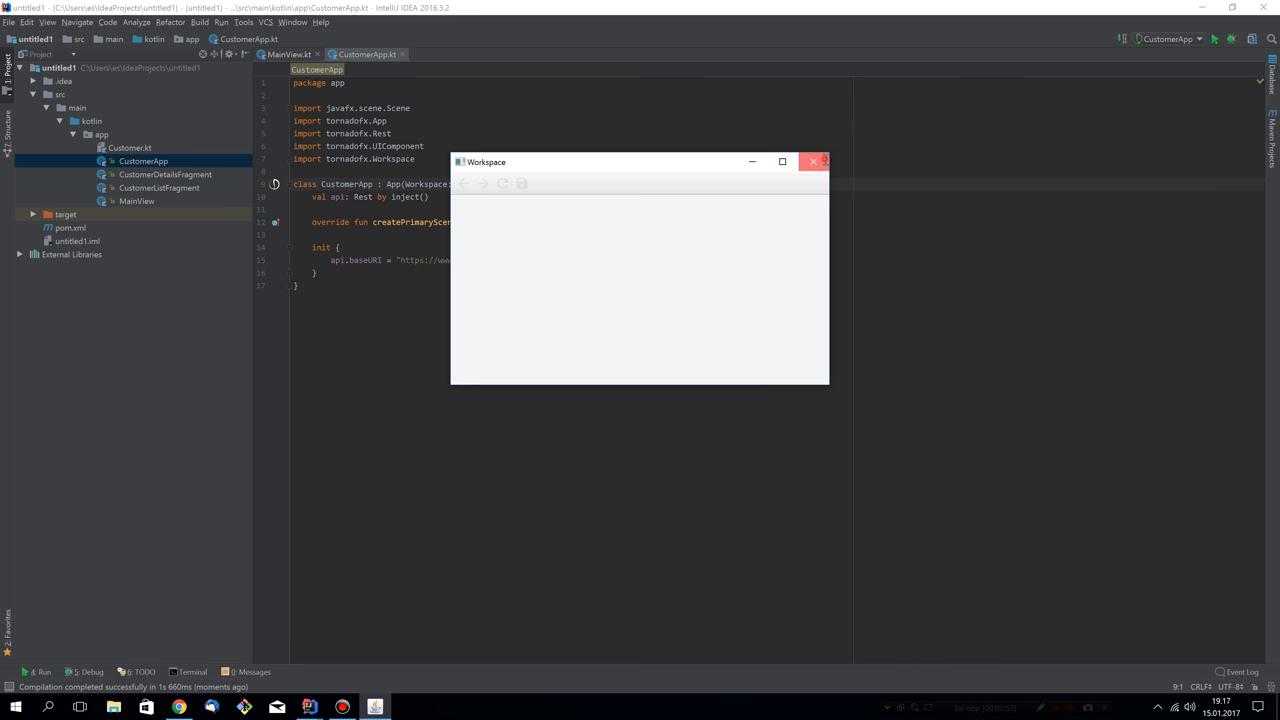
- Close the empty Workspace window and add an onBeforeShow override to CustomerApp
click(822, 160)
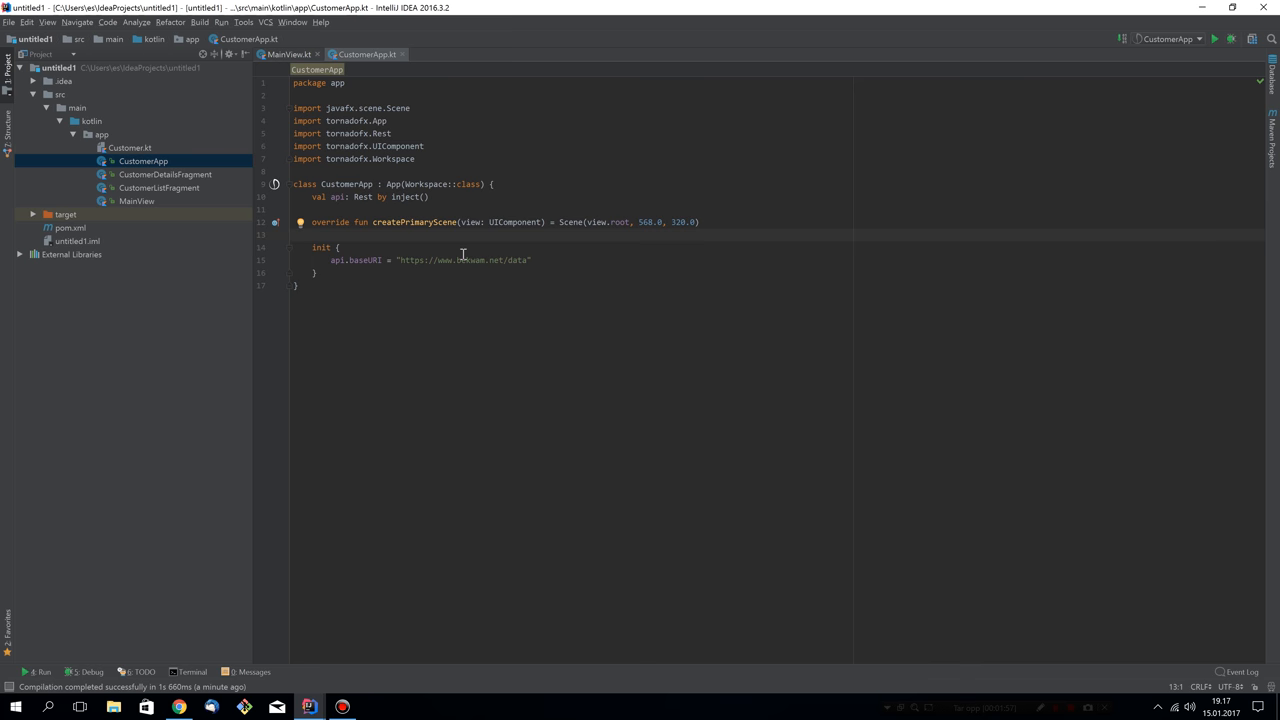
key(enter)
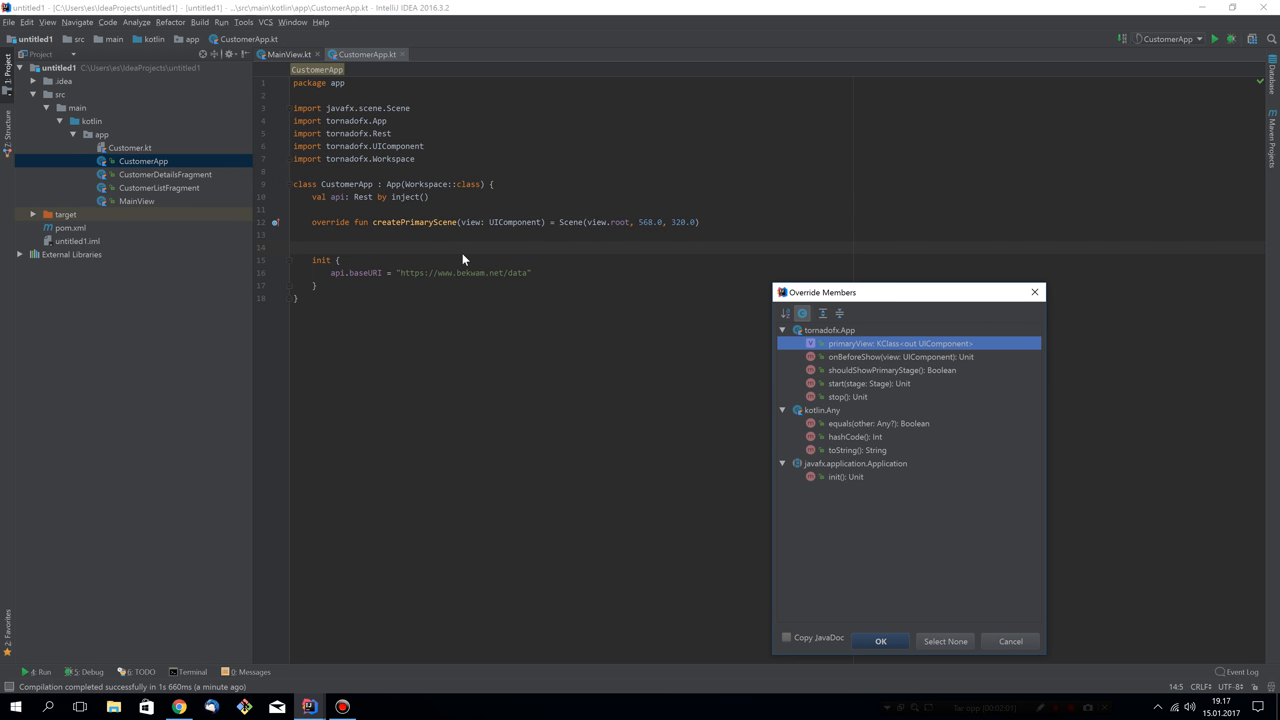
click(900, 356)
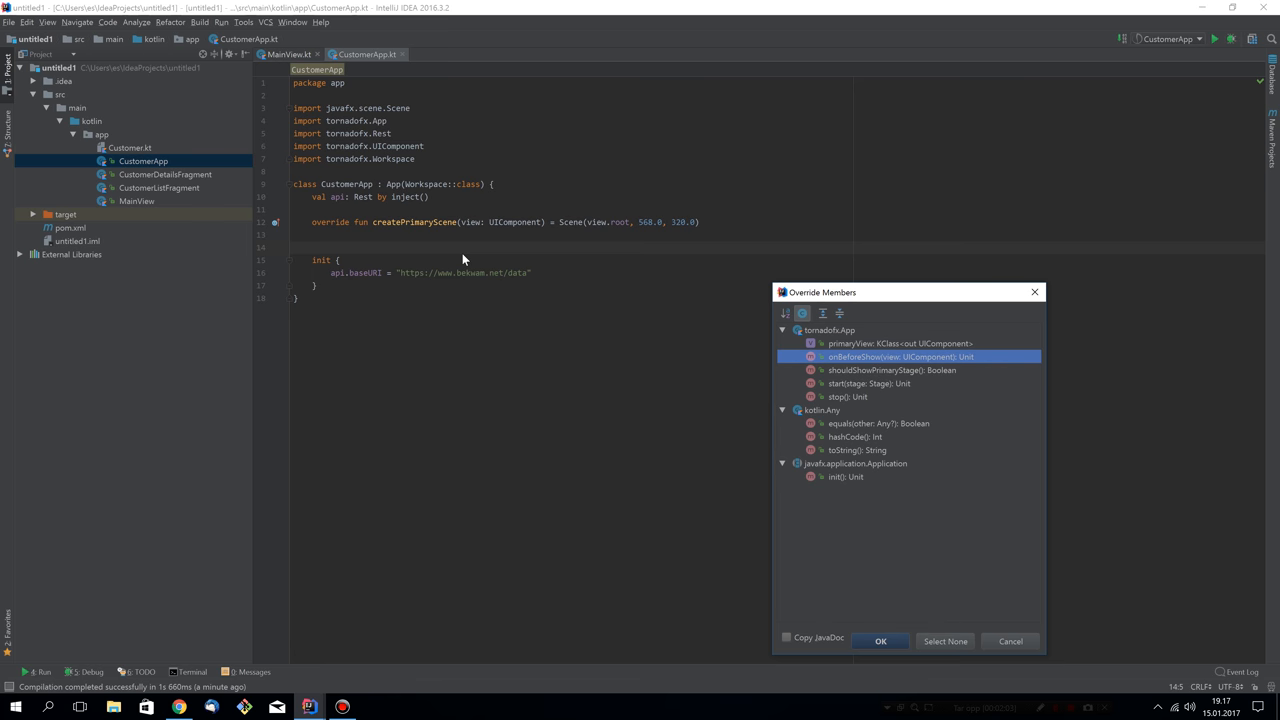
click(880, 640)
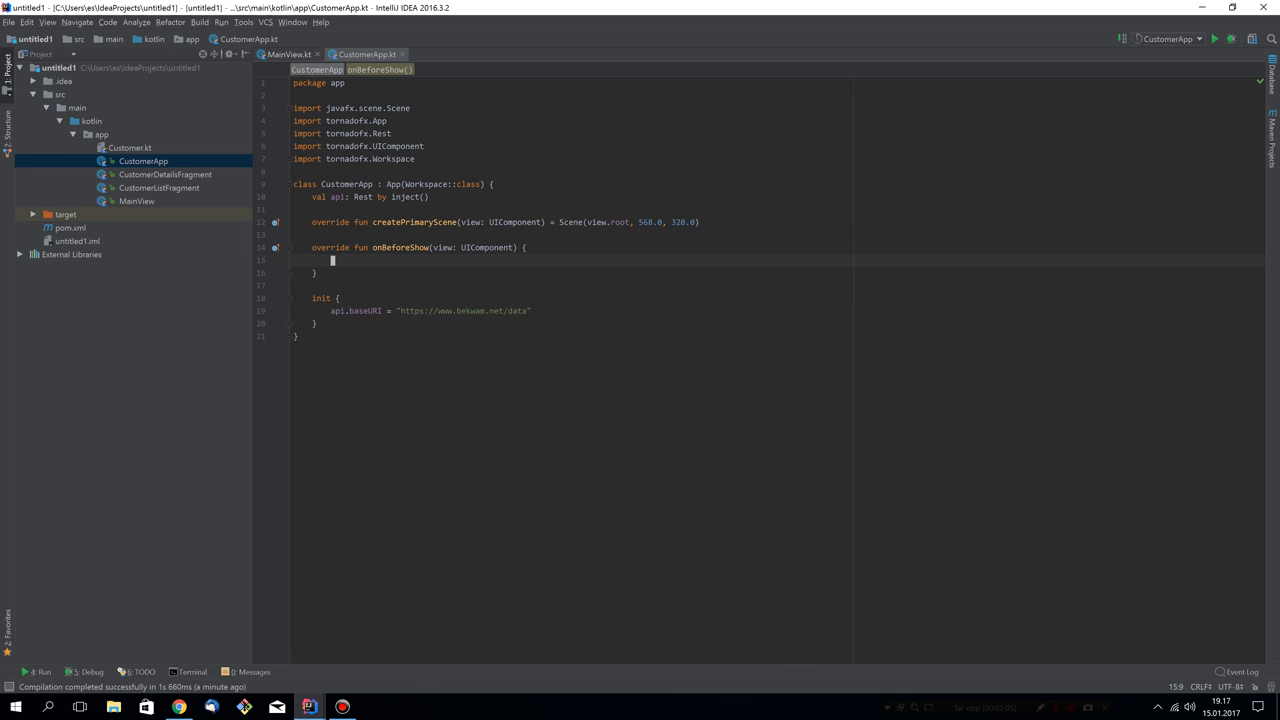
- Write with(workspace) { dock<CustomerListFragment>() } inside onBeforeShow
text(workspace)
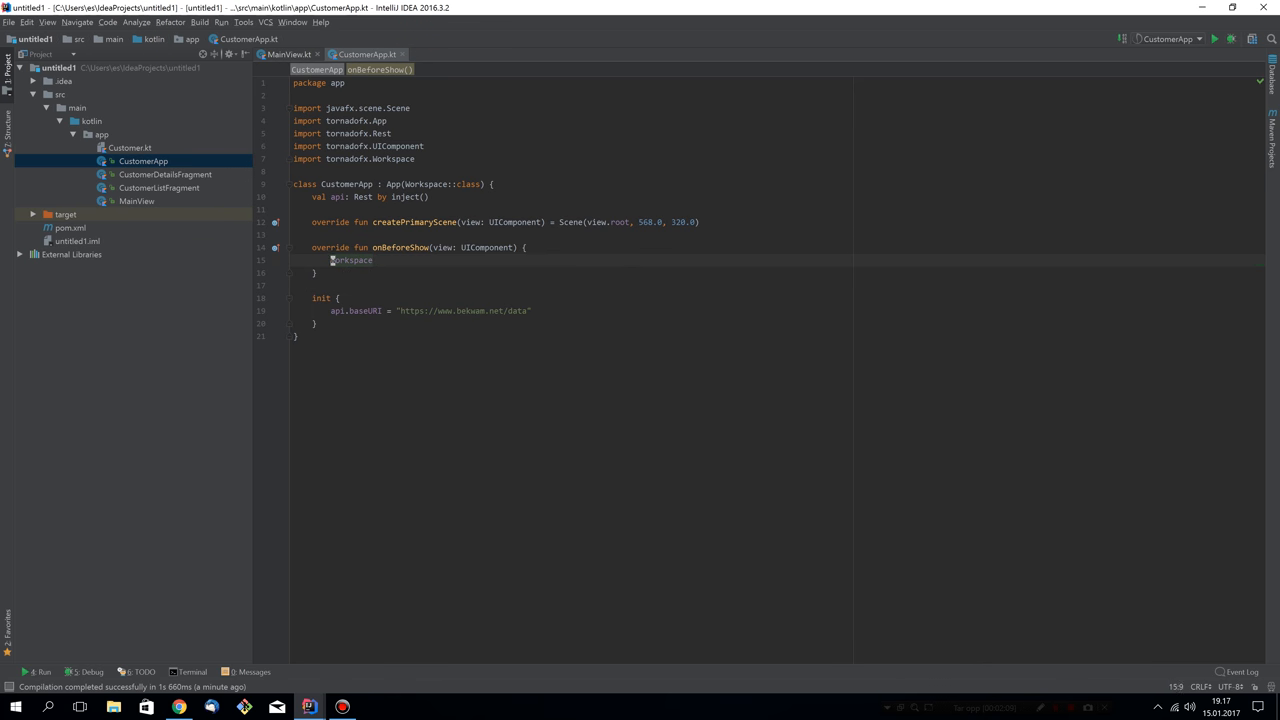
text(with()
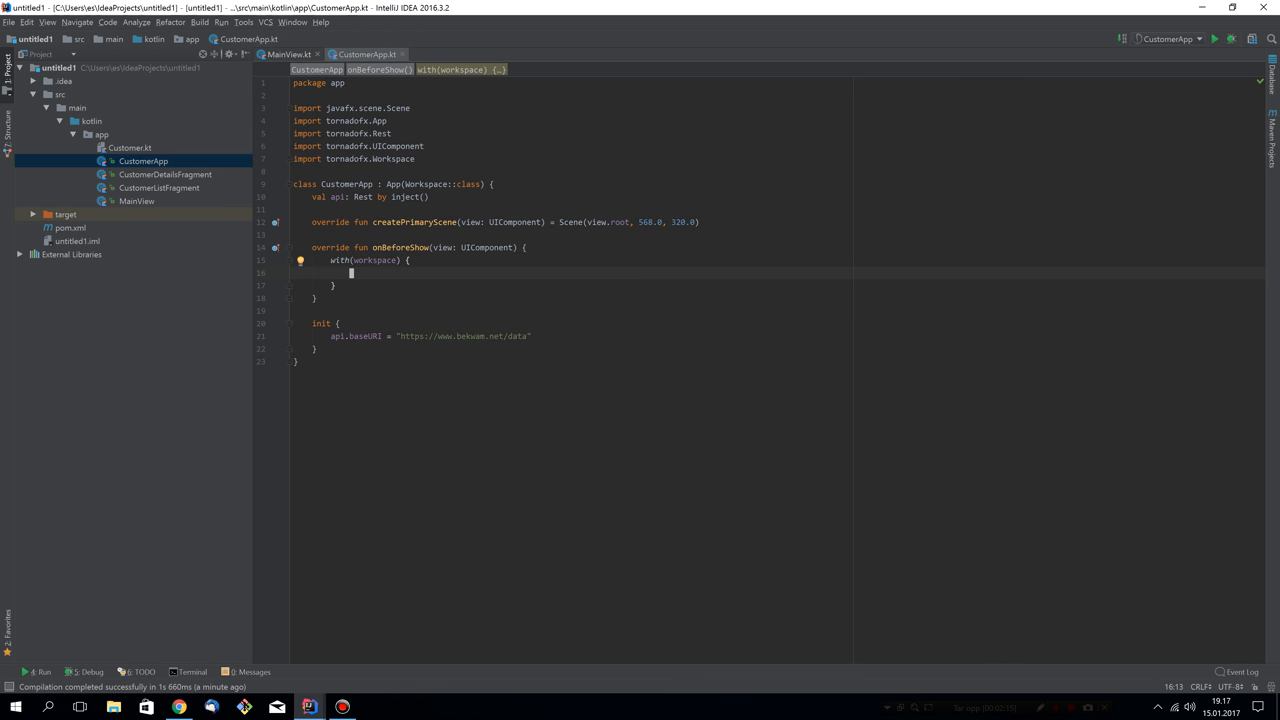
text(dock(CustomerListFrag)
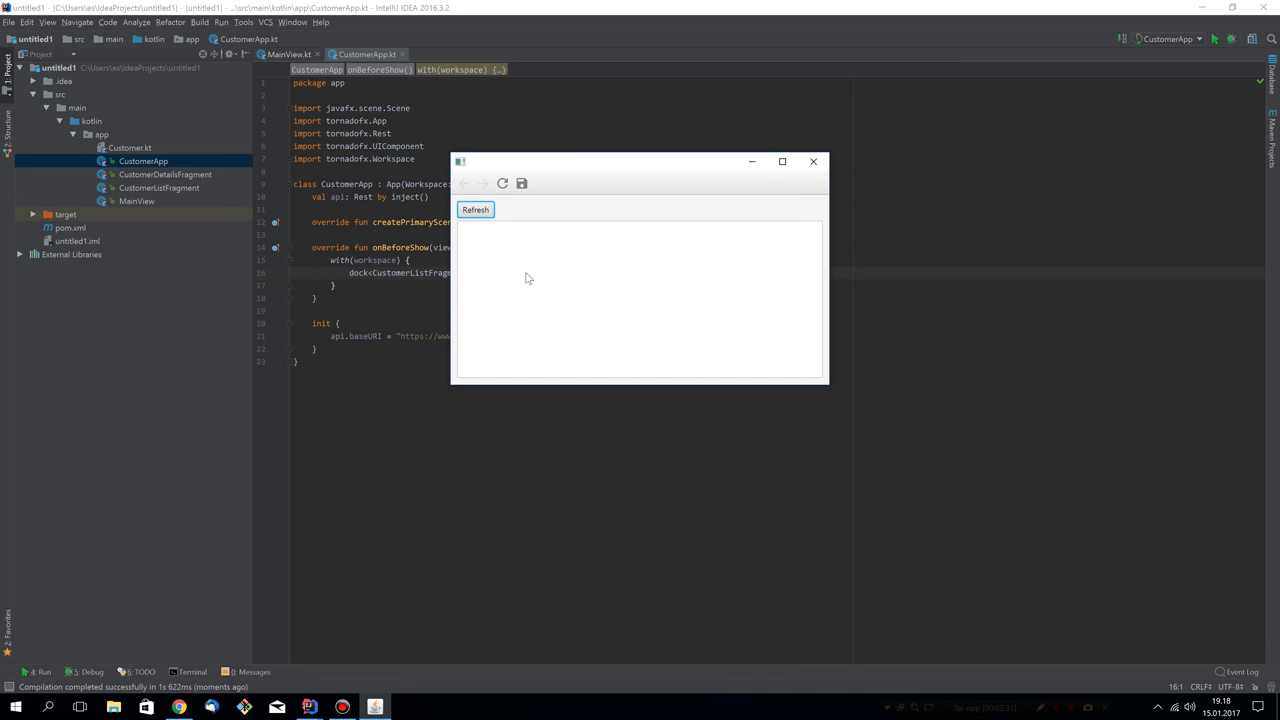
click(476, 210)
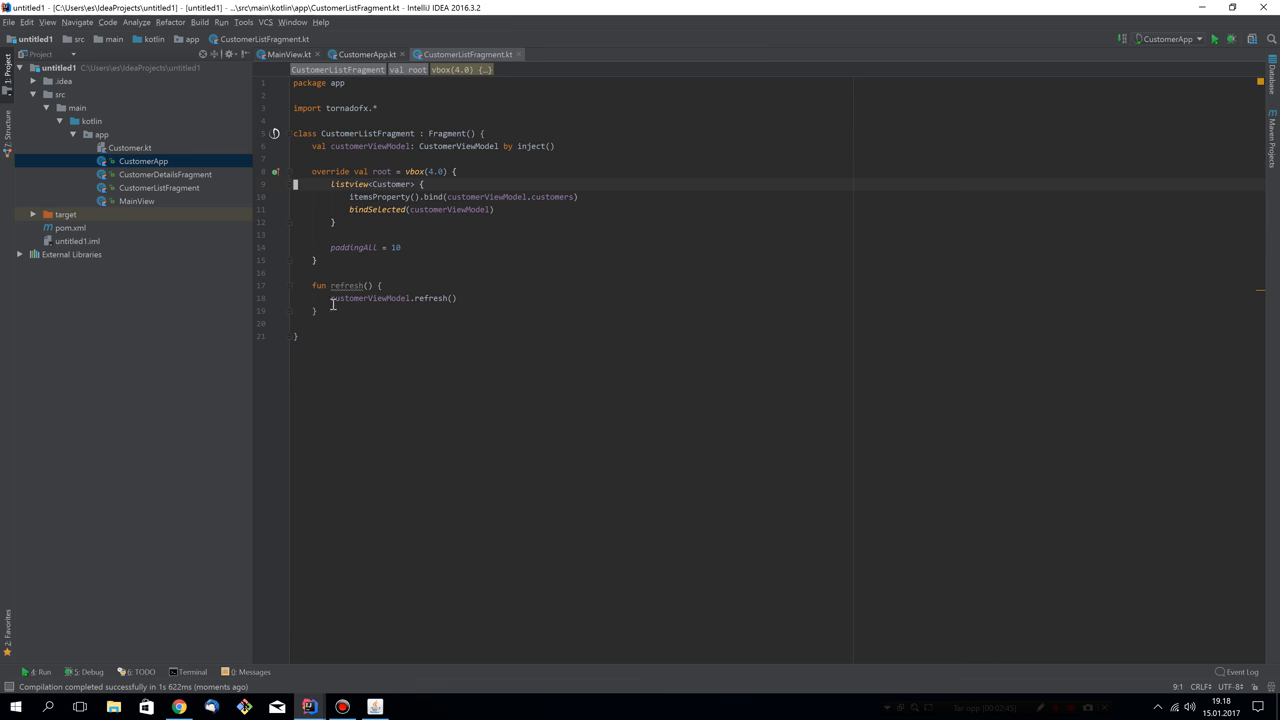
- Make refresh() an override fun onRefresh() in CustomerListFragment and run the app
text(override)
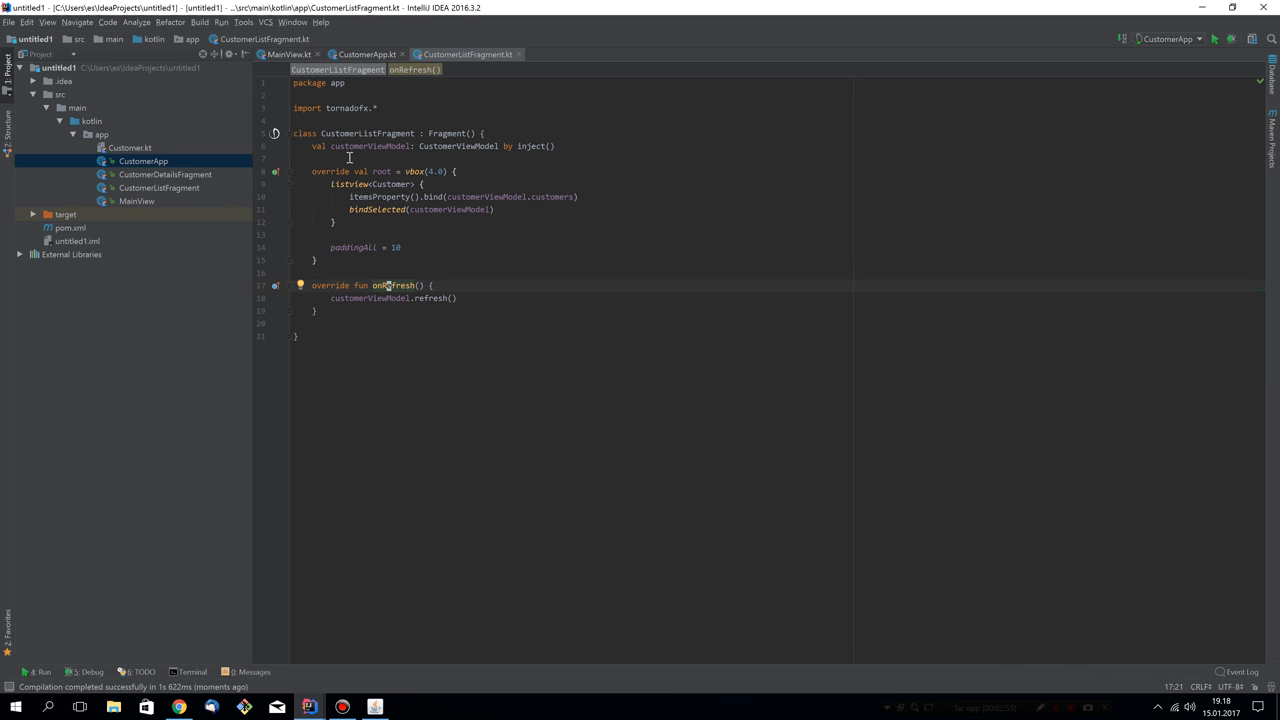
click(320, 158)
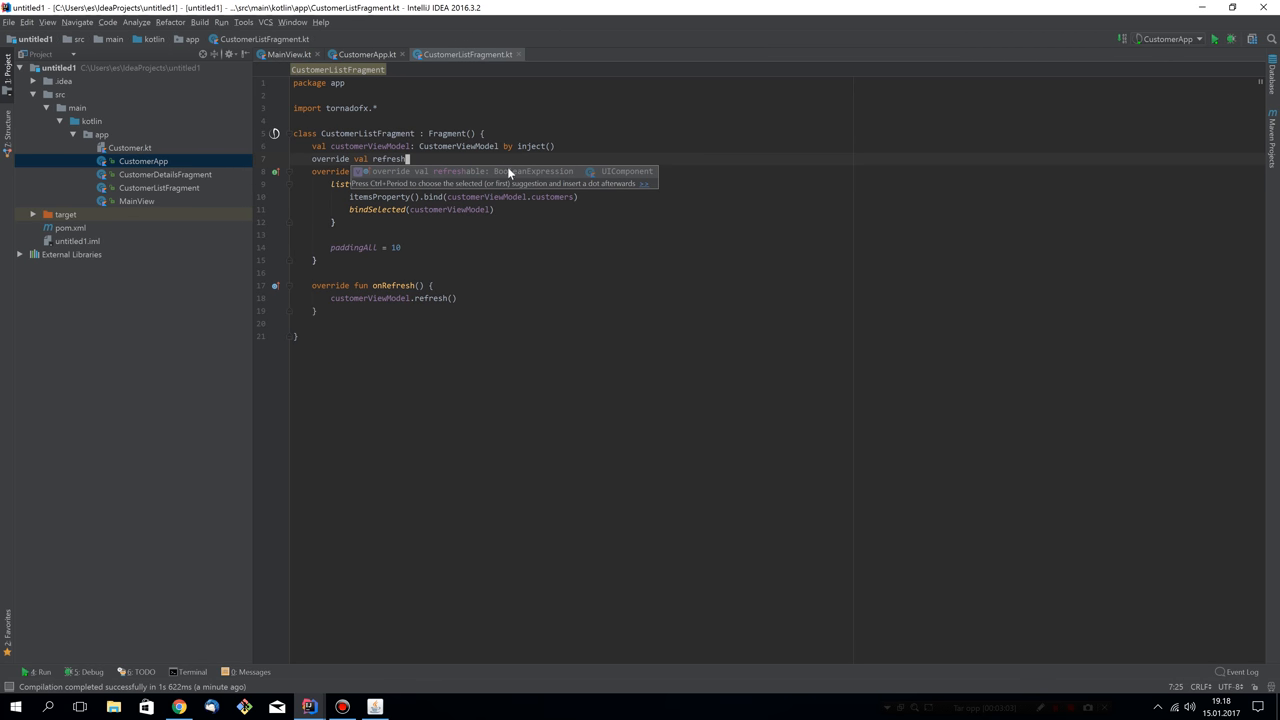
mouse_move(540, 180)
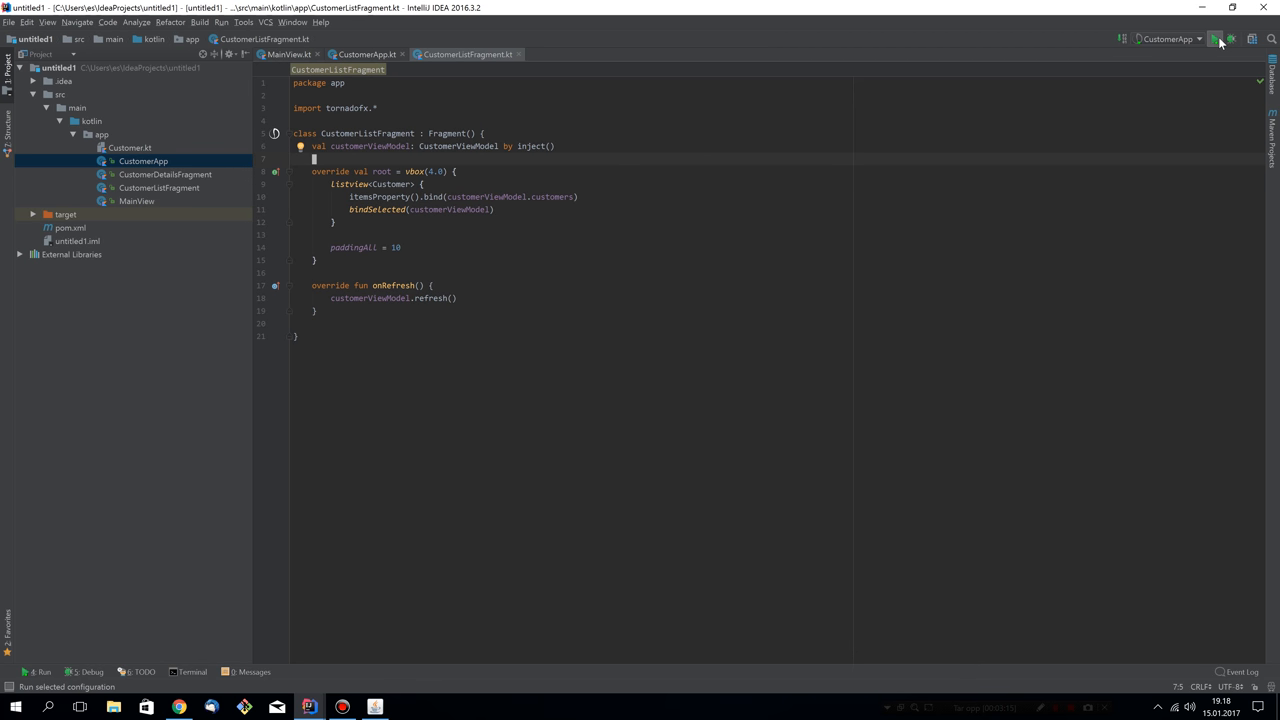
click(1216, 40)
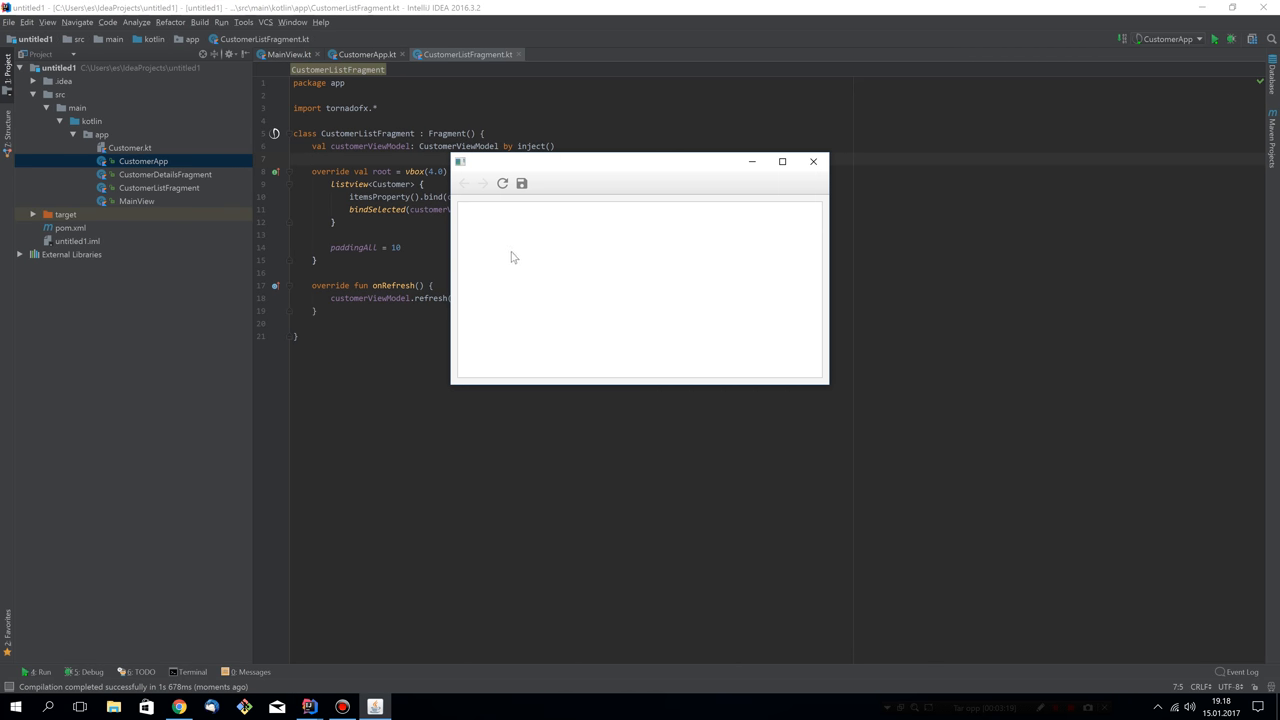
mouse_move(504, 184)
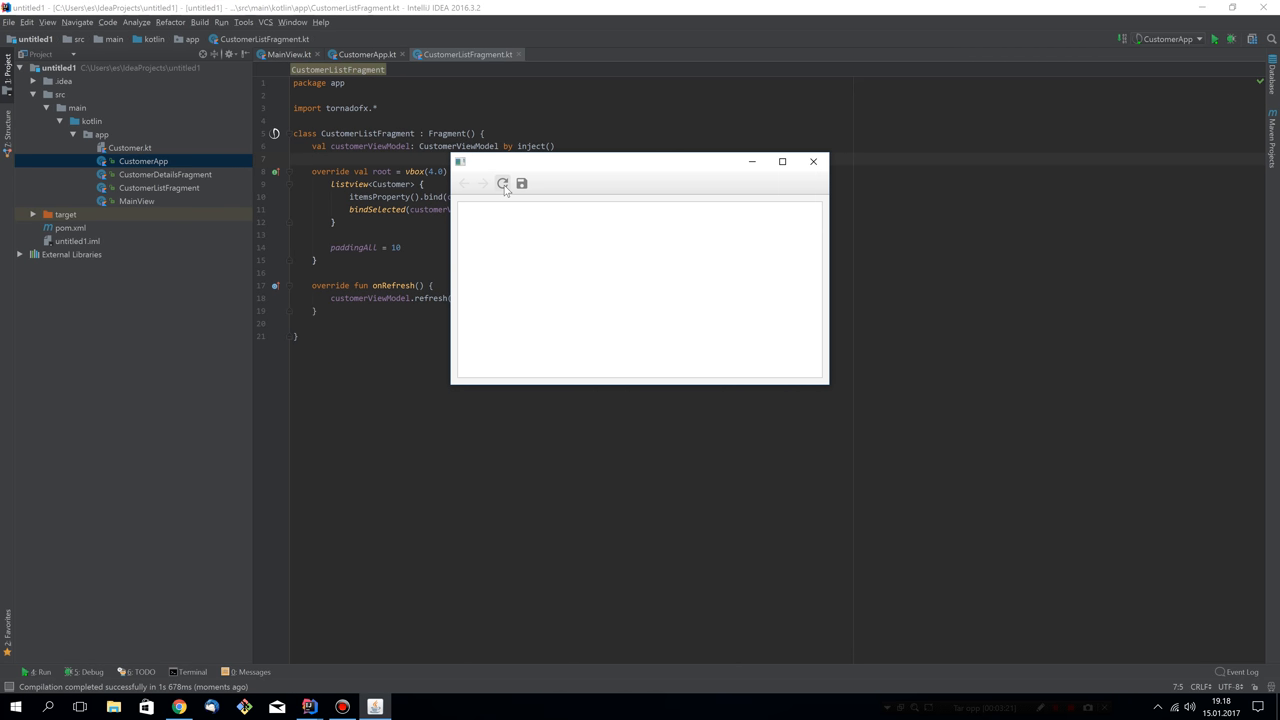
click(504, 184)
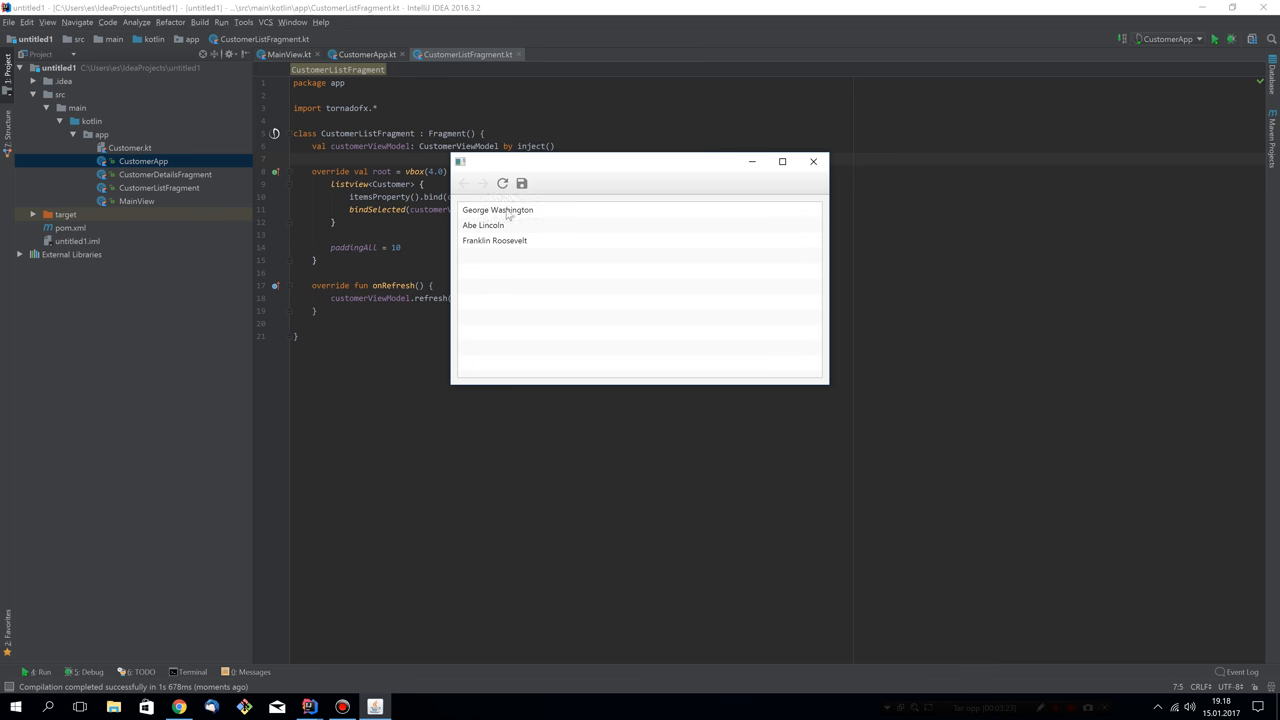
click(494, 240)
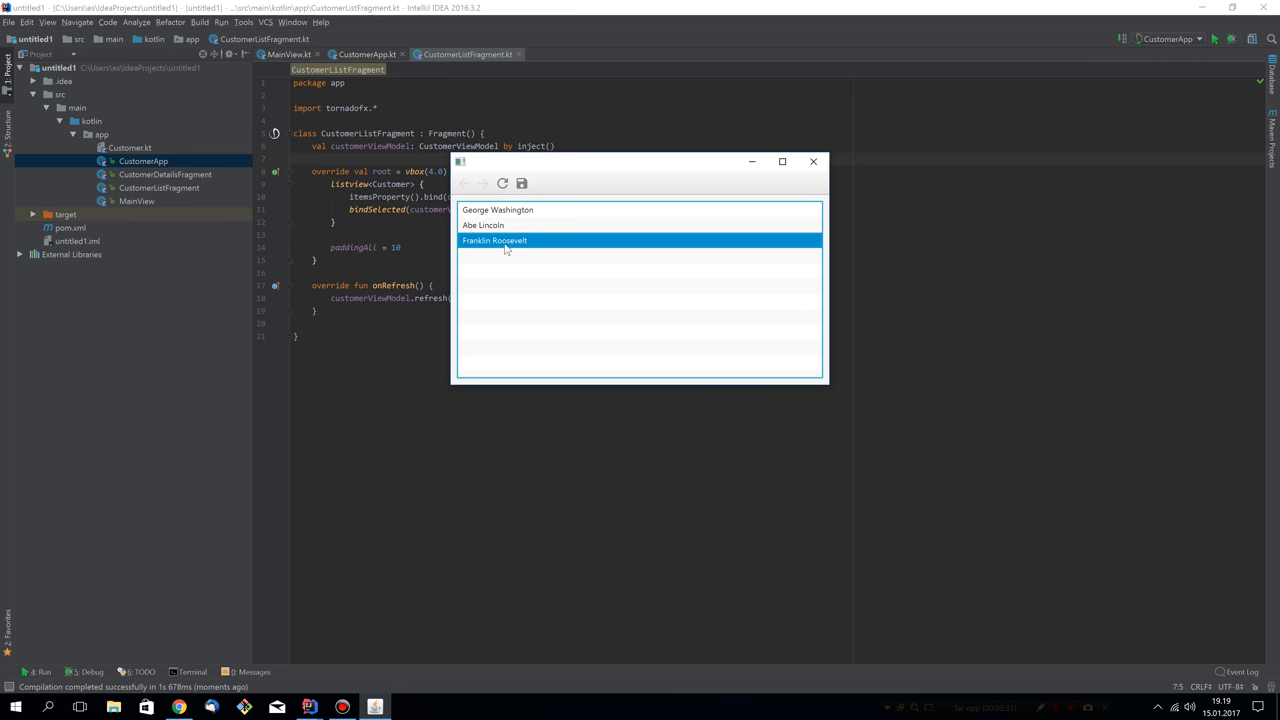
mouse_move(768, 196)
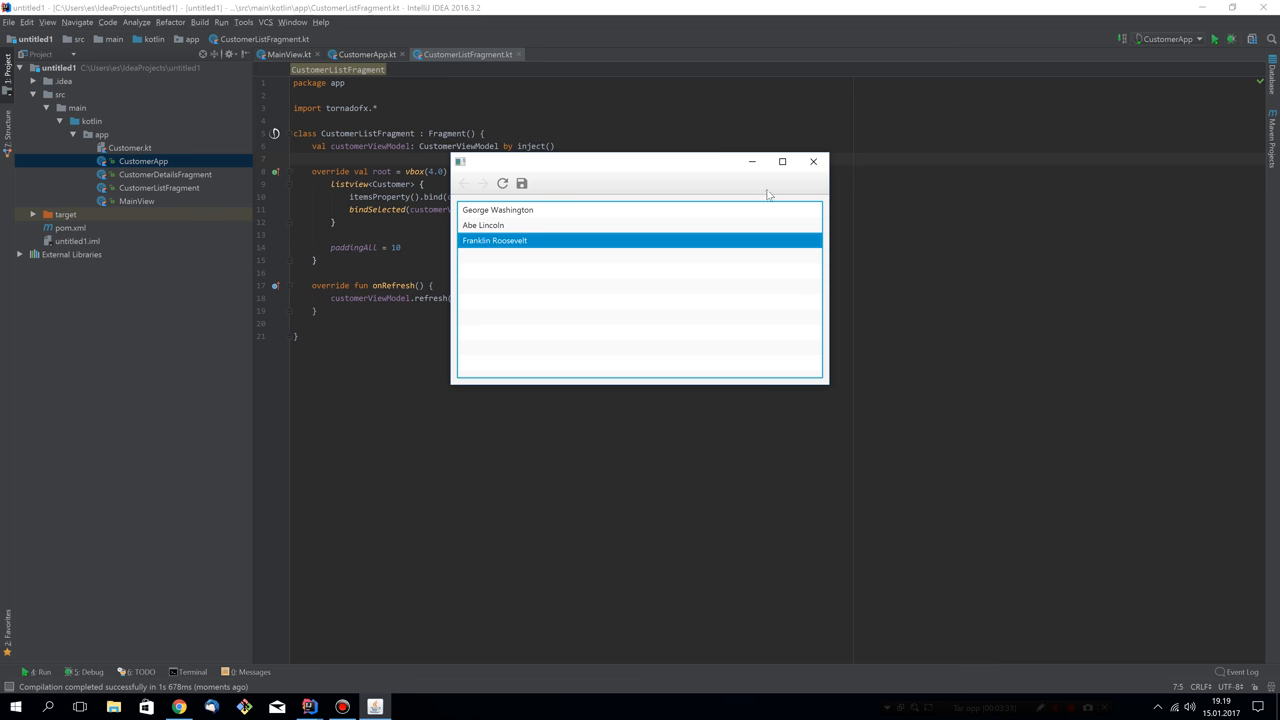
mouse_move(804, 190)
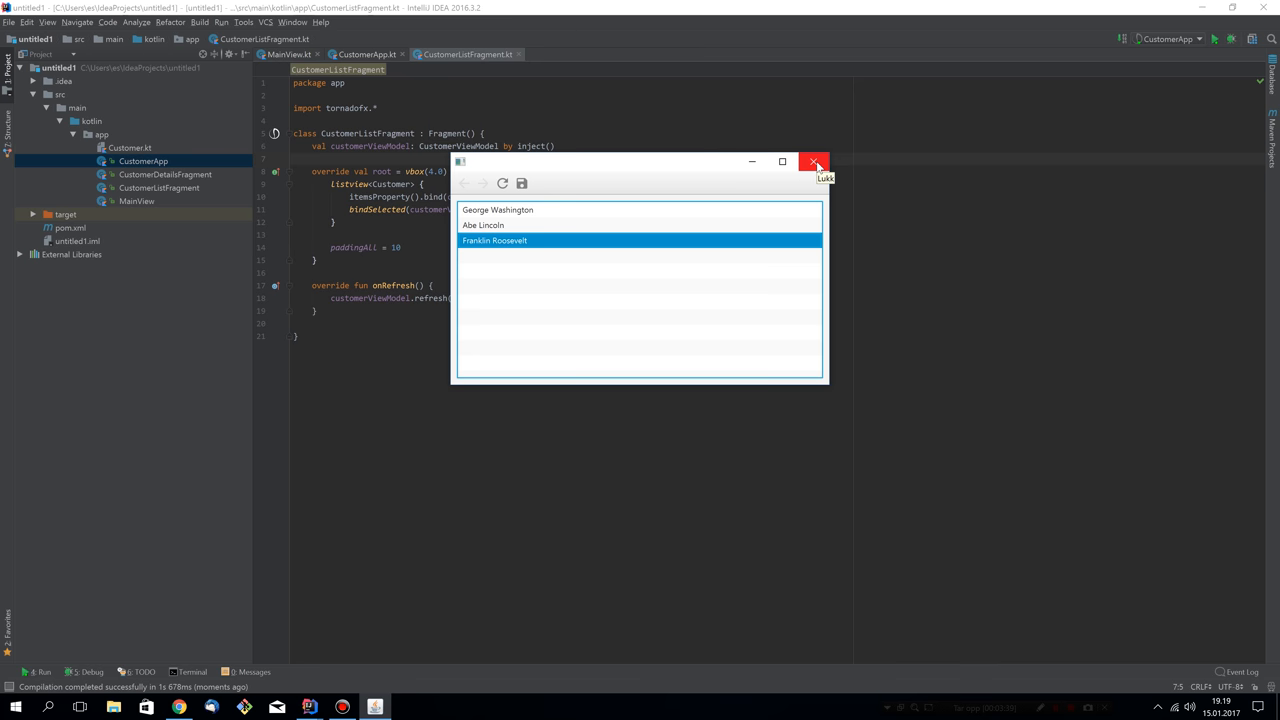
click(814, 160)
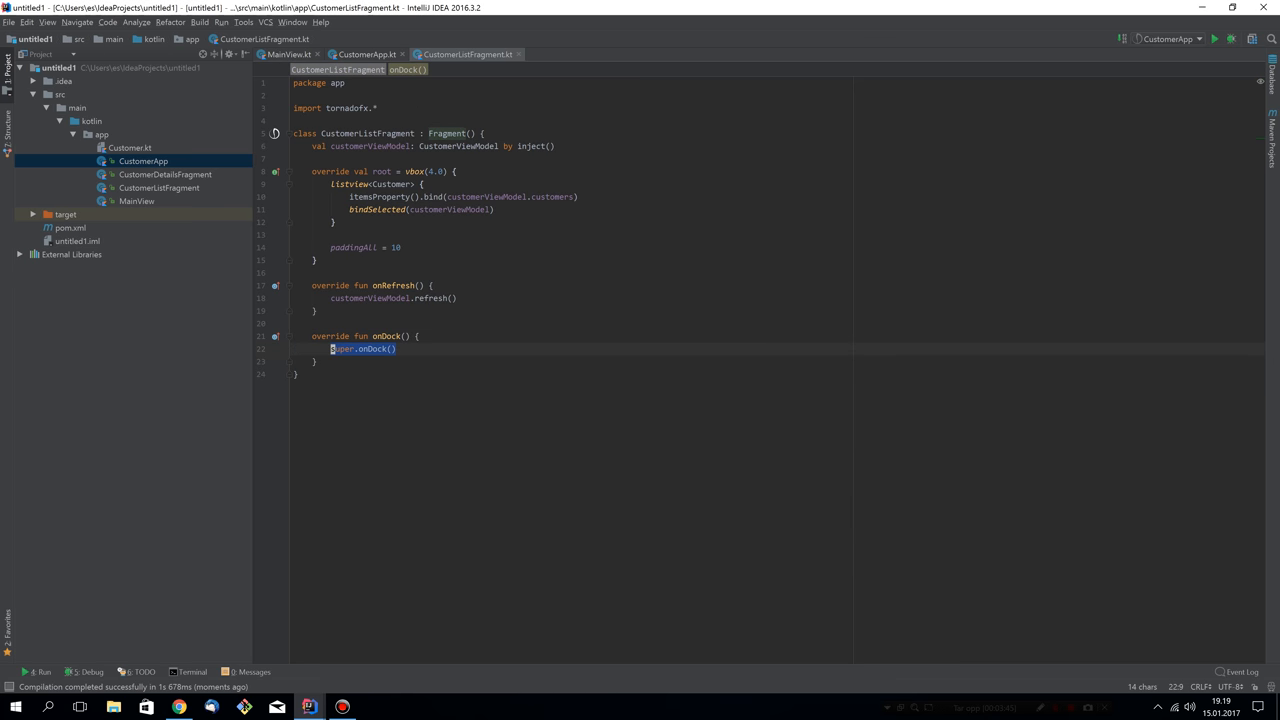
- Add onDock with a with(workspace) block and inject a TaskStatus status into CustomerListFragment
text(with (fra)
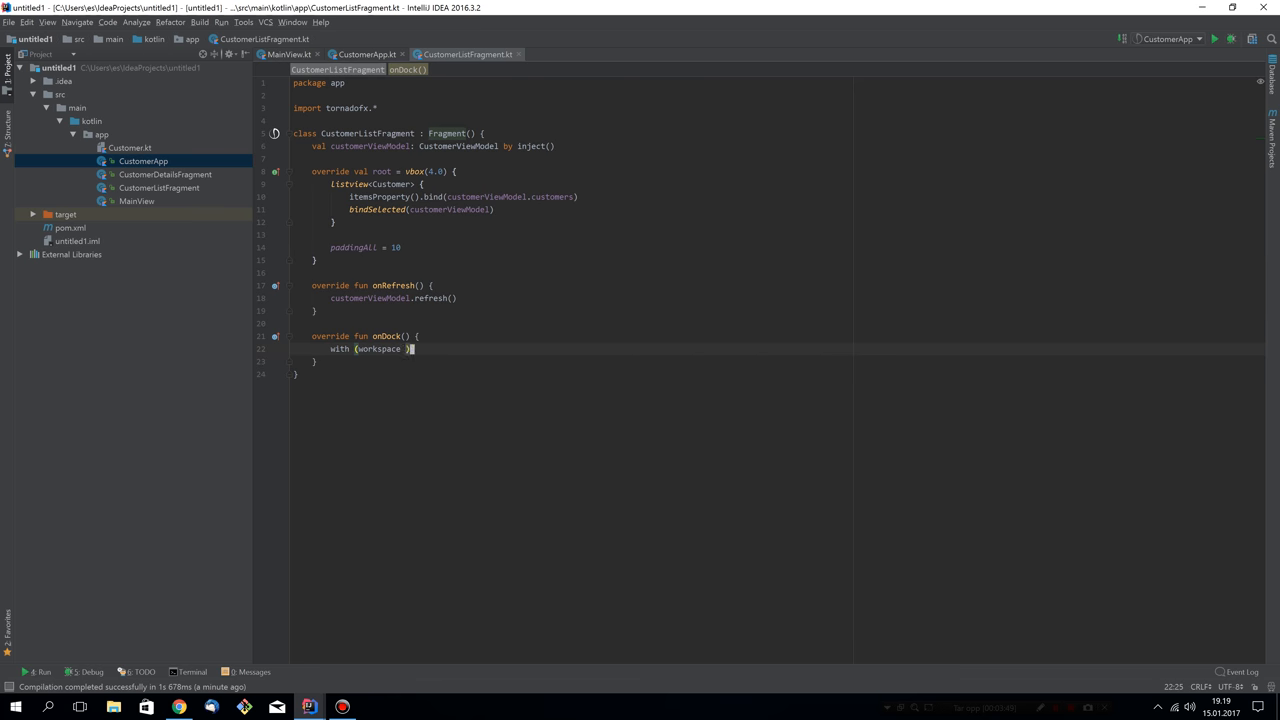
text({)
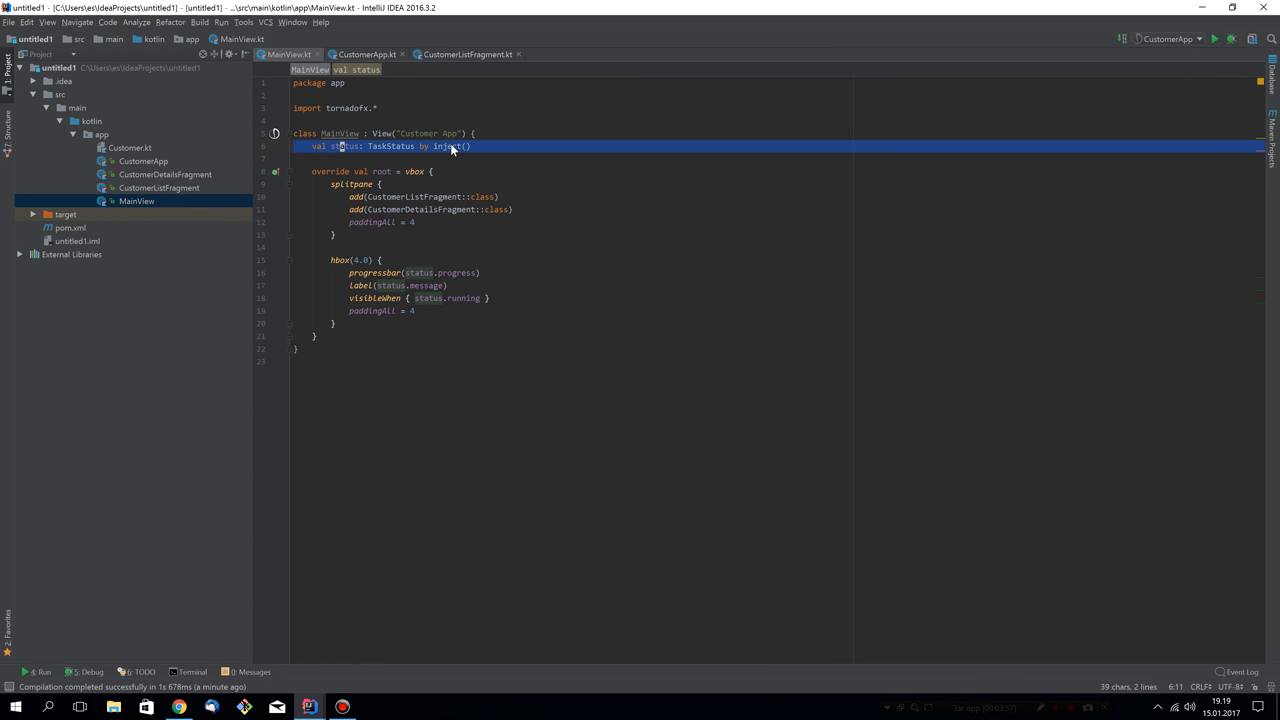
click(468, 54)
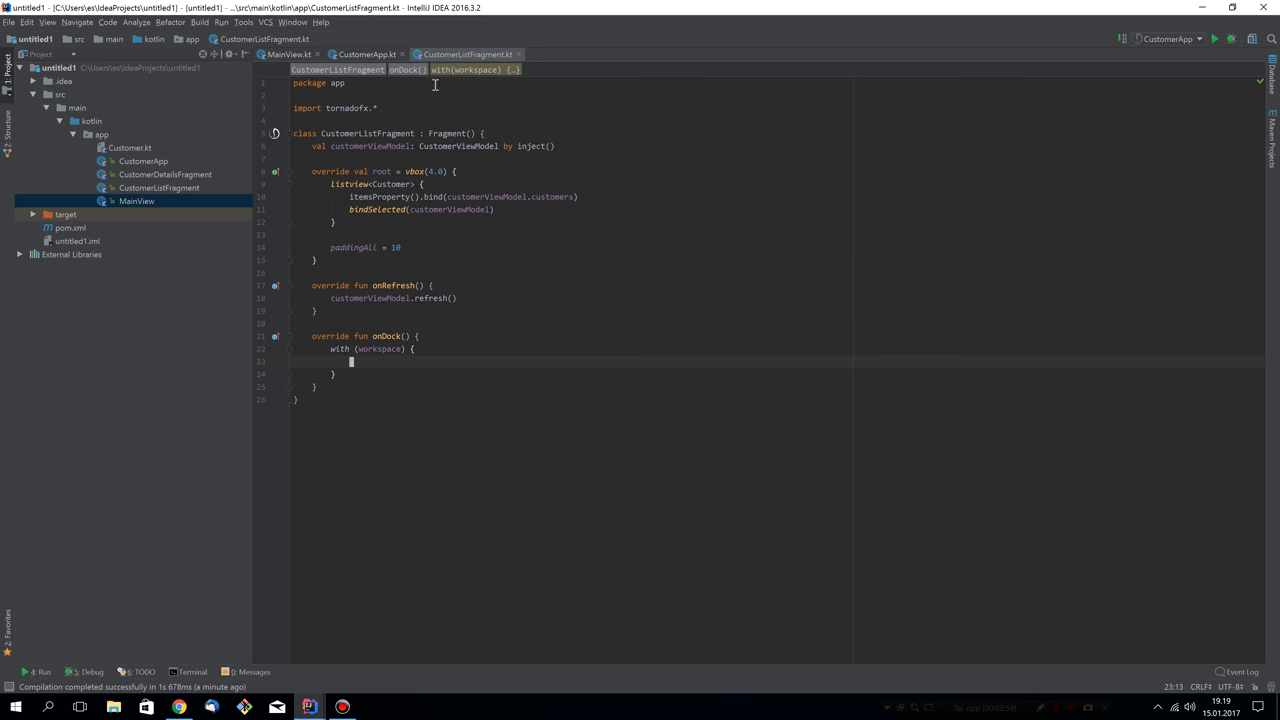
text(val status: TaskStatus by inject())
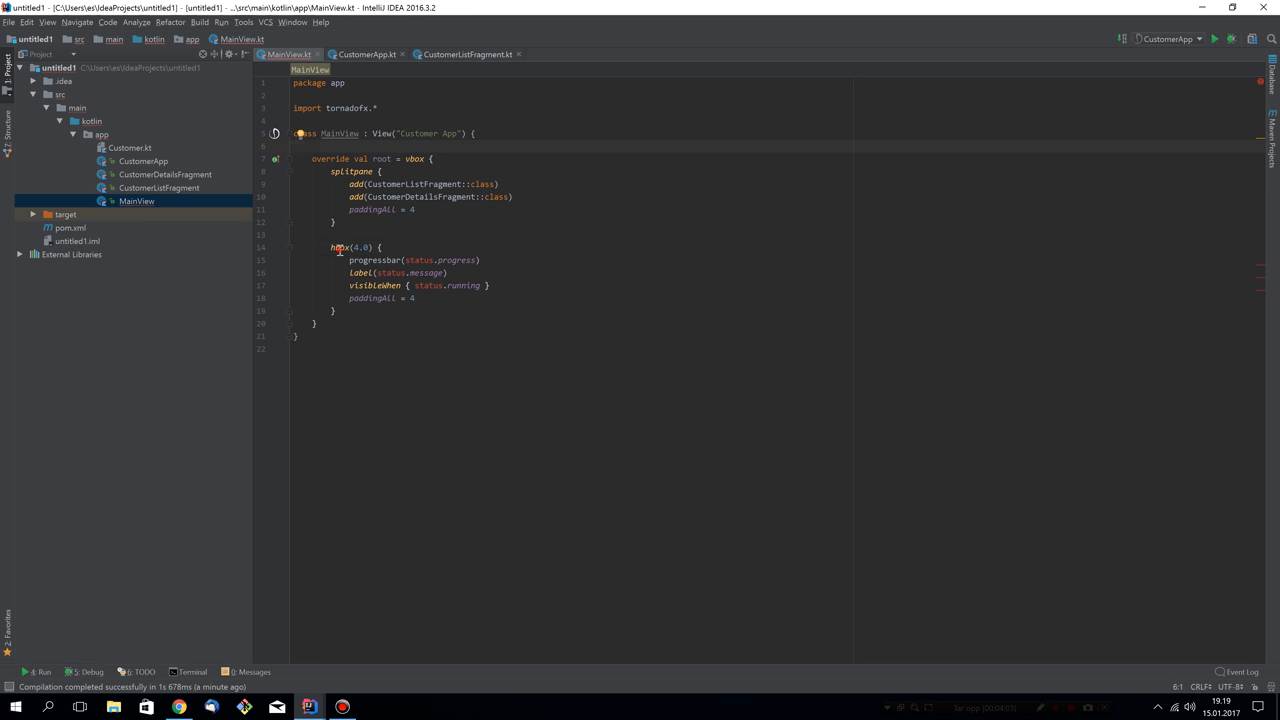
- Cut the status progress bar and label hbox out of MainView
drag(340, 248, 316, 324)
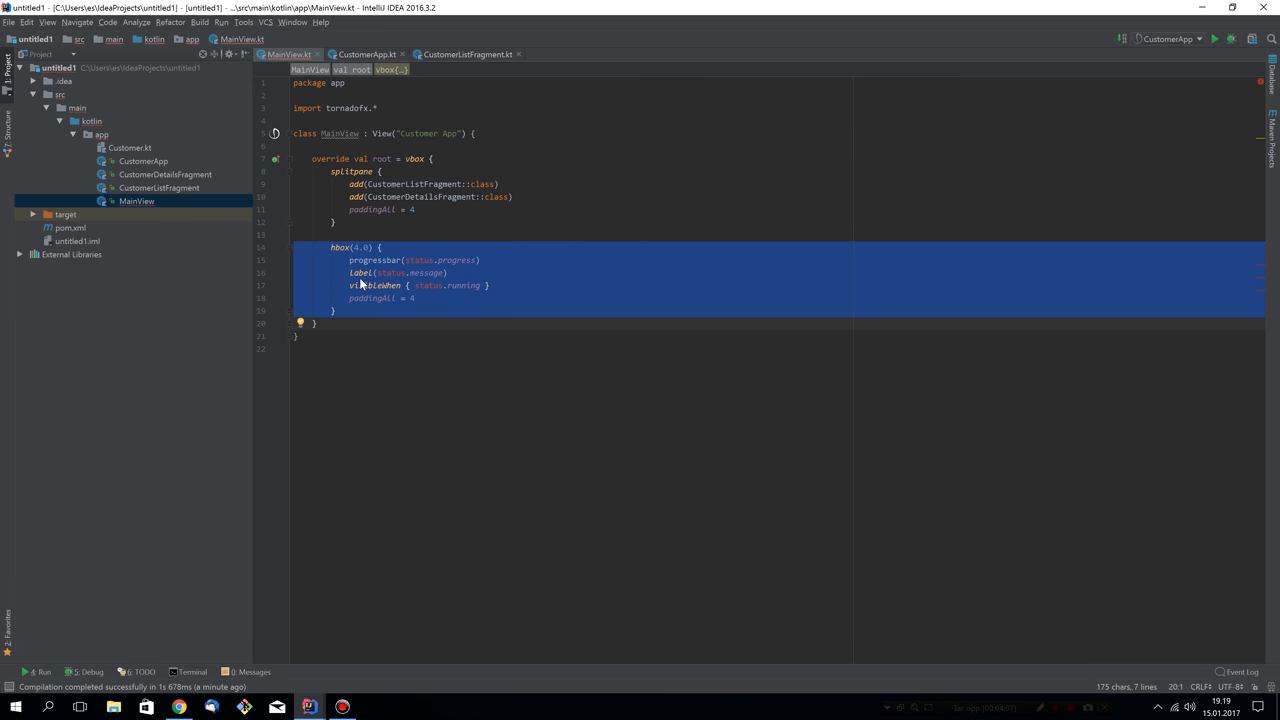
key(Delete)
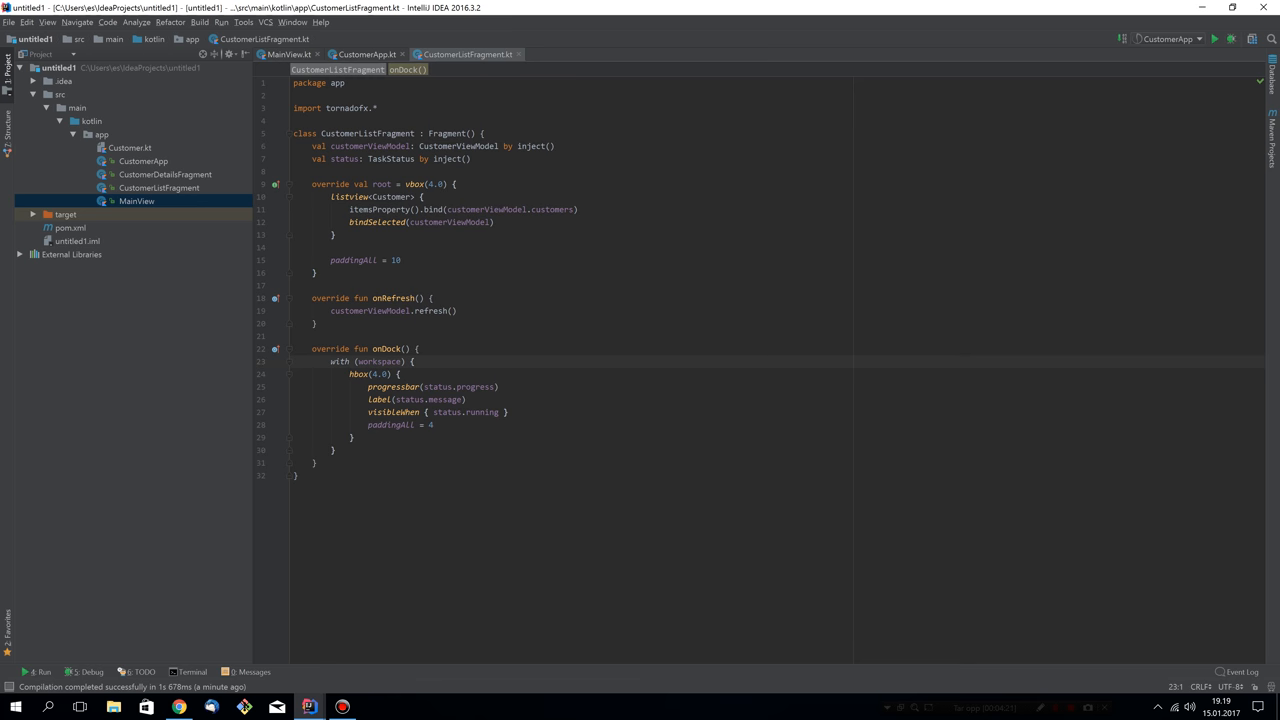
mouse_move(634, 260)
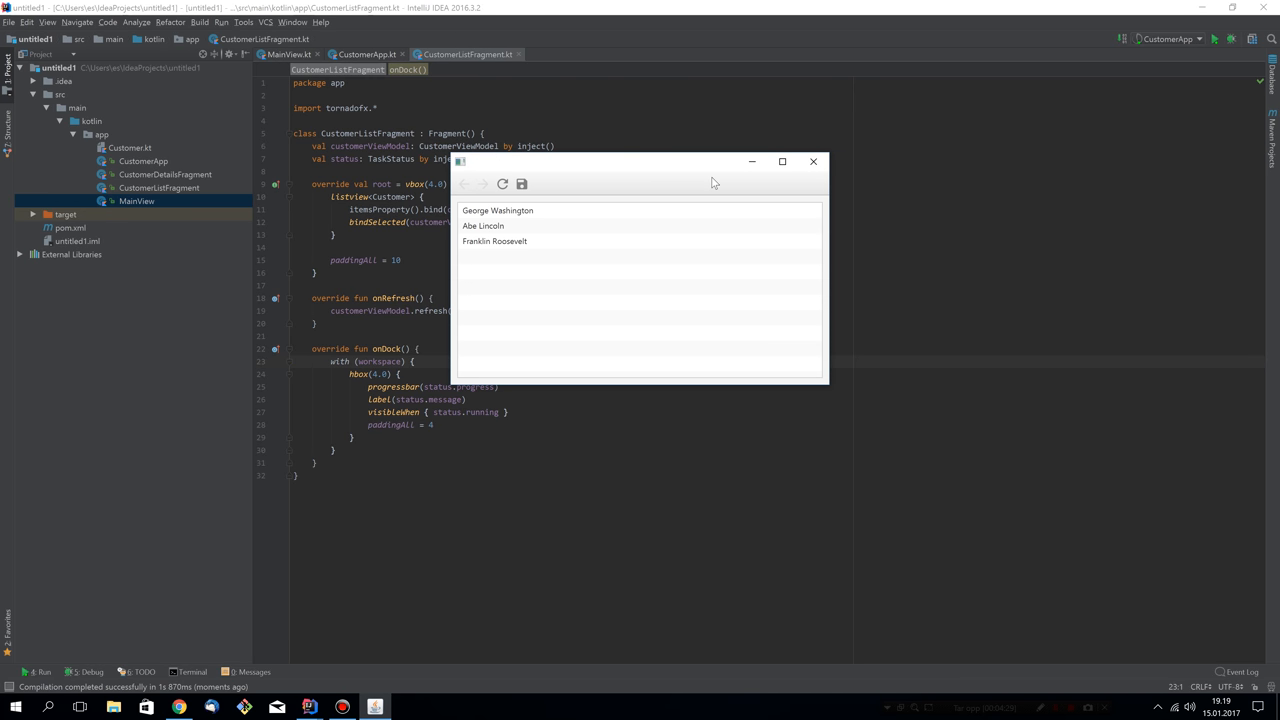
mouse_move(758, 188)
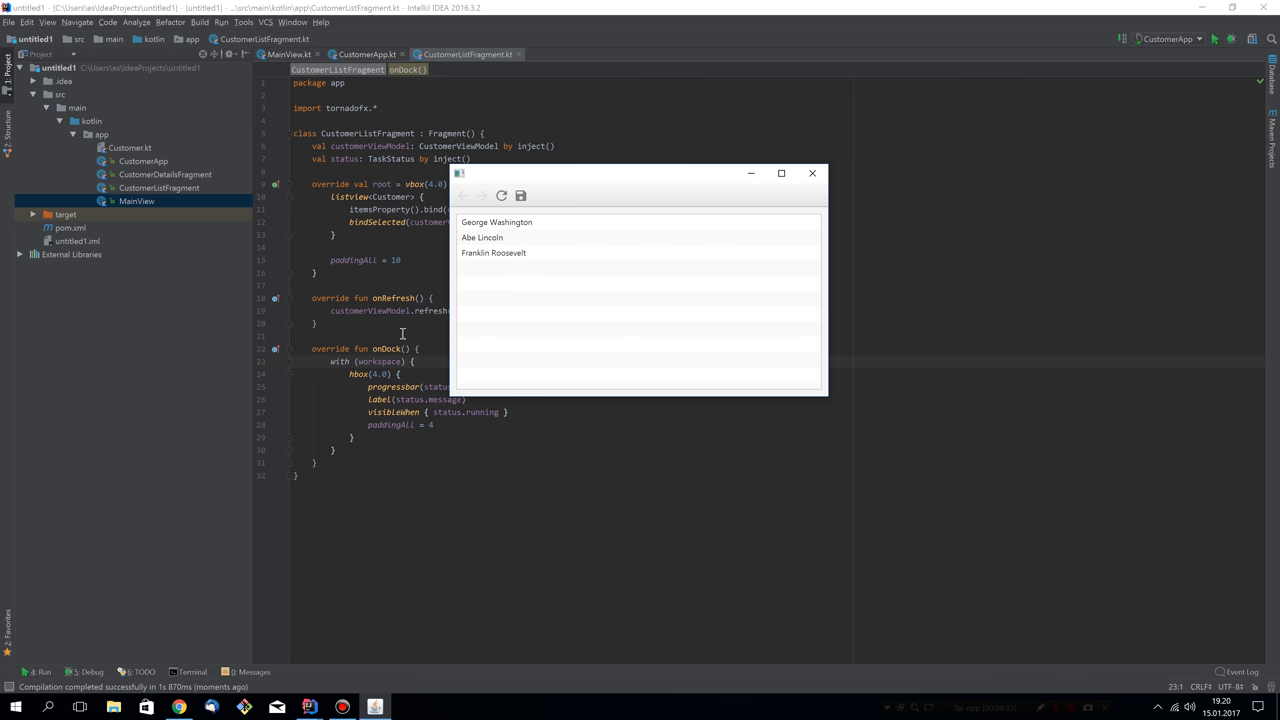
mouse_move(388, 364)
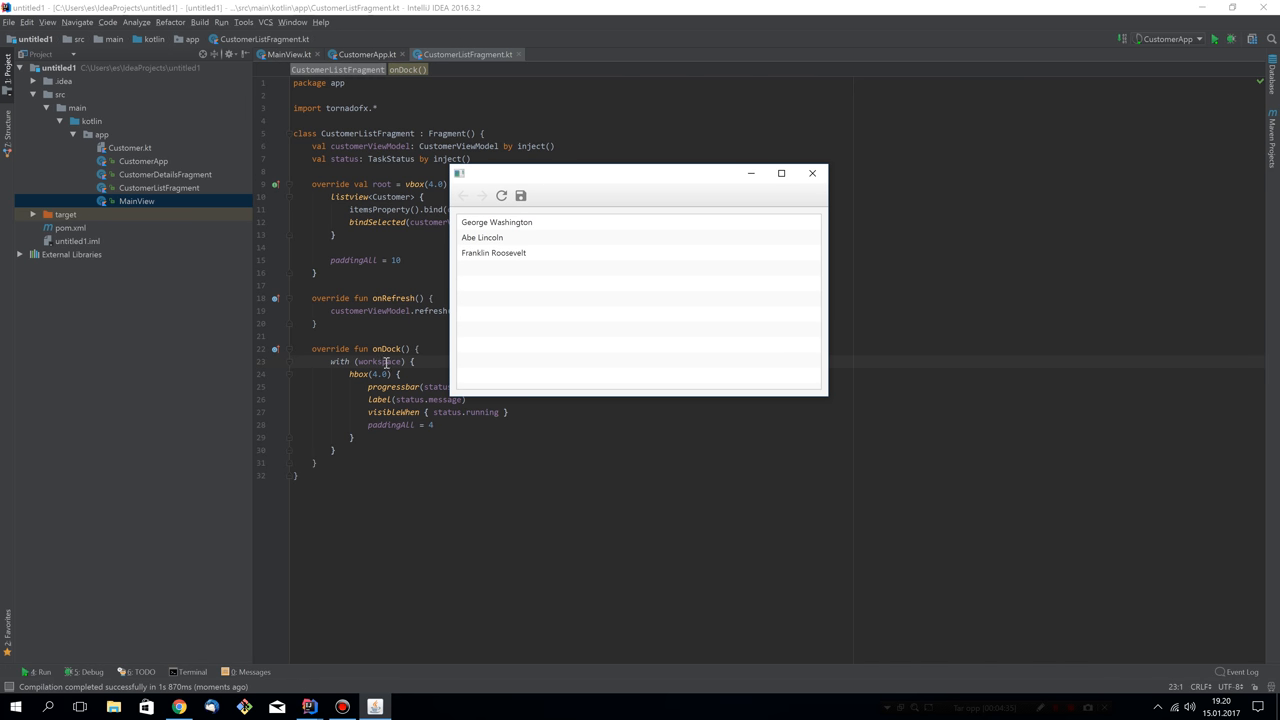
mouse_move(412, 362)
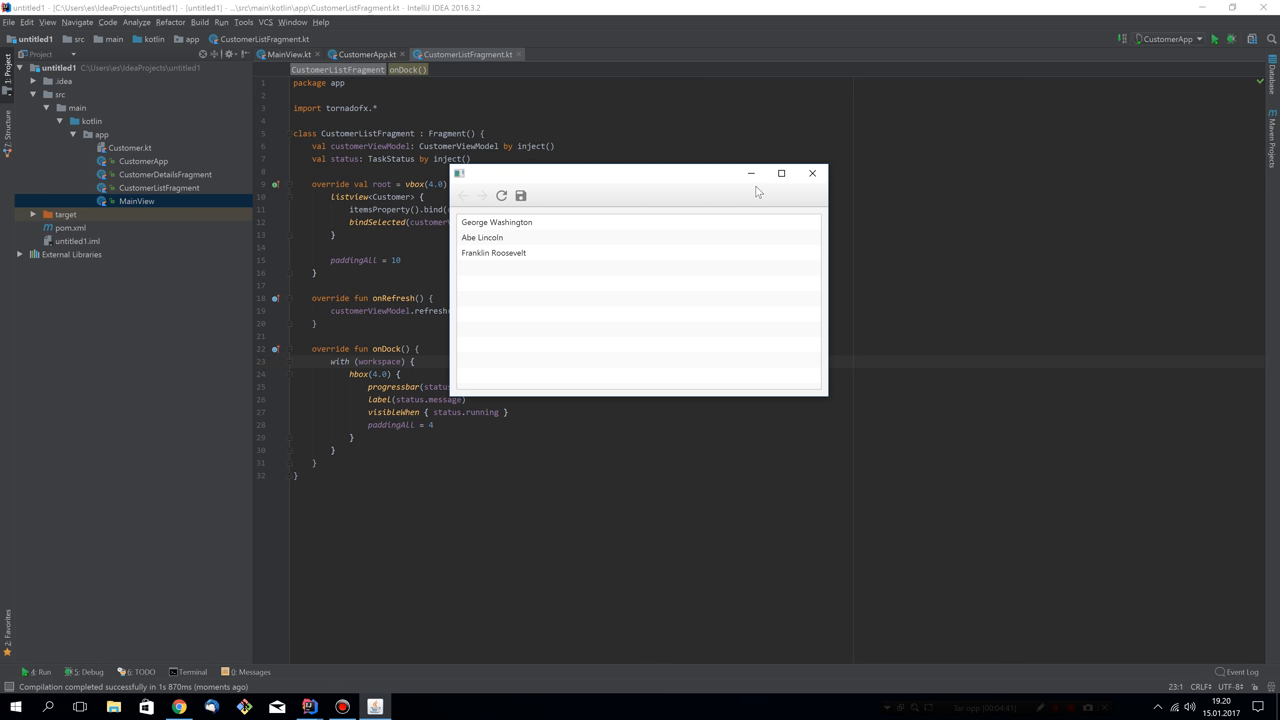
mouse_move(796, 200)
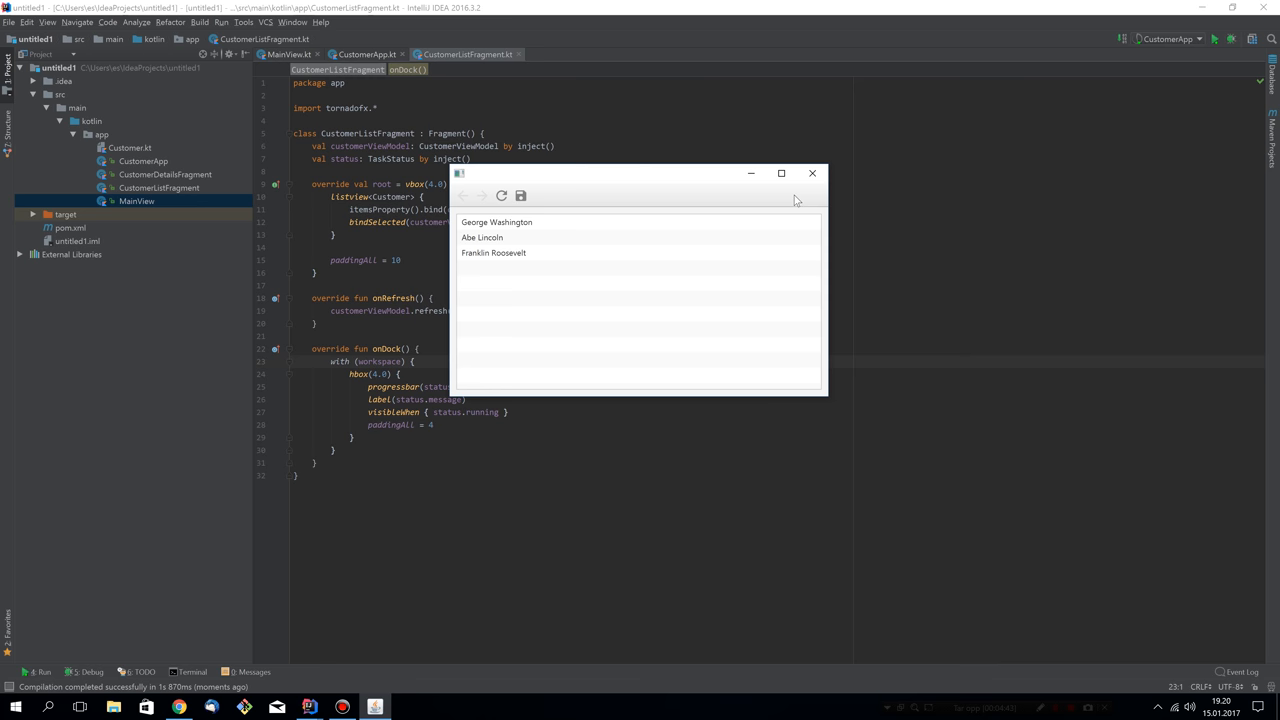
mouse_move(512, 244)
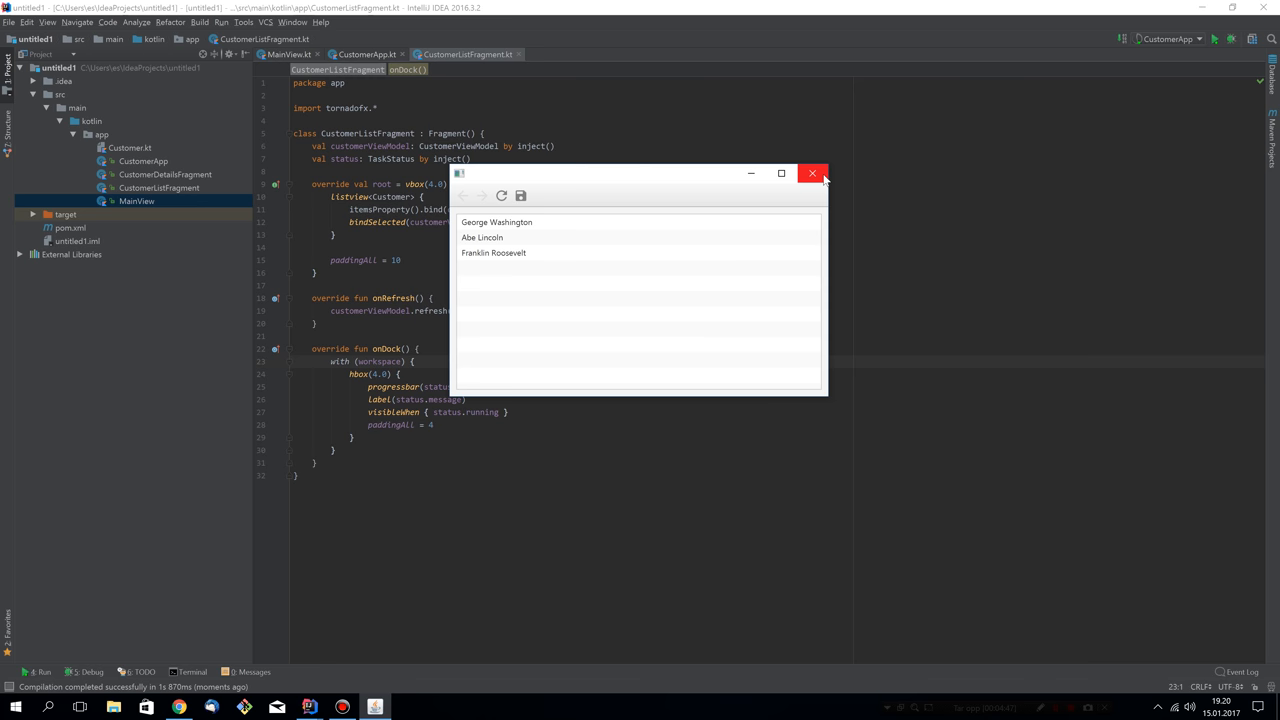
click(812, 172)
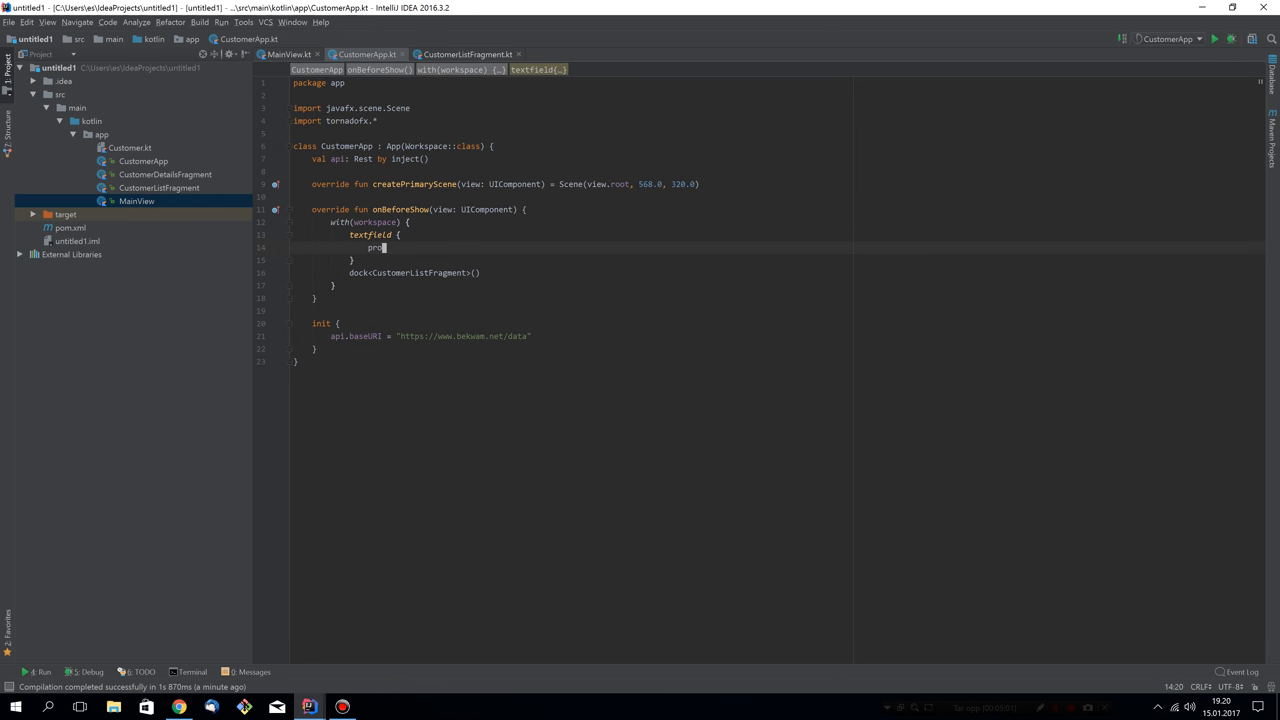
- Give the workspace textfield promptText = "Search"
text(promptText = "Sea)
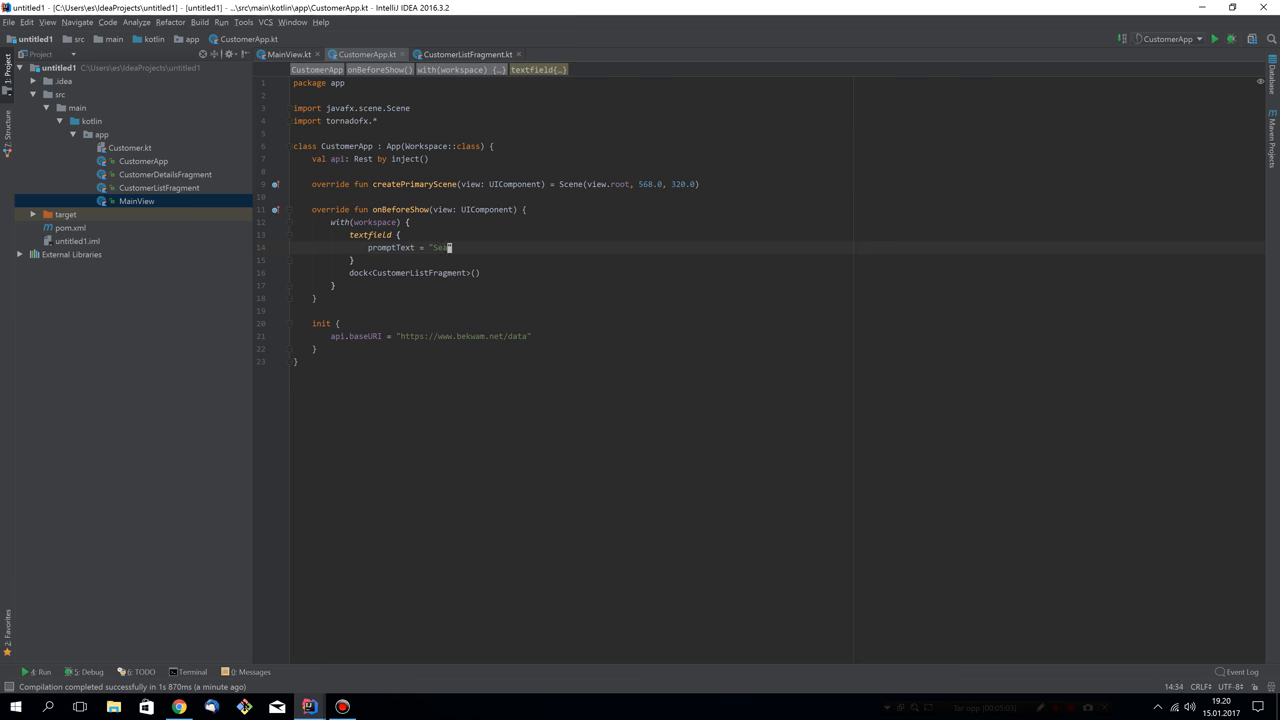
text(rch)
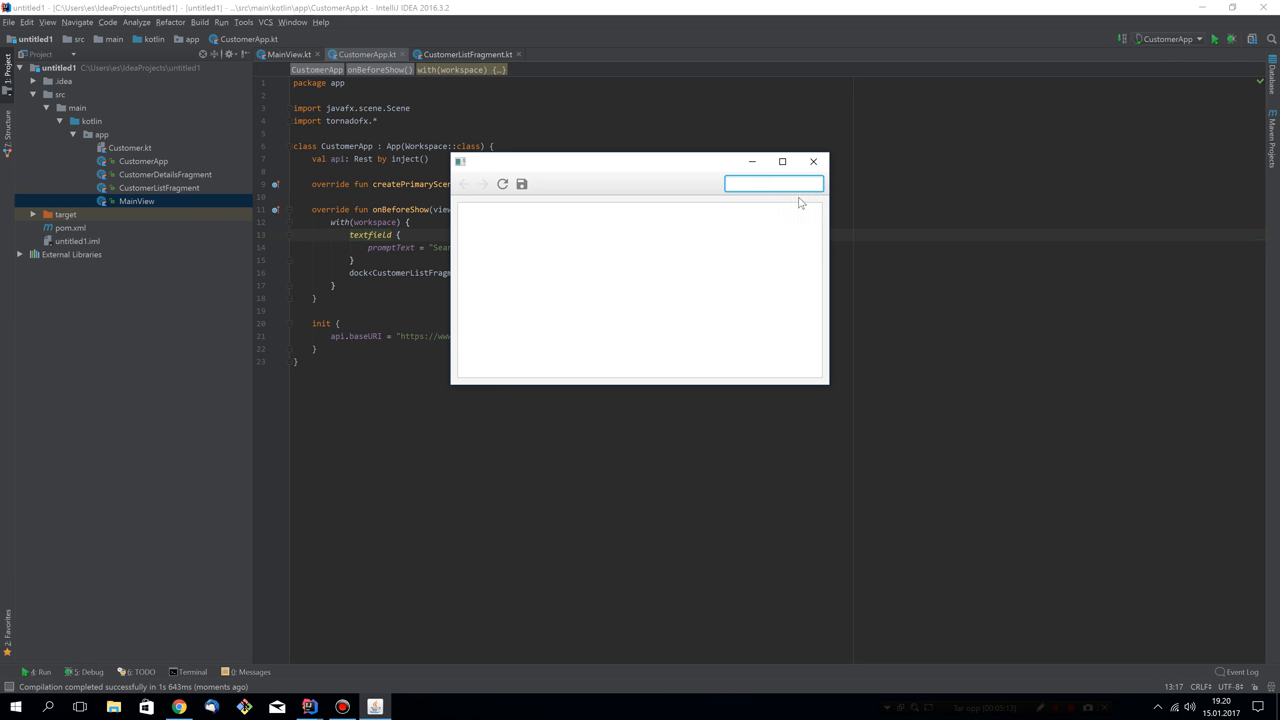
- Load the customers, focus the Search field, pick Franklin Roosevelt, then close the app
click(502, 184)
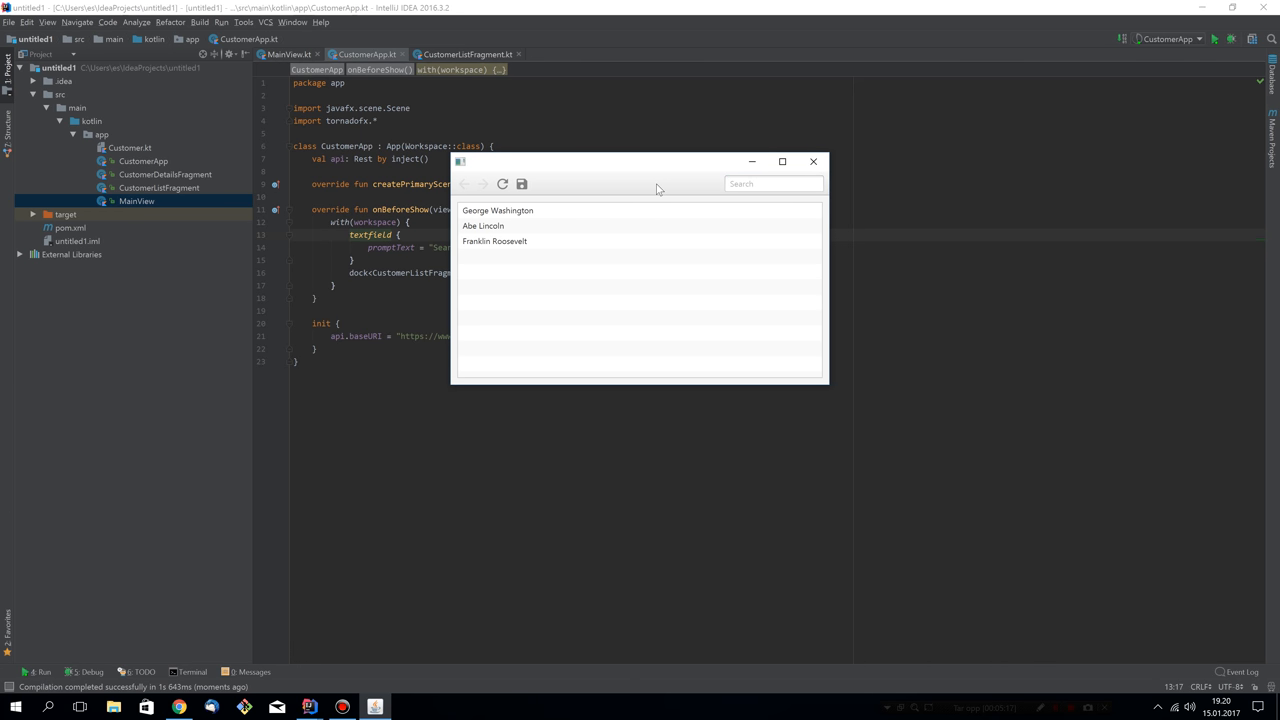
mouse_move(518, 220)
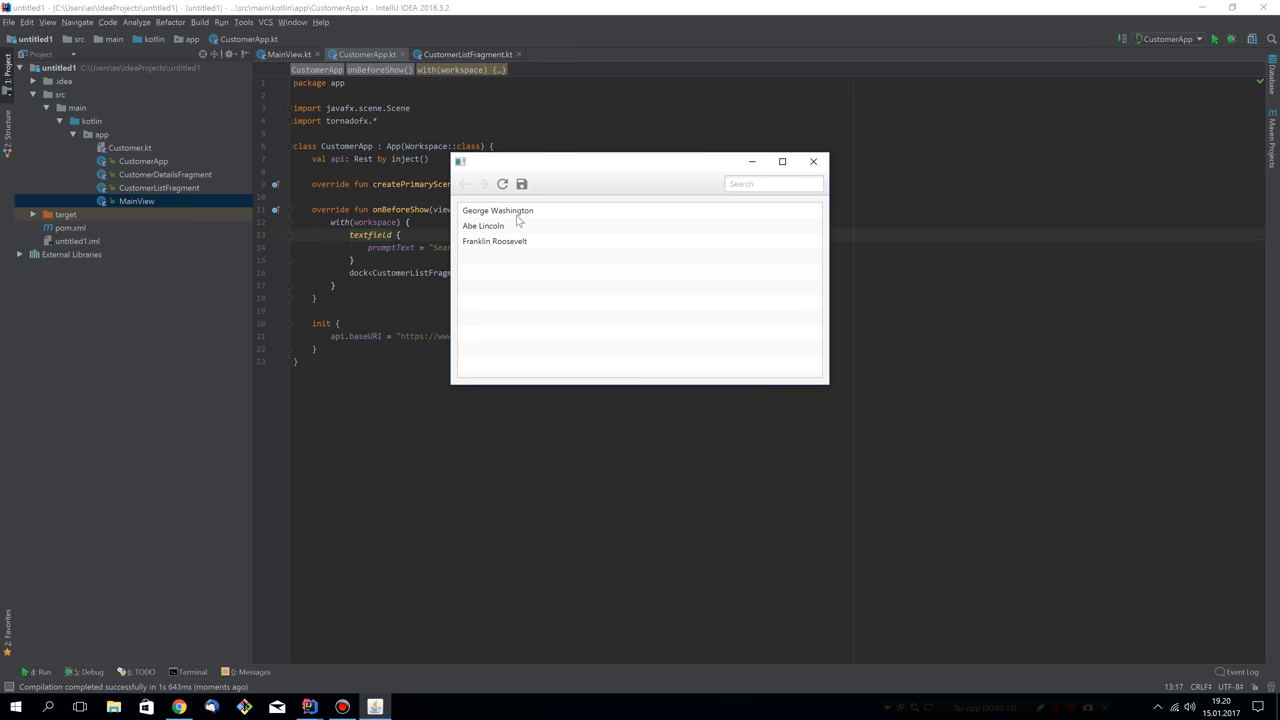
mouse_move(512, 220)
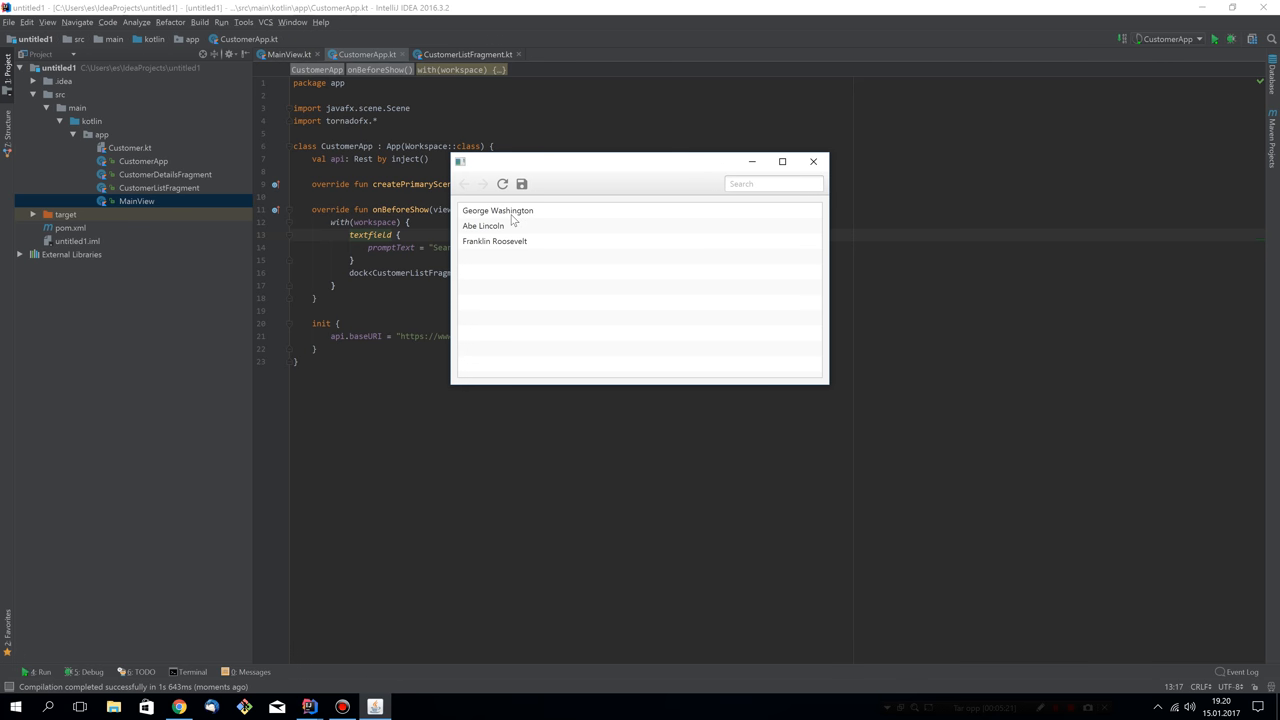
click(772, 184)
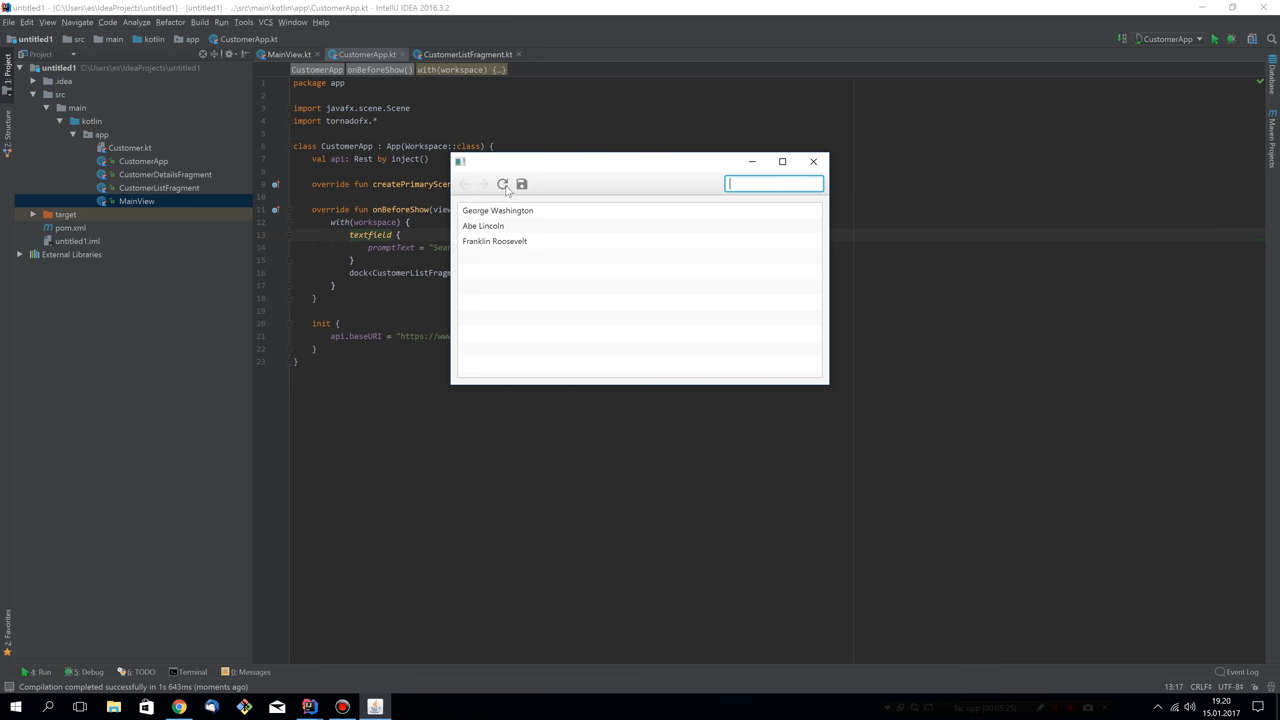
mouse_move(520, 184)
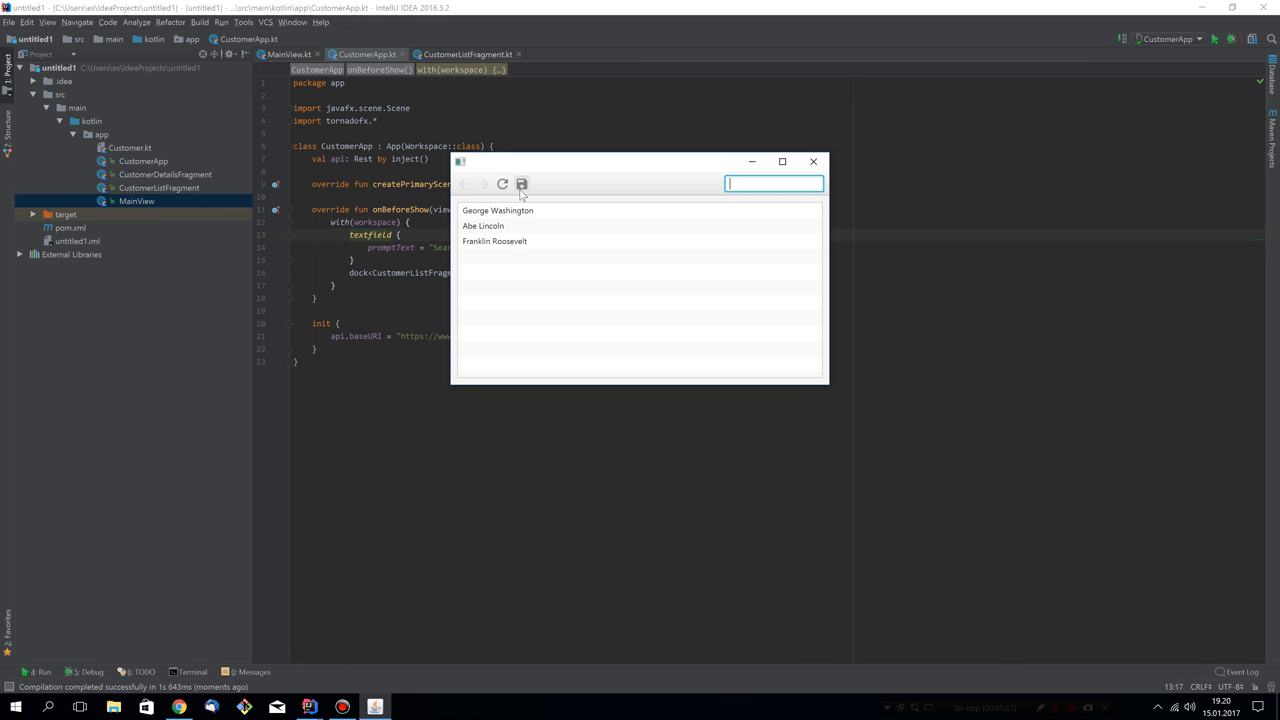
mouse_move(504, 224)
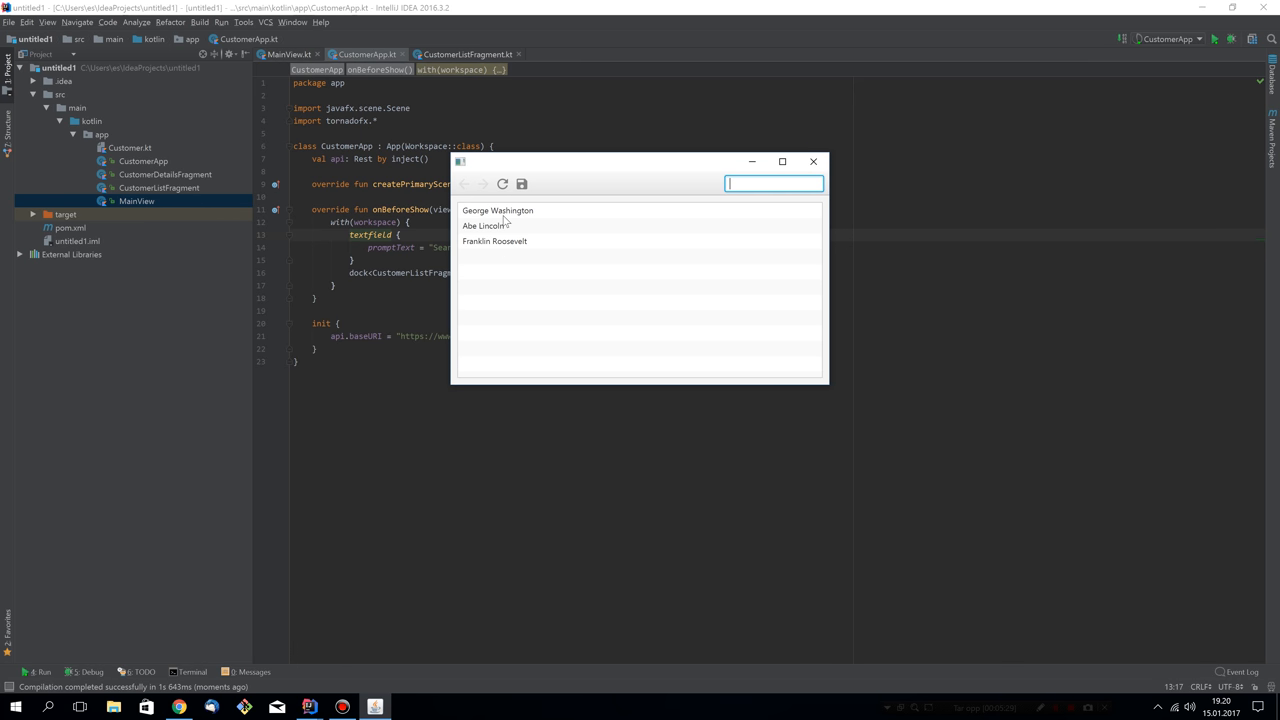
mouse_move(514, 200)
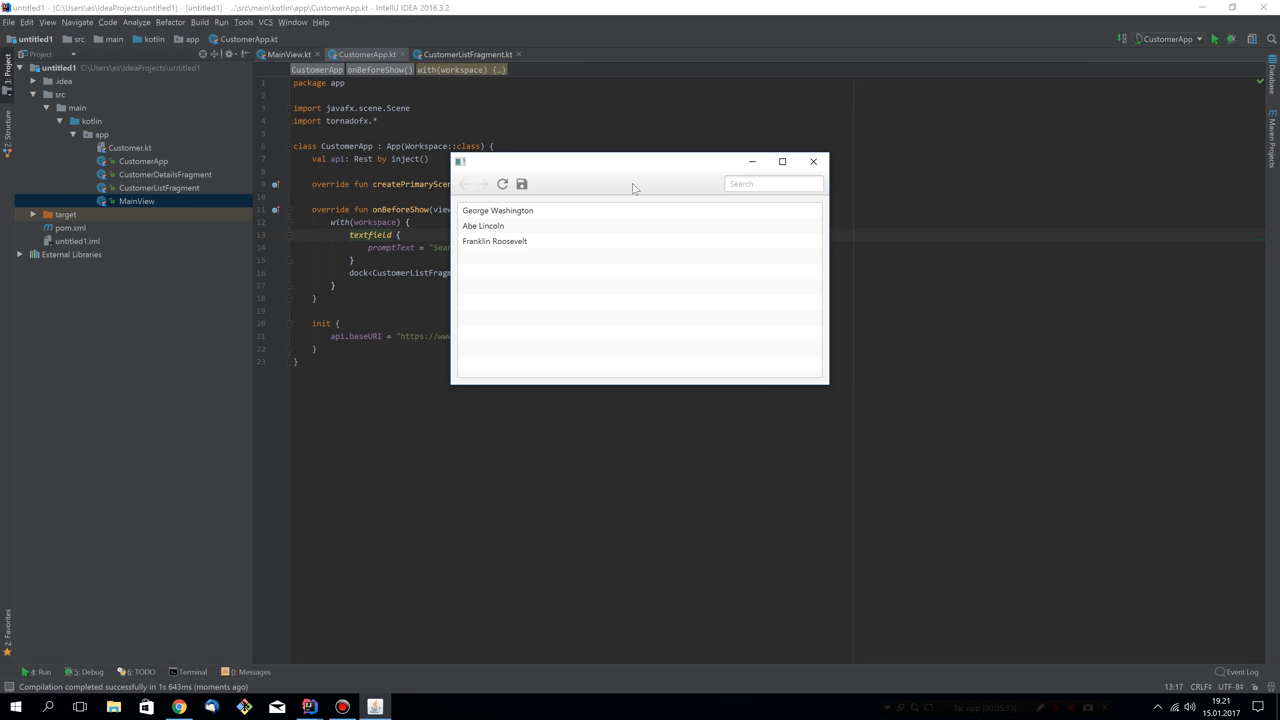
click(496, 240)
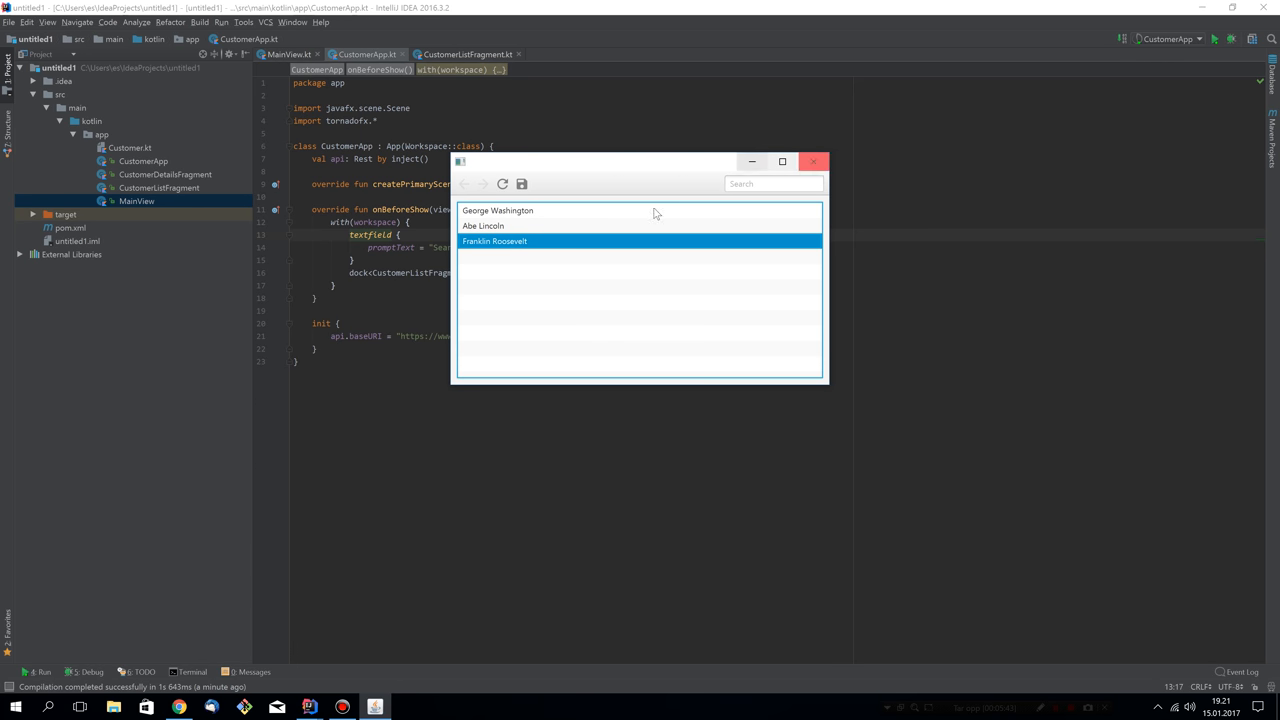
click(510, 226)
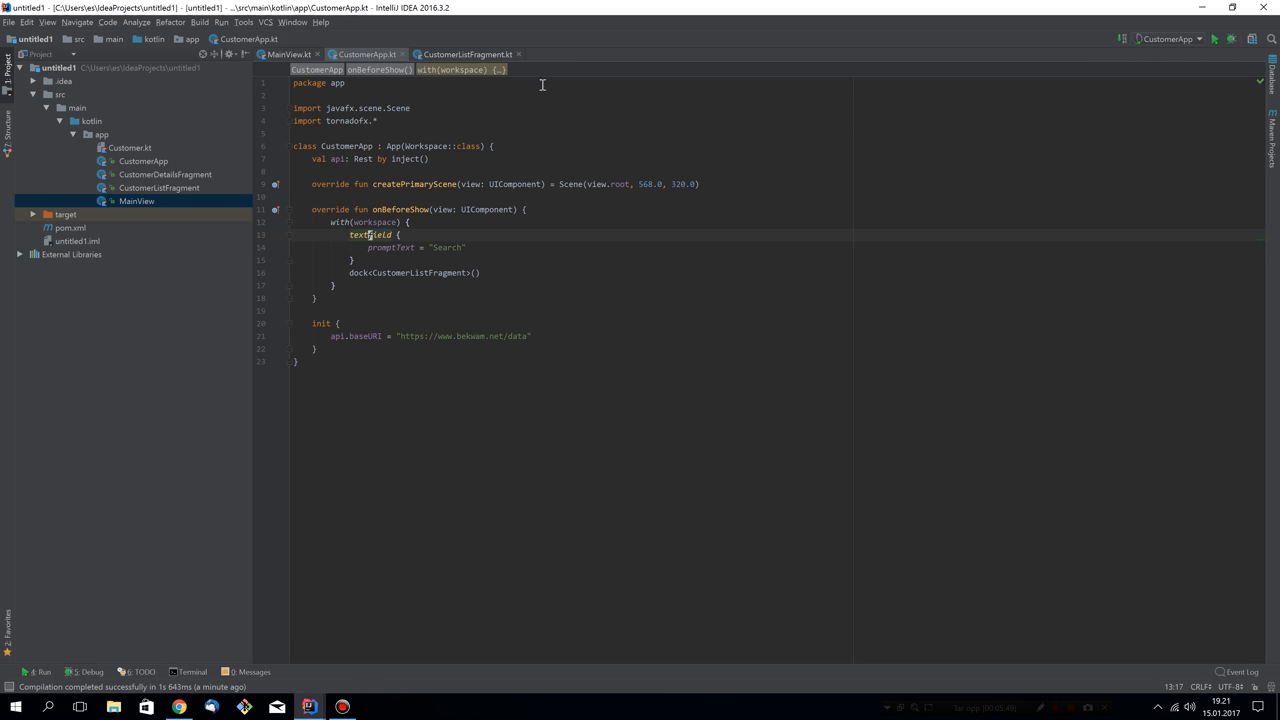
- Add onUserSelect docking CustomerDetailsFragment into the workspace in CustomerListFragment
click(466, 54)
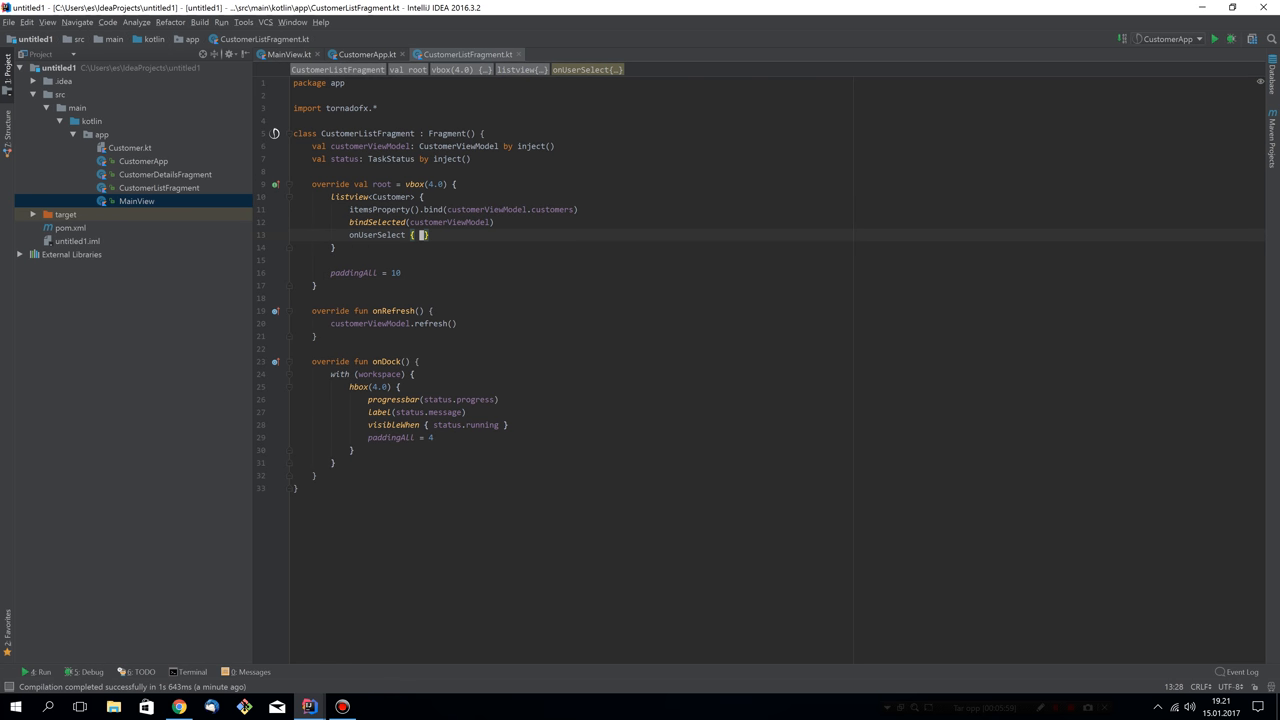
text(workspace.dock<)
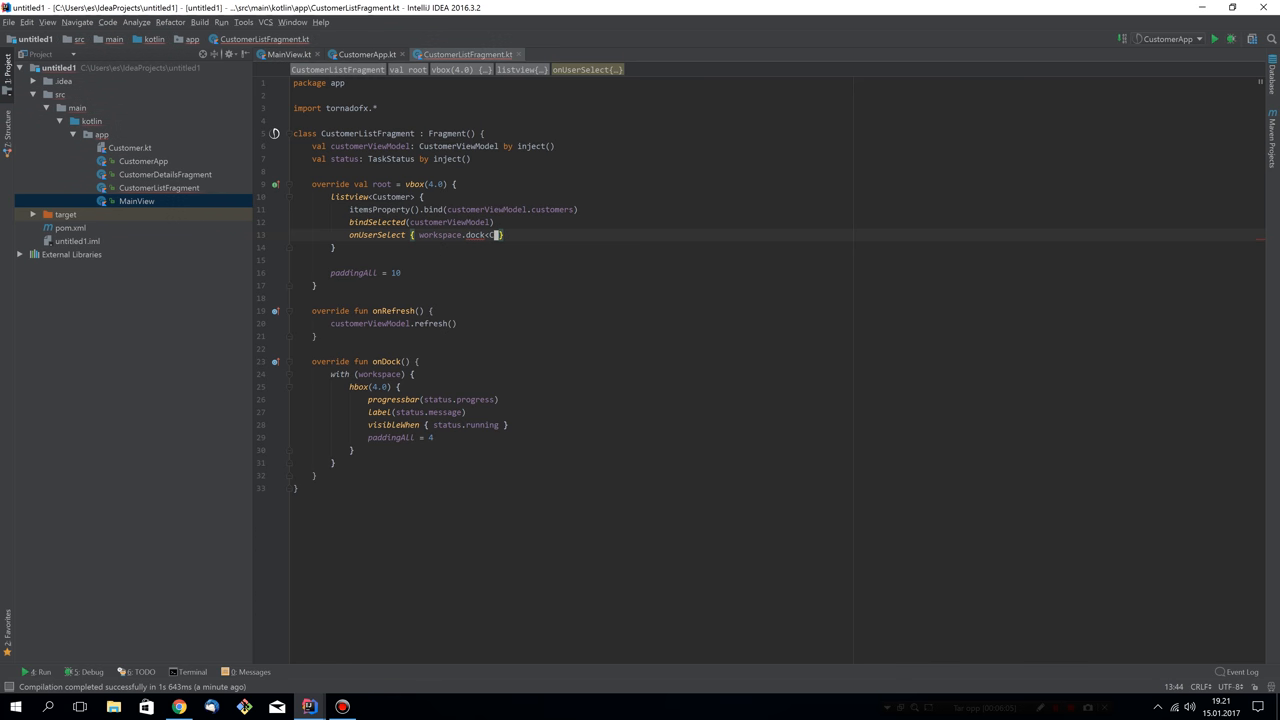
text(CustomerDetailsFragment)
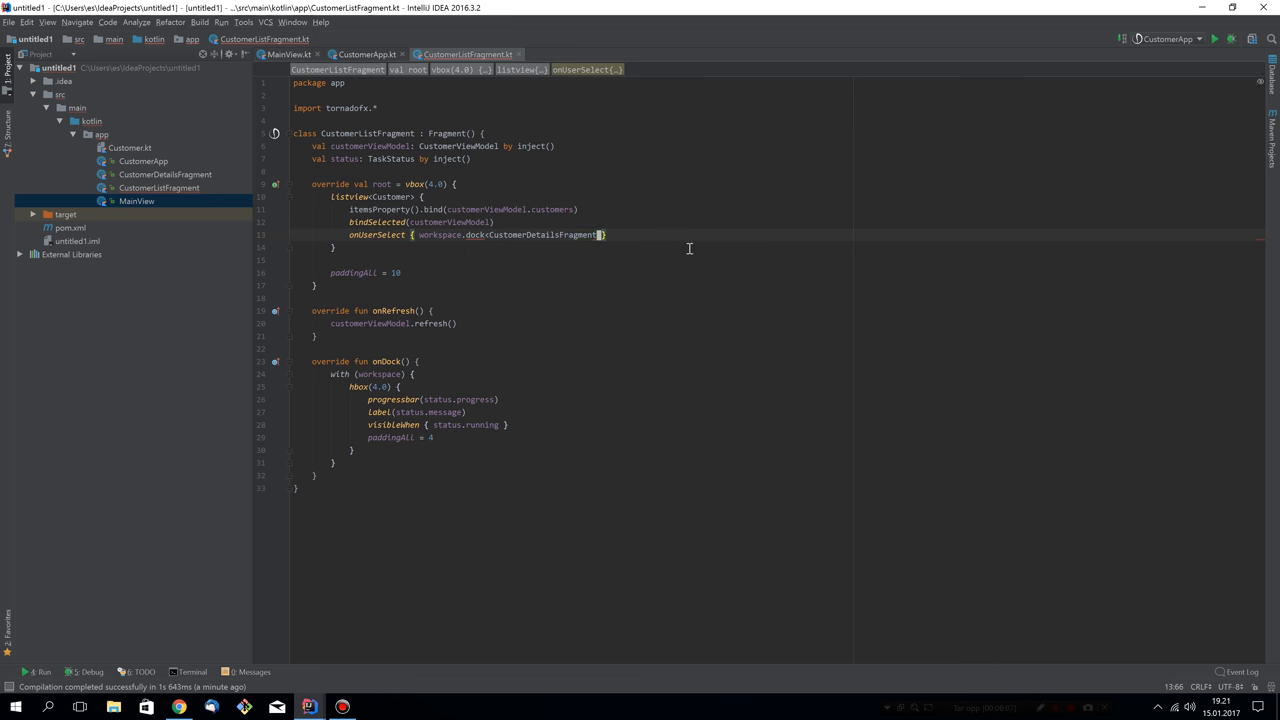
text(())
click(570, 196)
text(table)
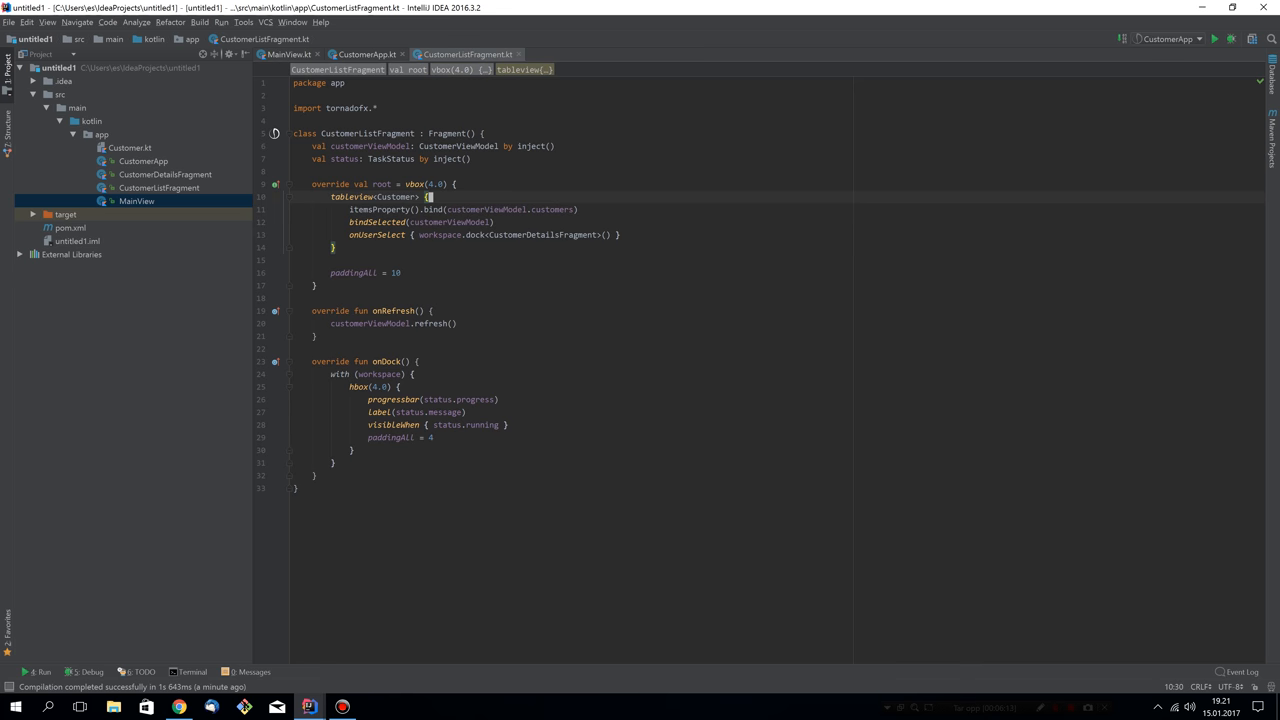
- Replace the listview with a tableview of customers having First Name and Last Name columns
double_click(510, 210)
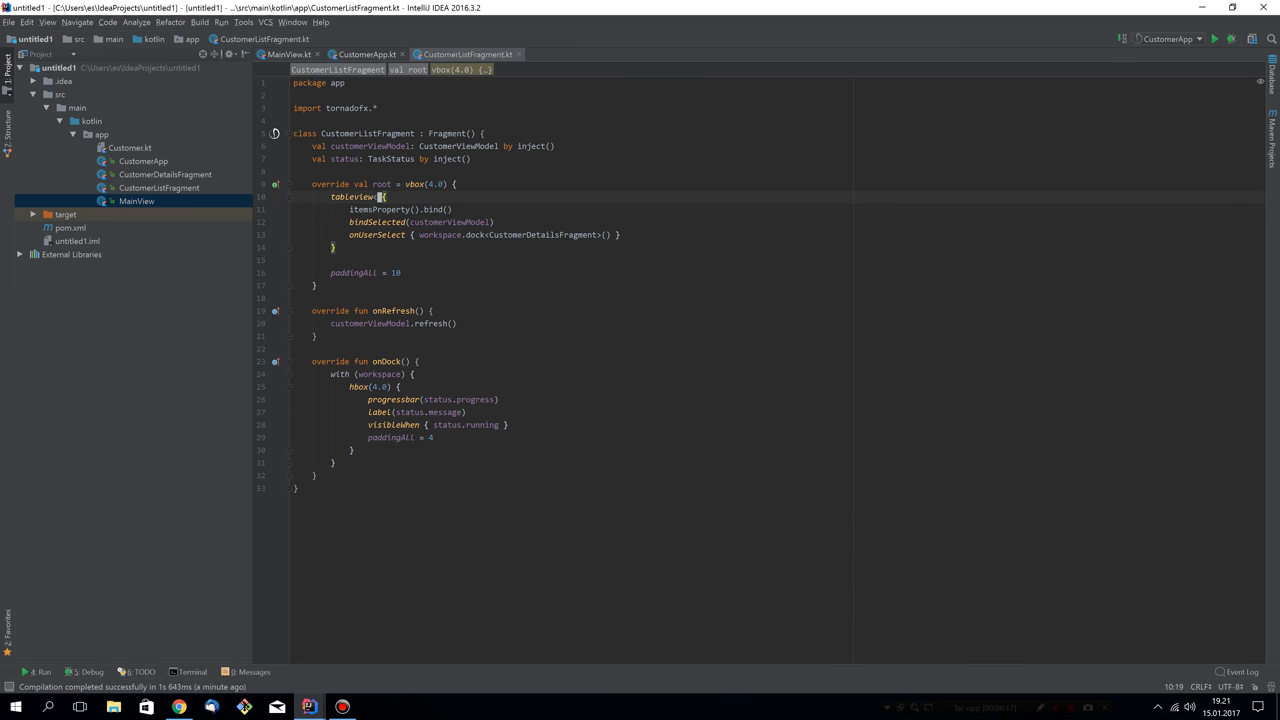
text((customerViewModel.customers))
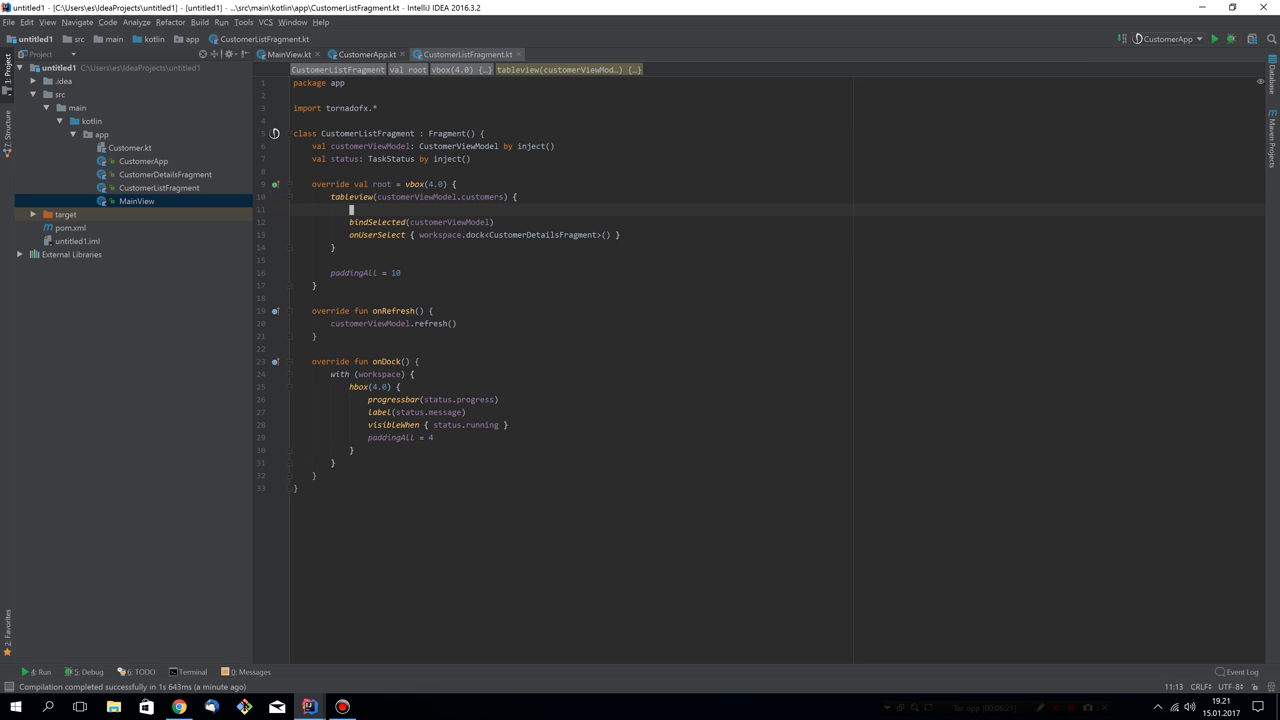
text(column())
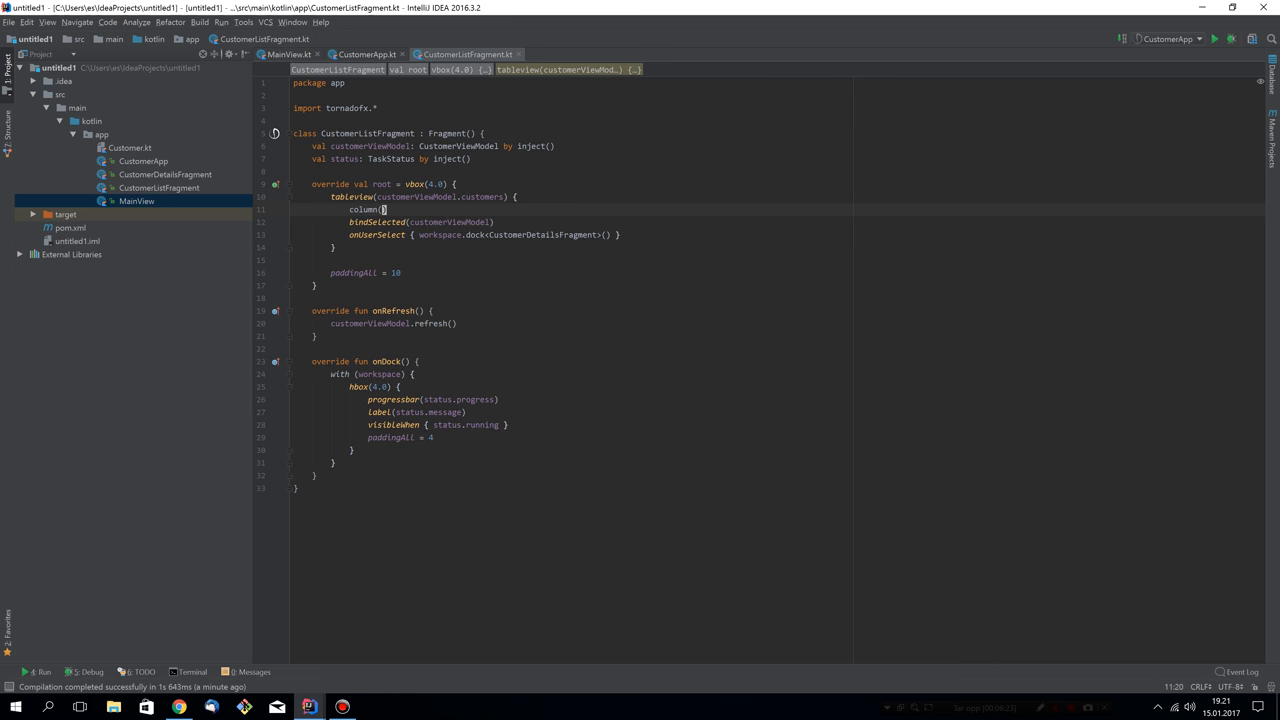
text("First Name",)
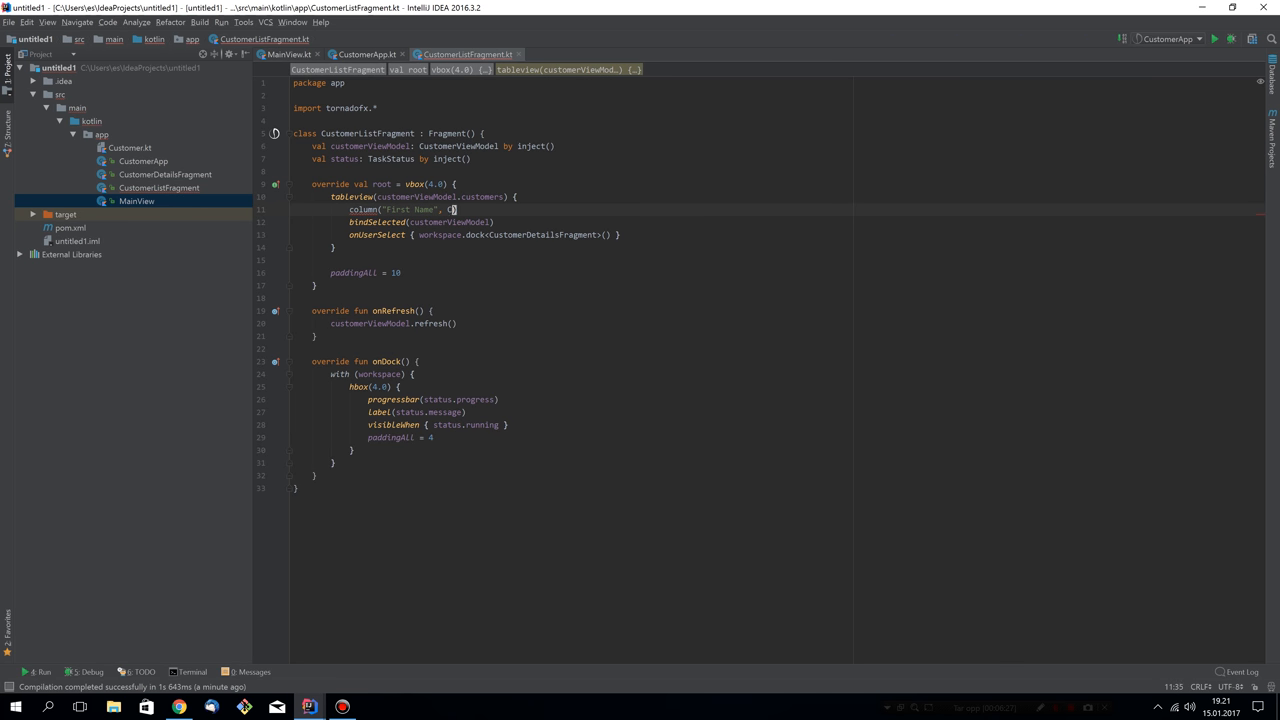
text(Customer::firstNameProperty)
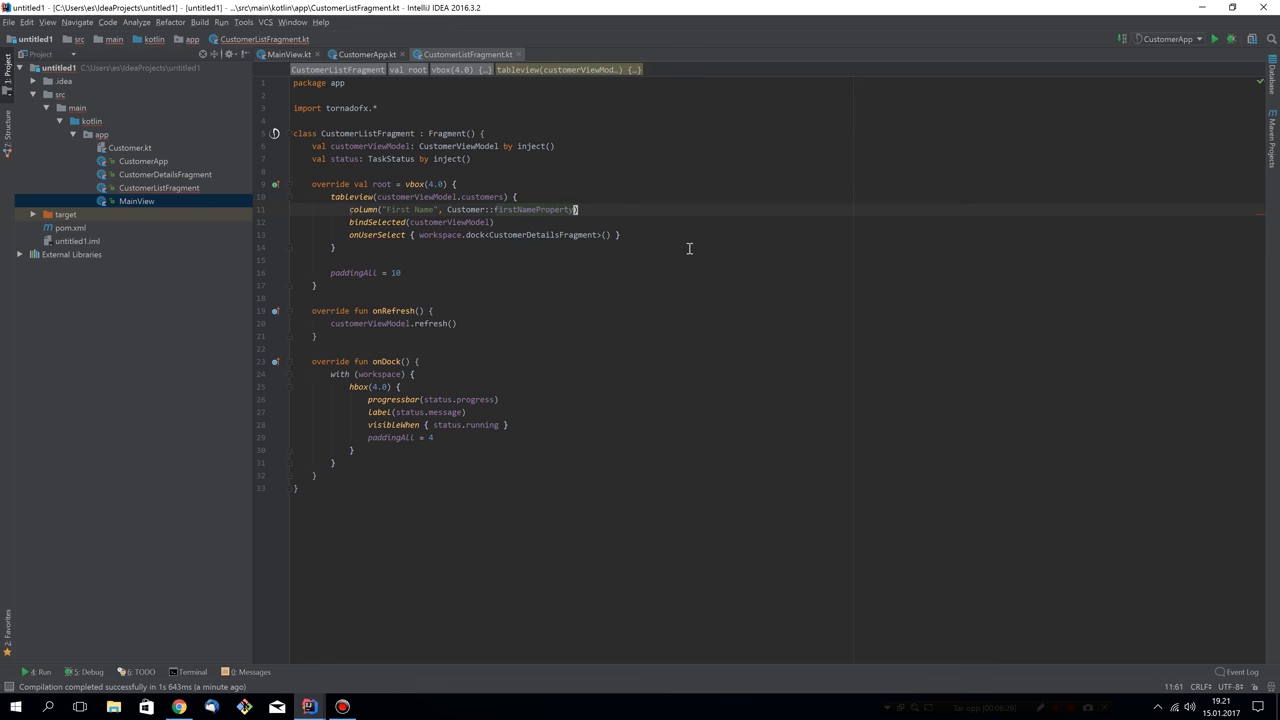
text(column("Last Name", Customer::firstNameProperty))
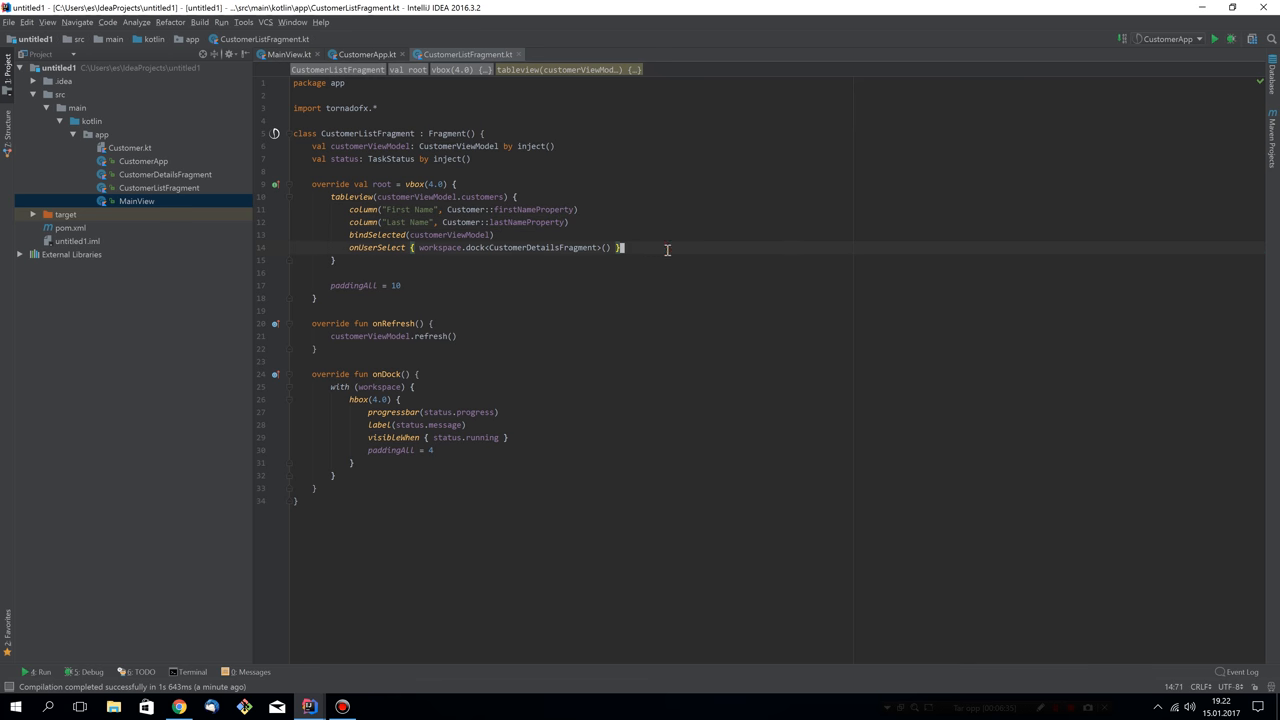
- Set the table's columnResizePolicy to TableView.UNCONSTRAINED_RESIZE_POLICY
text(resizePolicy =)
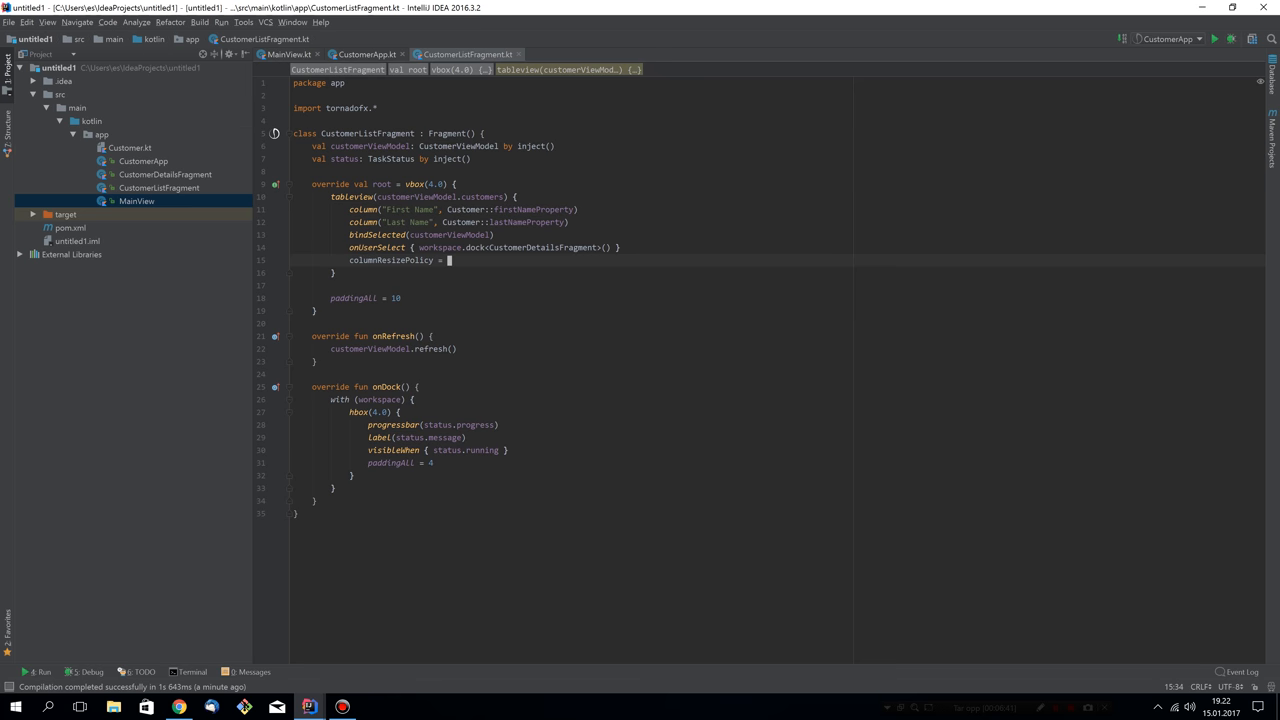
text(TableView.UN)
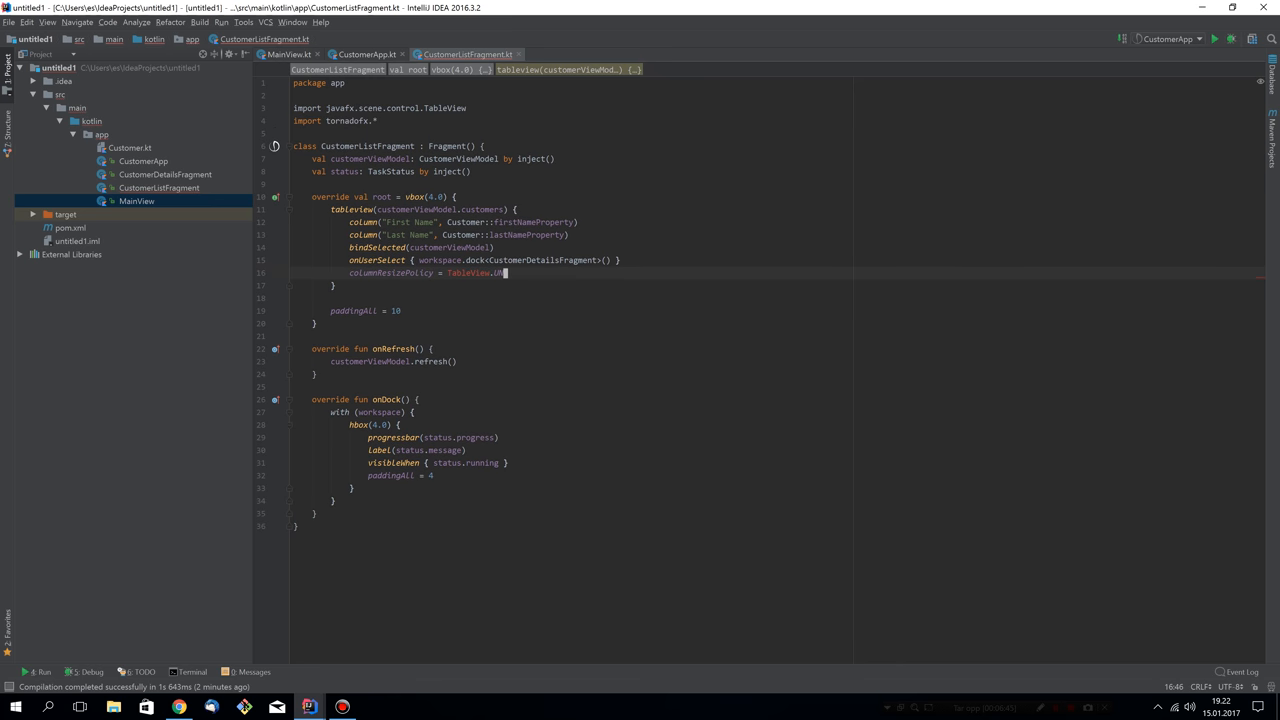
text(UNCONSTRAINED_RESIZE_POLICY)
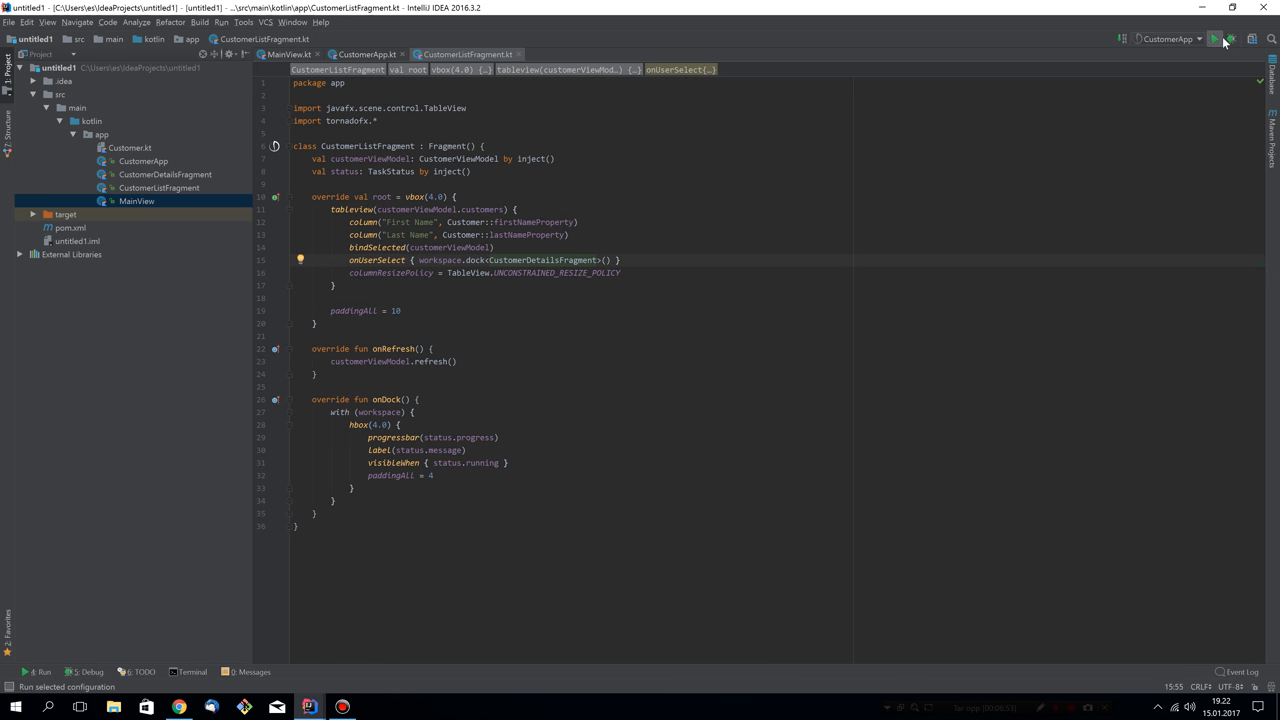
click(1216, 40)
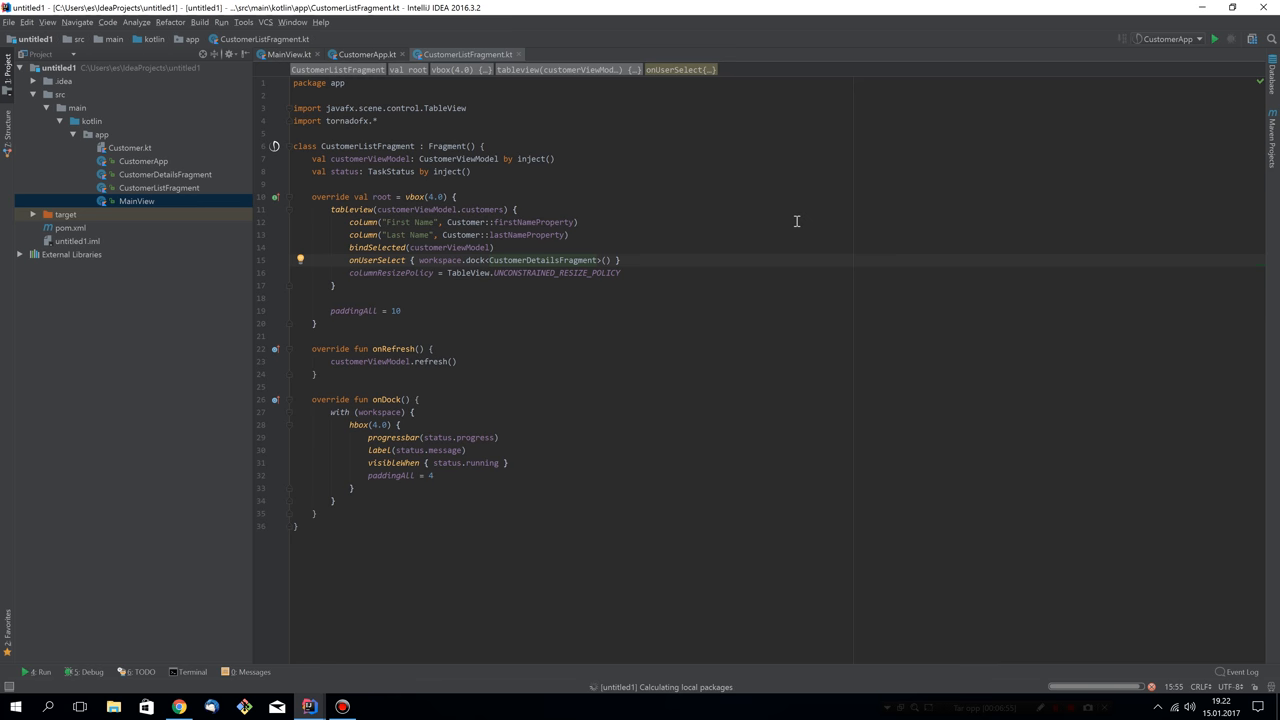
click(1216, 40)
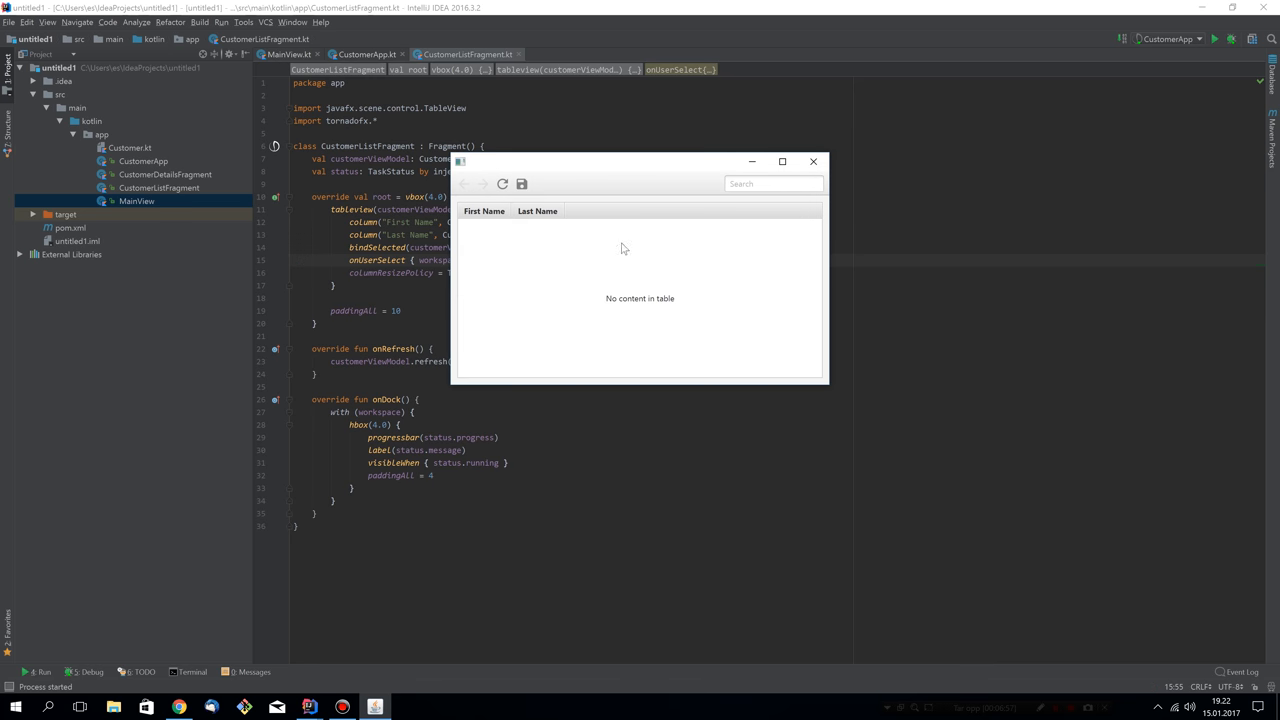
click(504, 184)
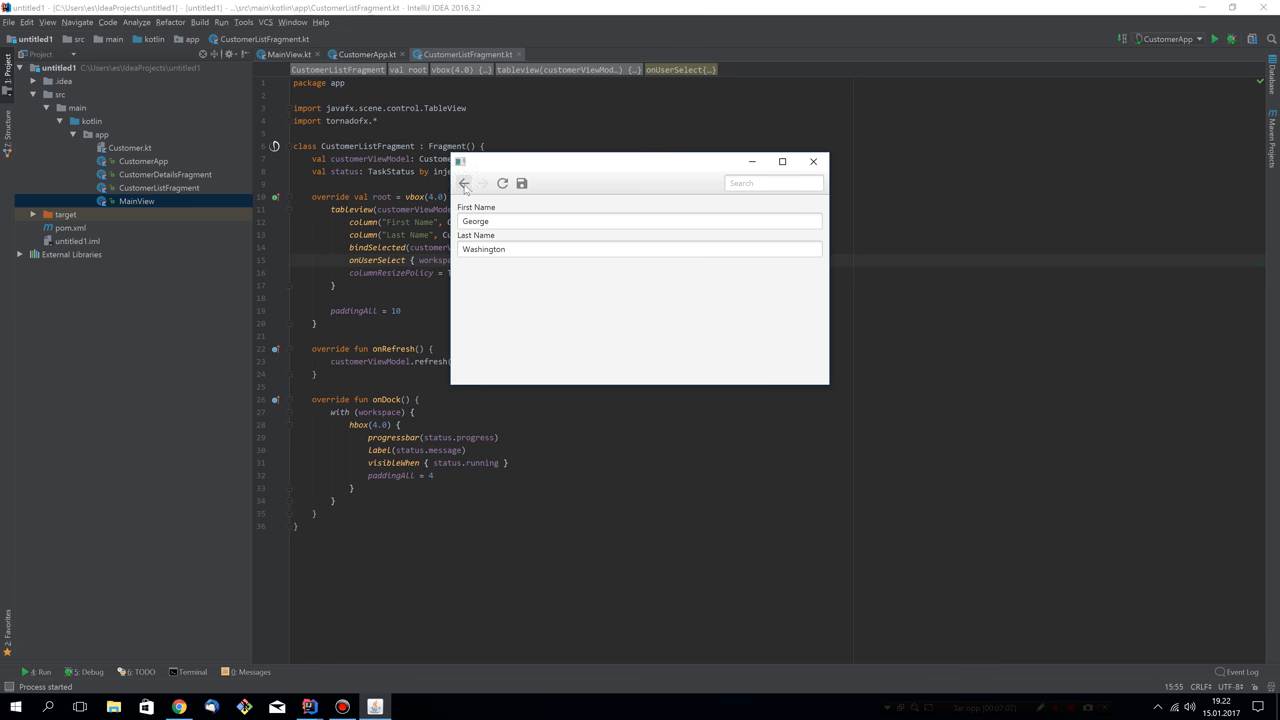
click(464, 184)
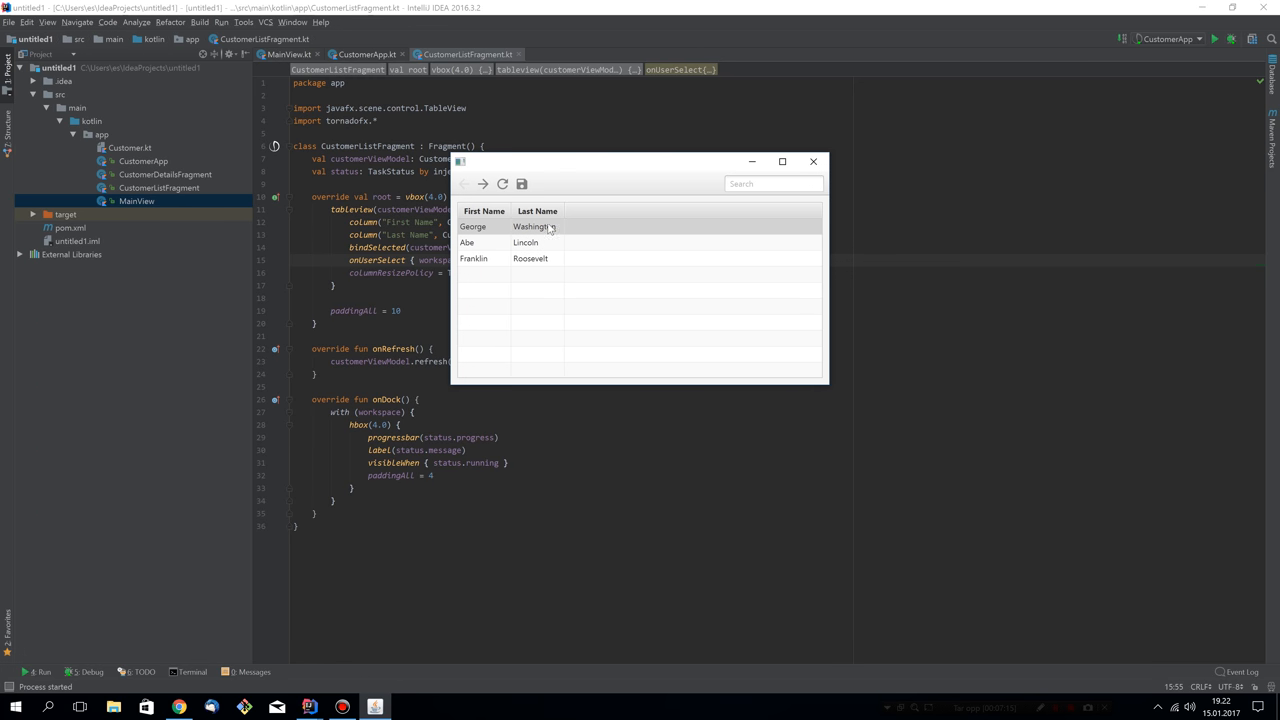
click(812, 160)
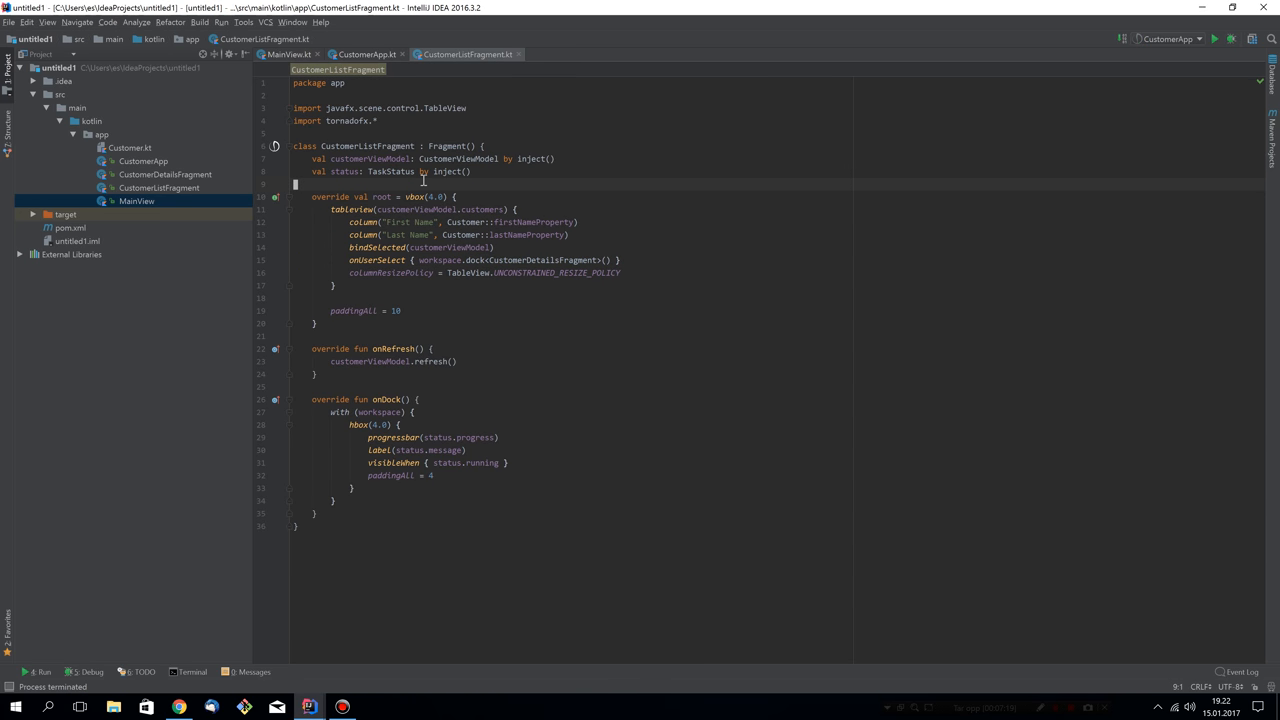
- Add override val savable = SimpleBooleanProperty(false) to CustomerListFragment and run the app
text(override val)
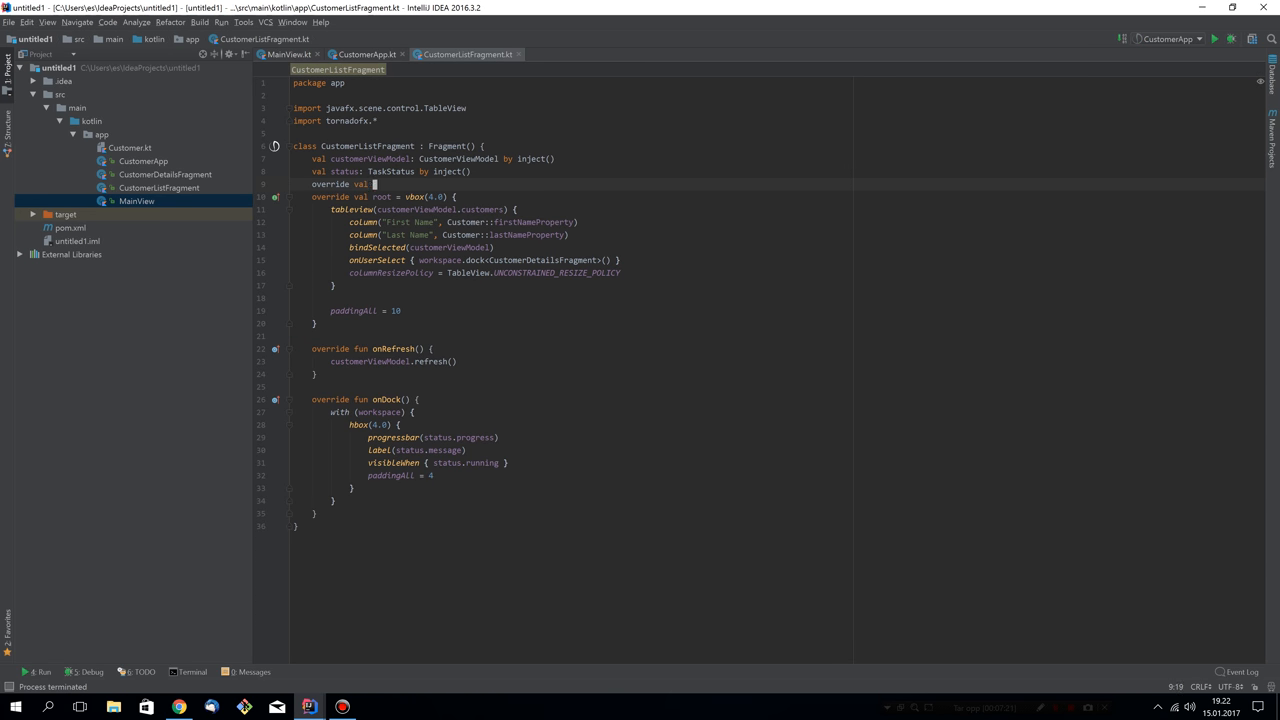
text(sav)
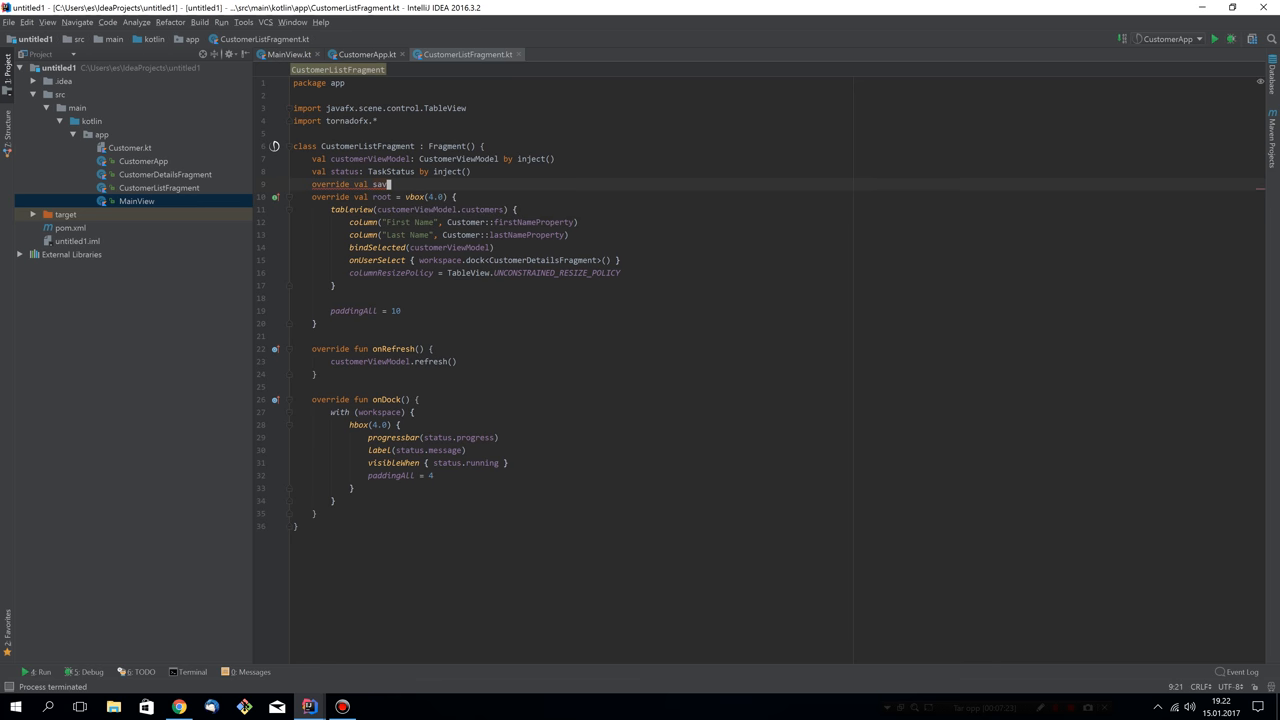
text(able)
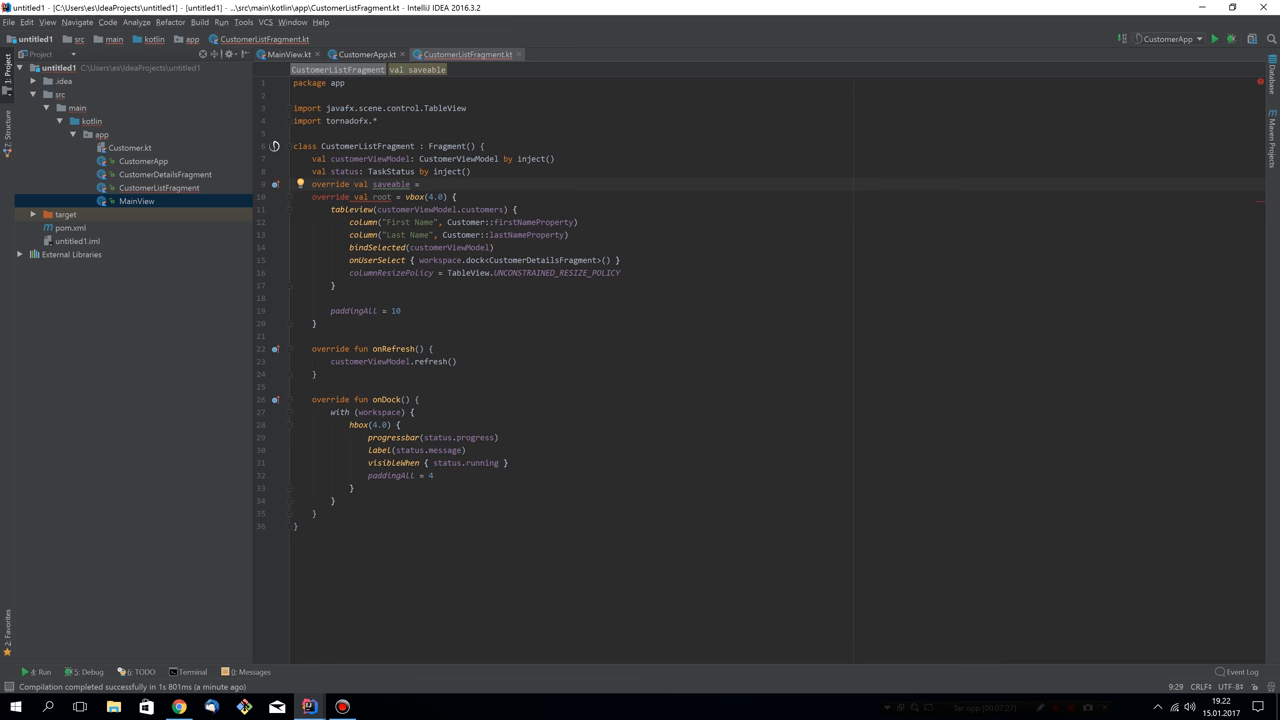
text(= SimpleBol)
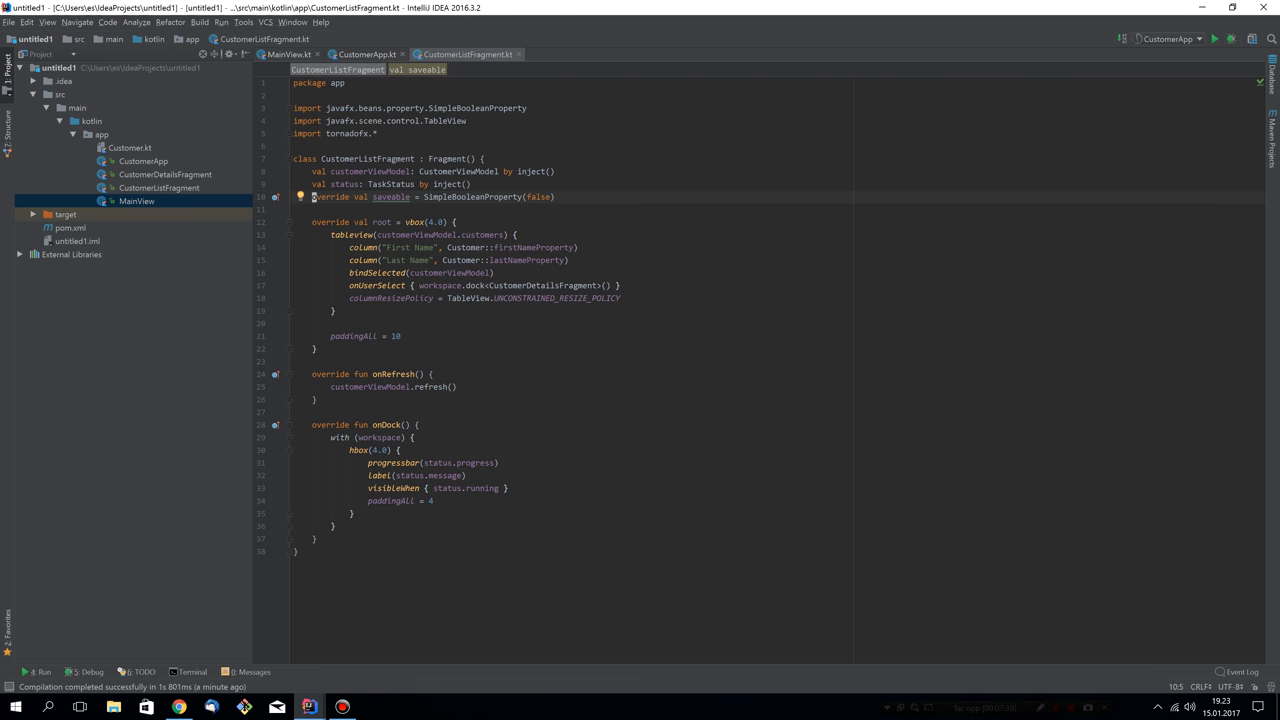
click(390, 198)
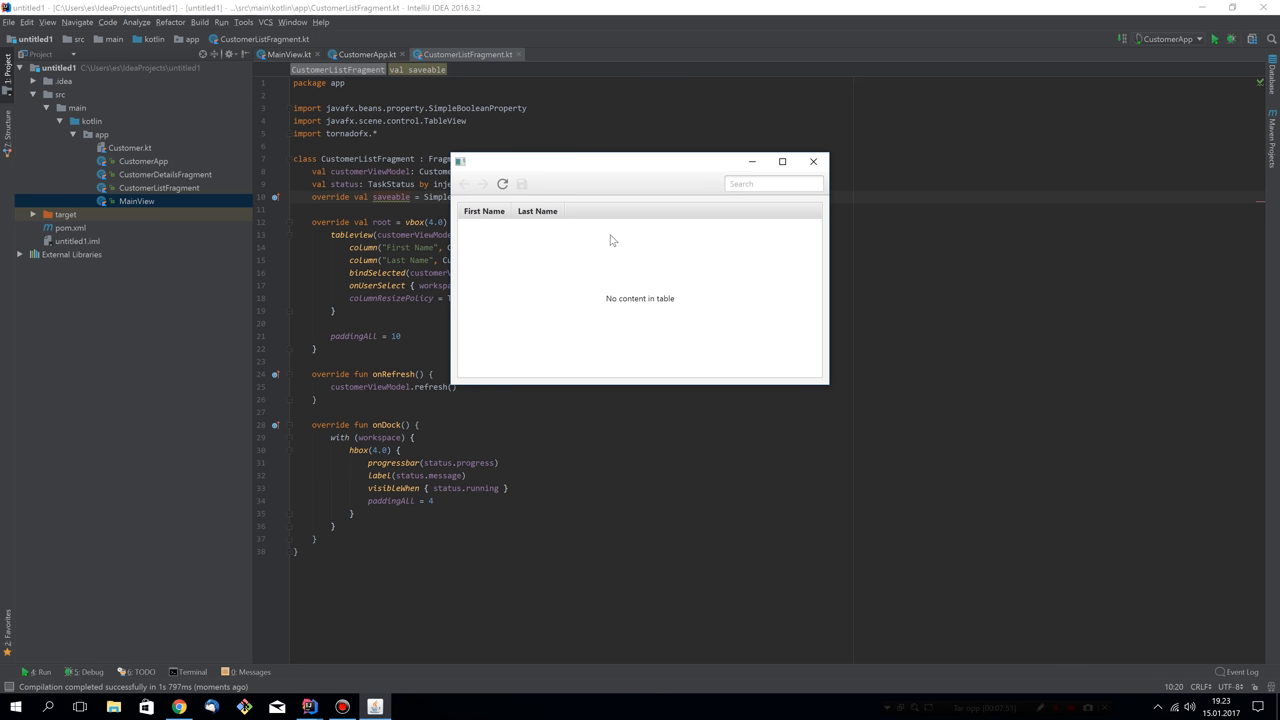
- Refresh the customer list, dock George Washington's details, then close the app
click(502, 184)
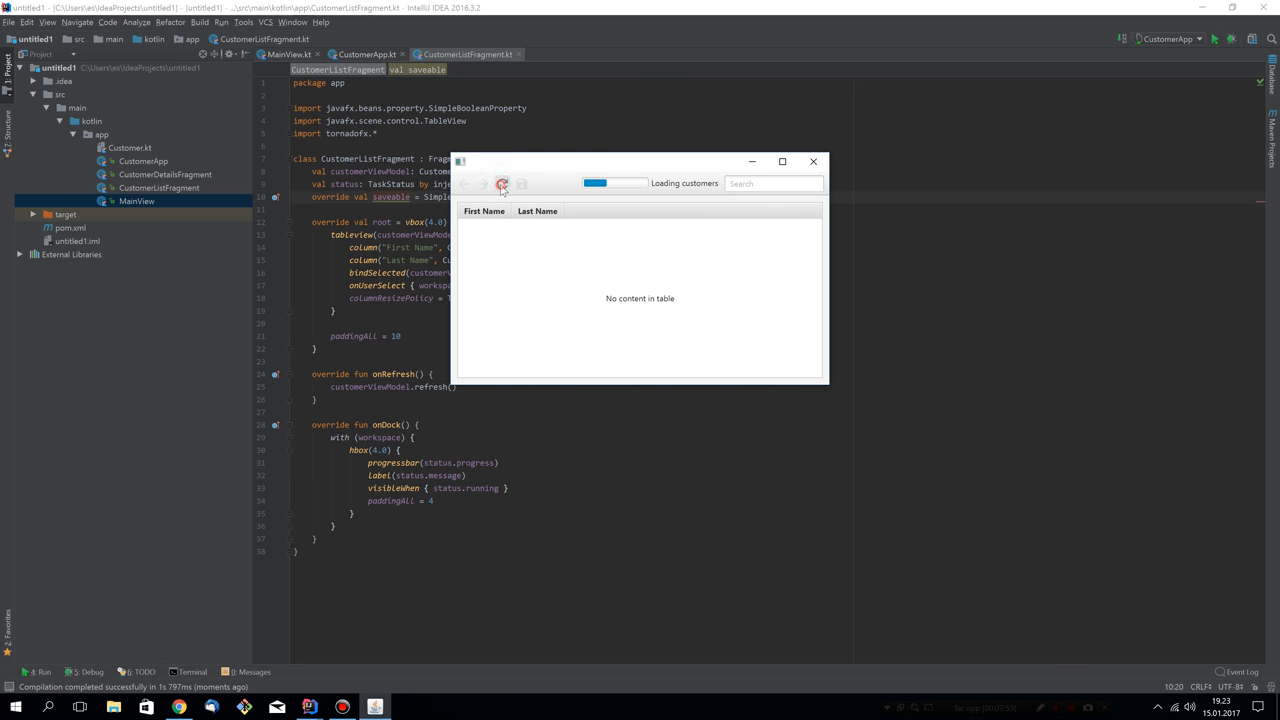
click(502, 184)
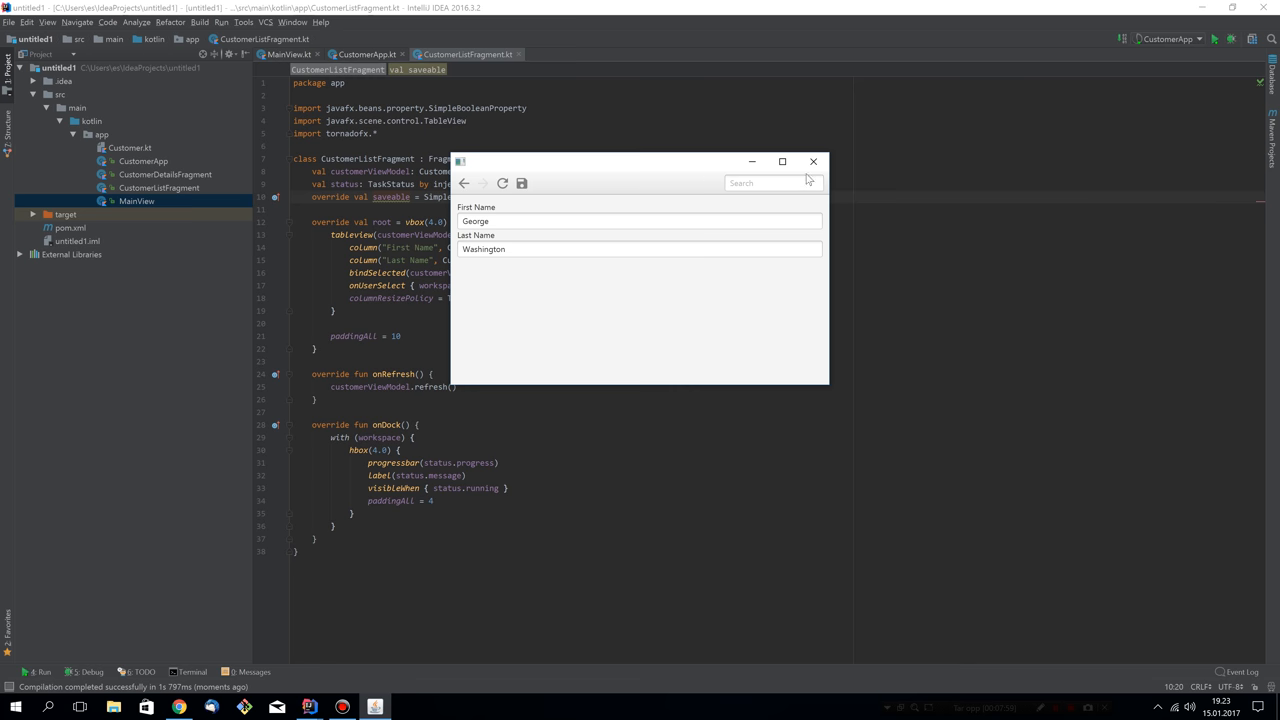
click(812, 160)
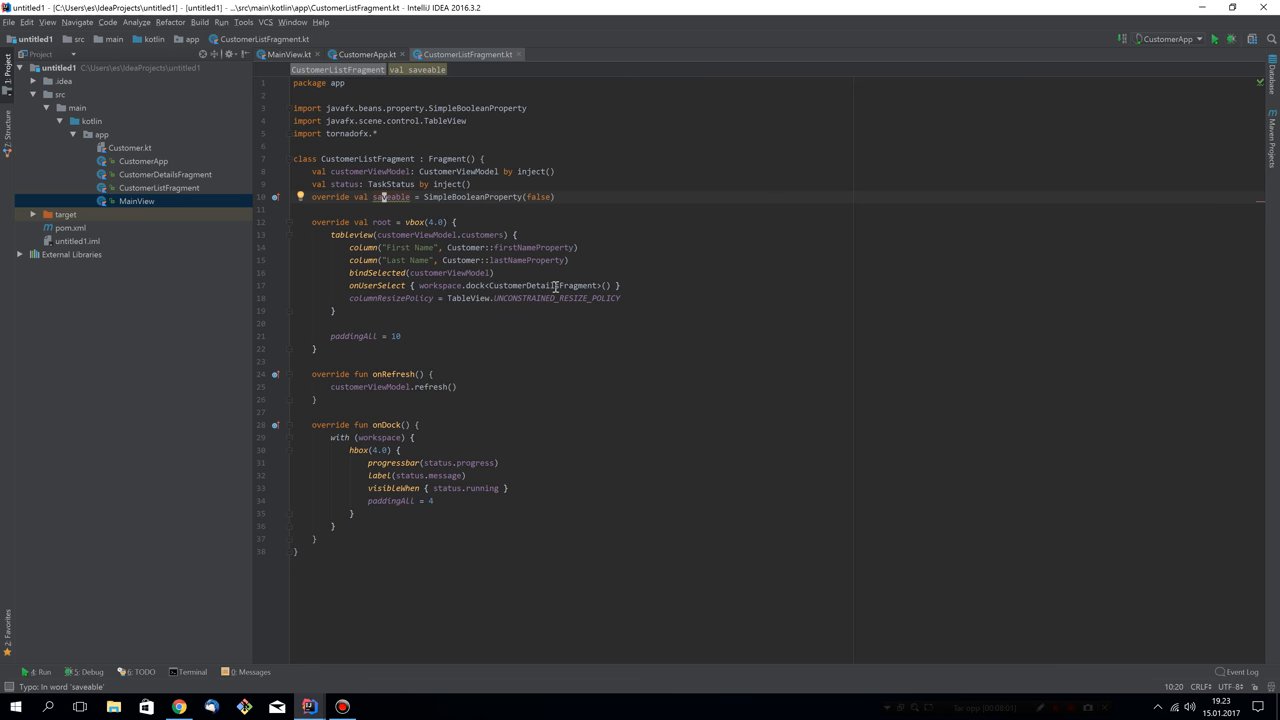
- Override onSave in CustomerDetailsFragment so it calls customerViewModel.commit()
click(318, 54)
text(onsa)
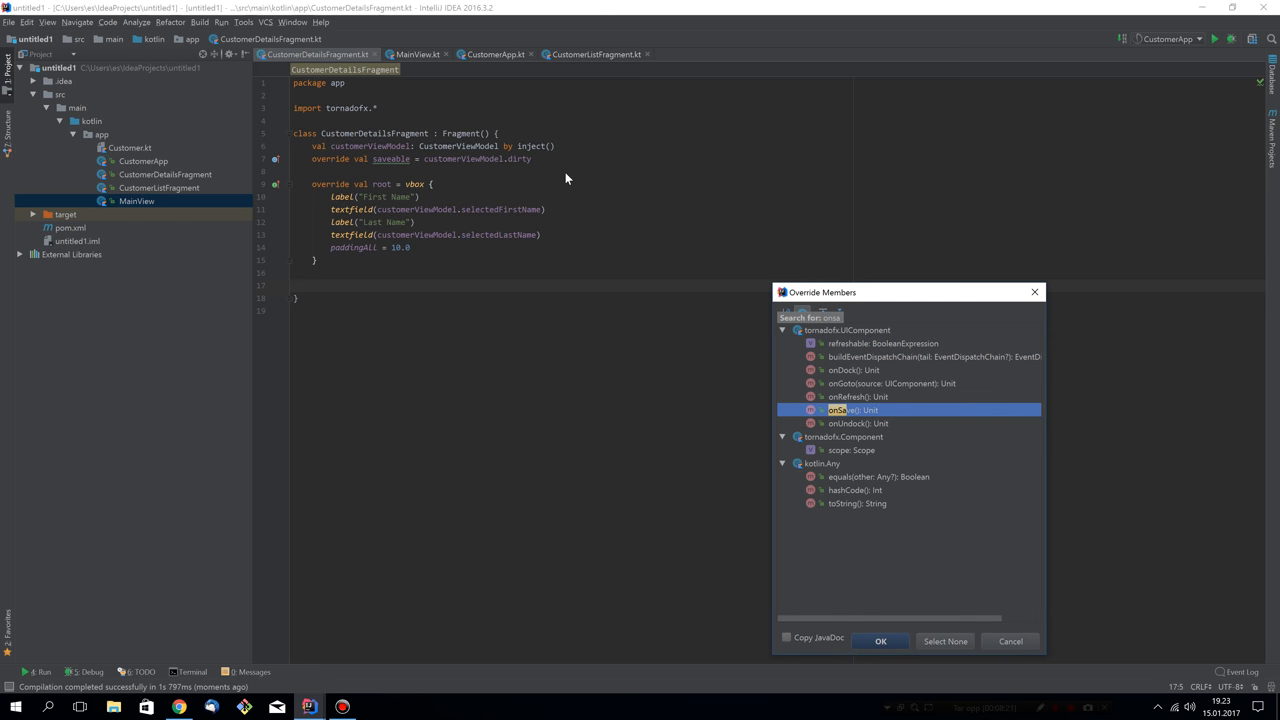
click(880, 640)
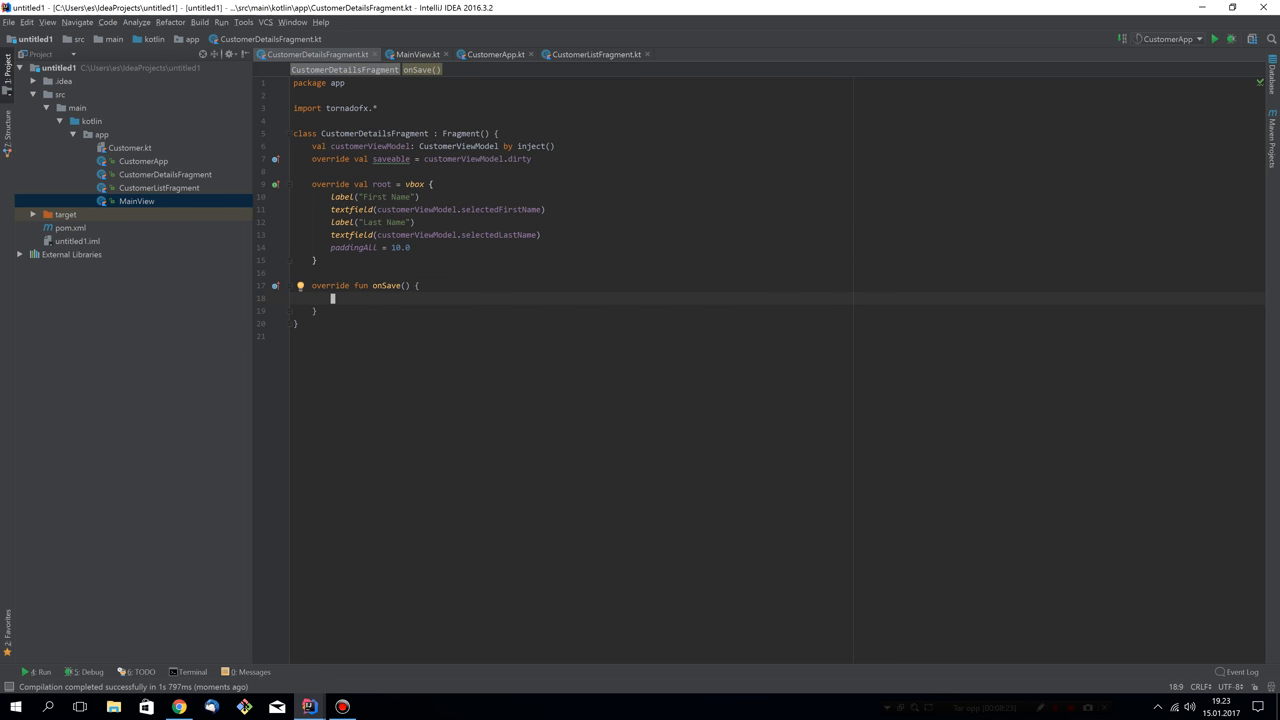
text(customerViewModel.commit()
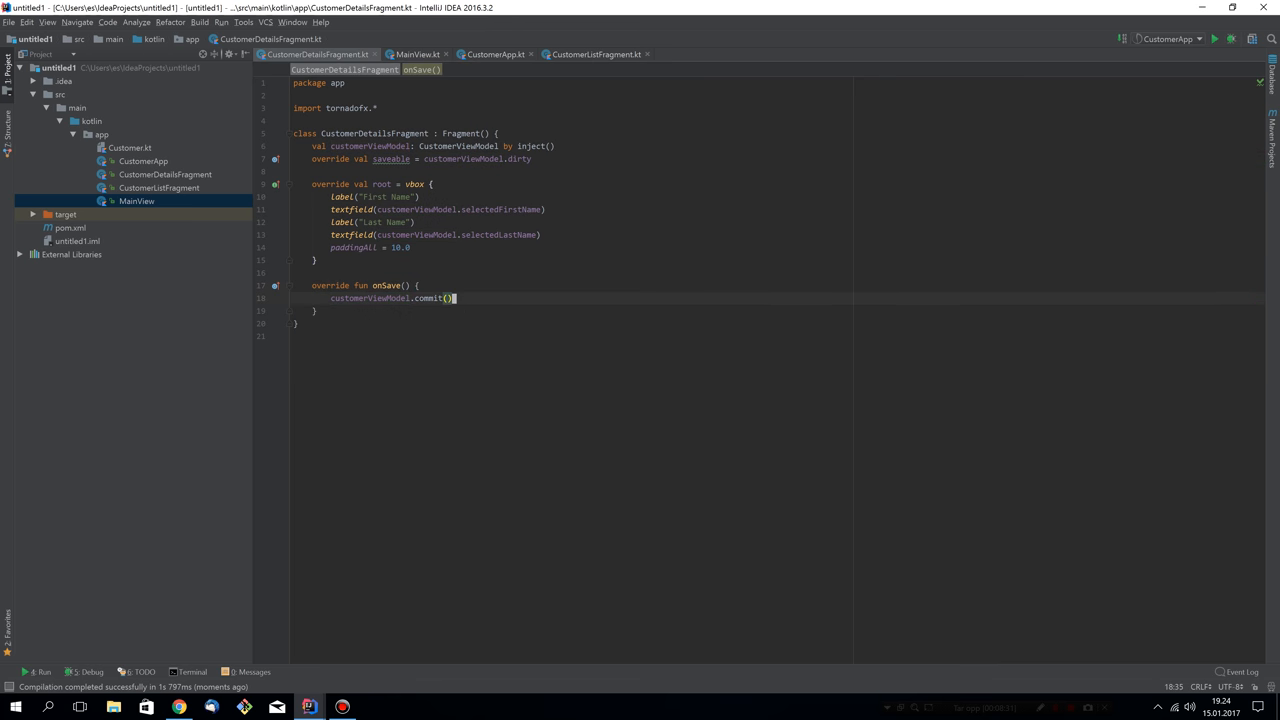
text({)
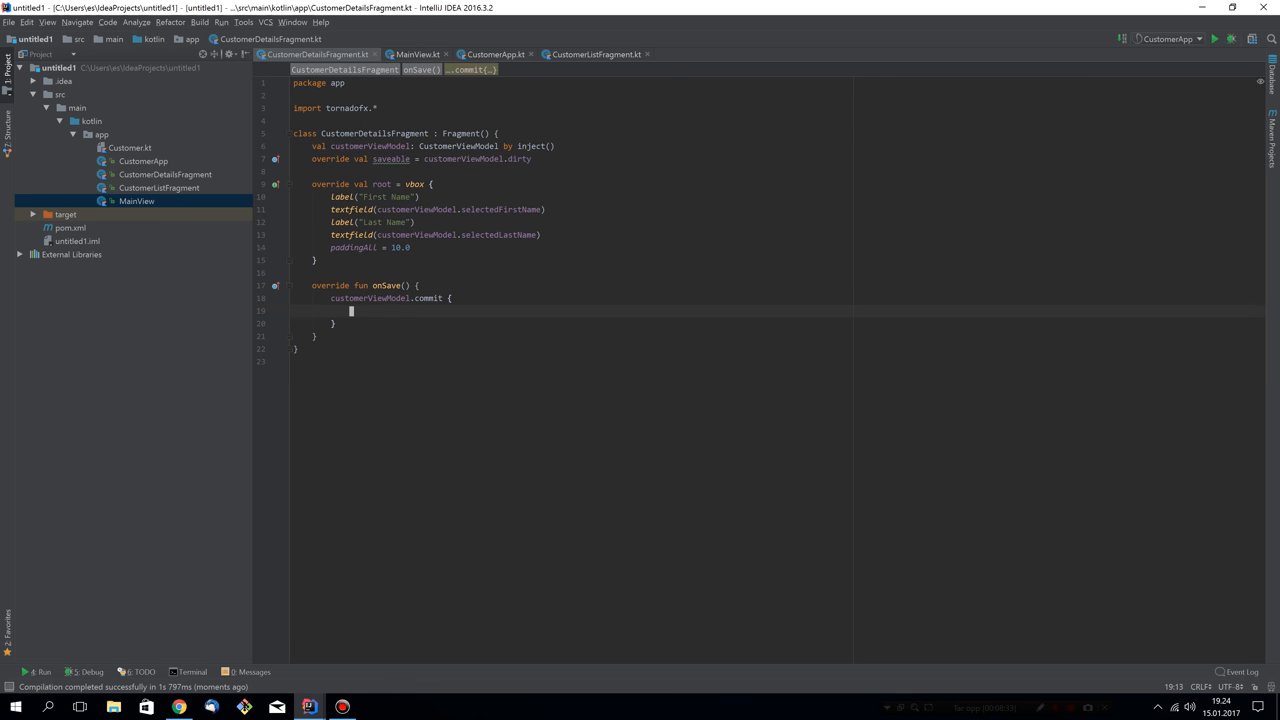
text(ctrl.sav)
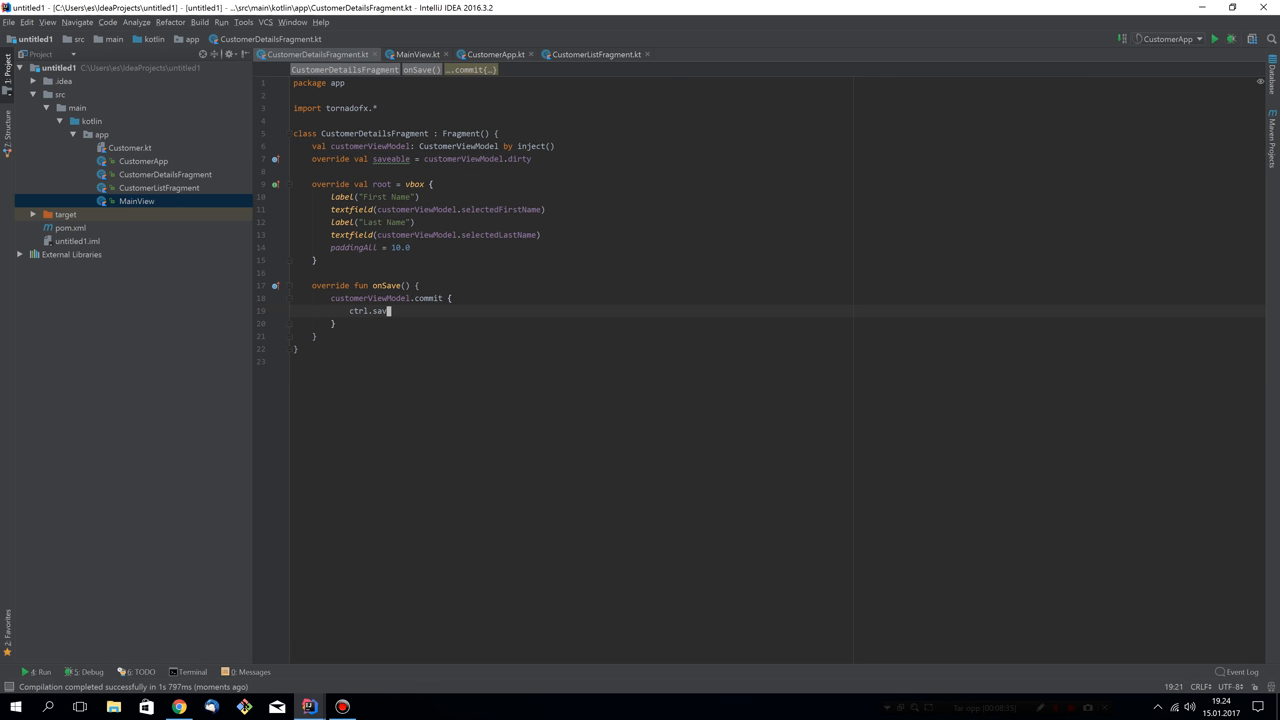
text(e(cu)
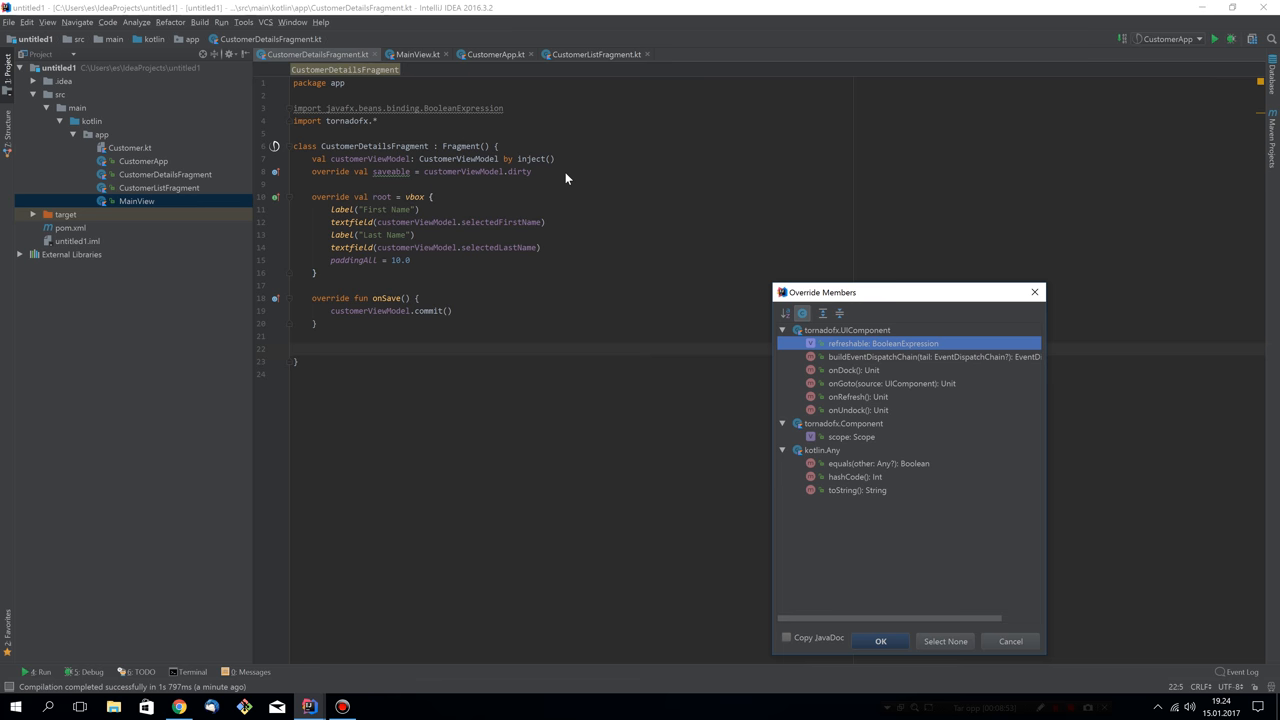
- Override onRefresh in CustomerDetailsFragment so it calls customerViewModel.rollback()
click(856, 396)
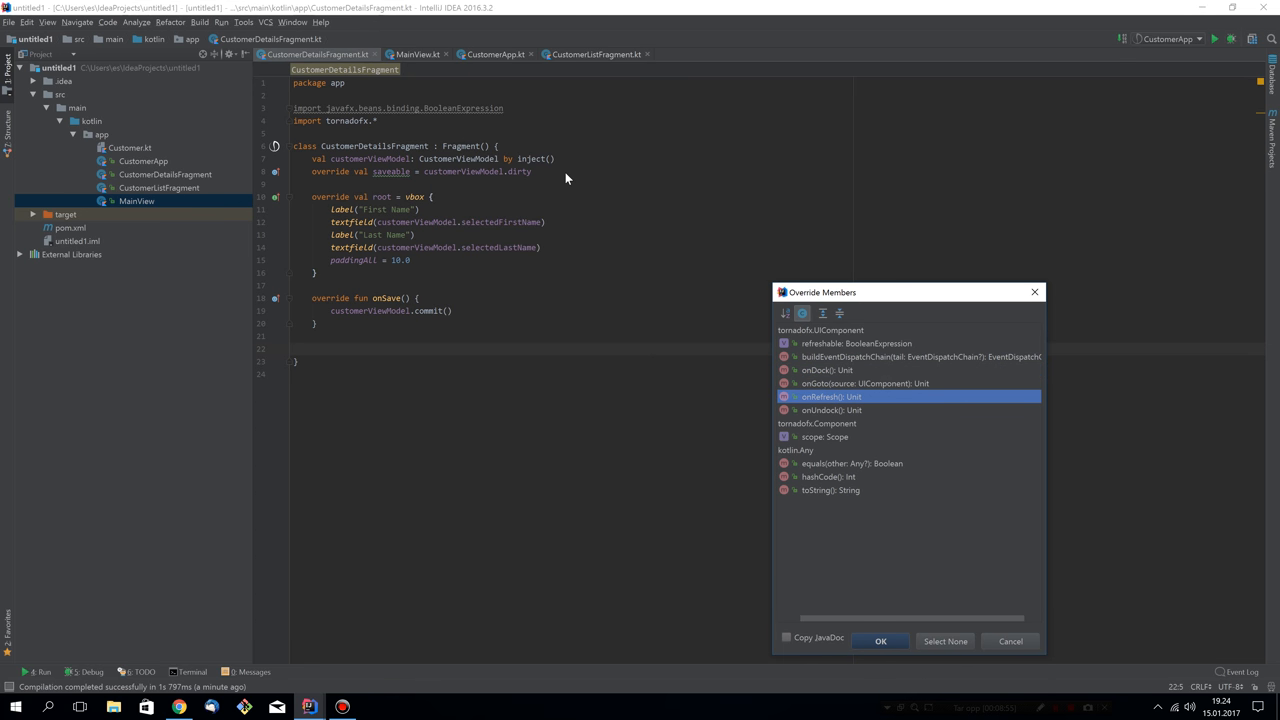
click(880, 640)
text(customerViewModel.roll)
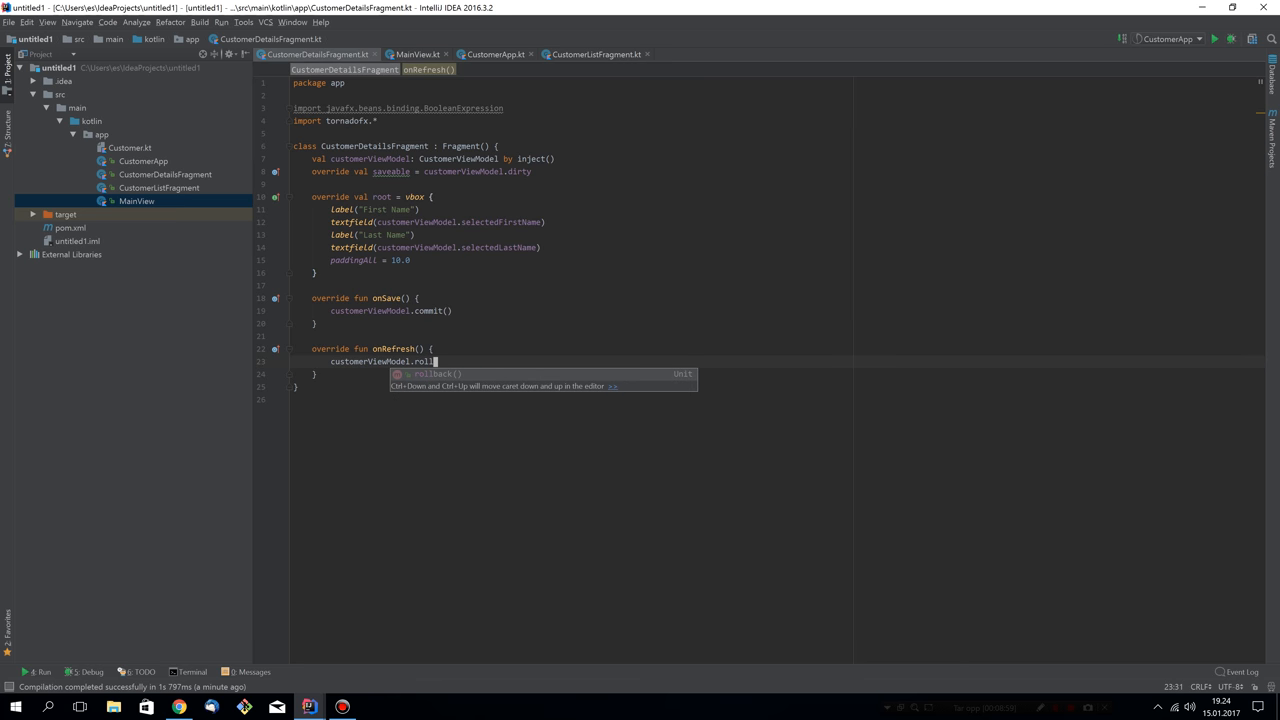
key(Tab)
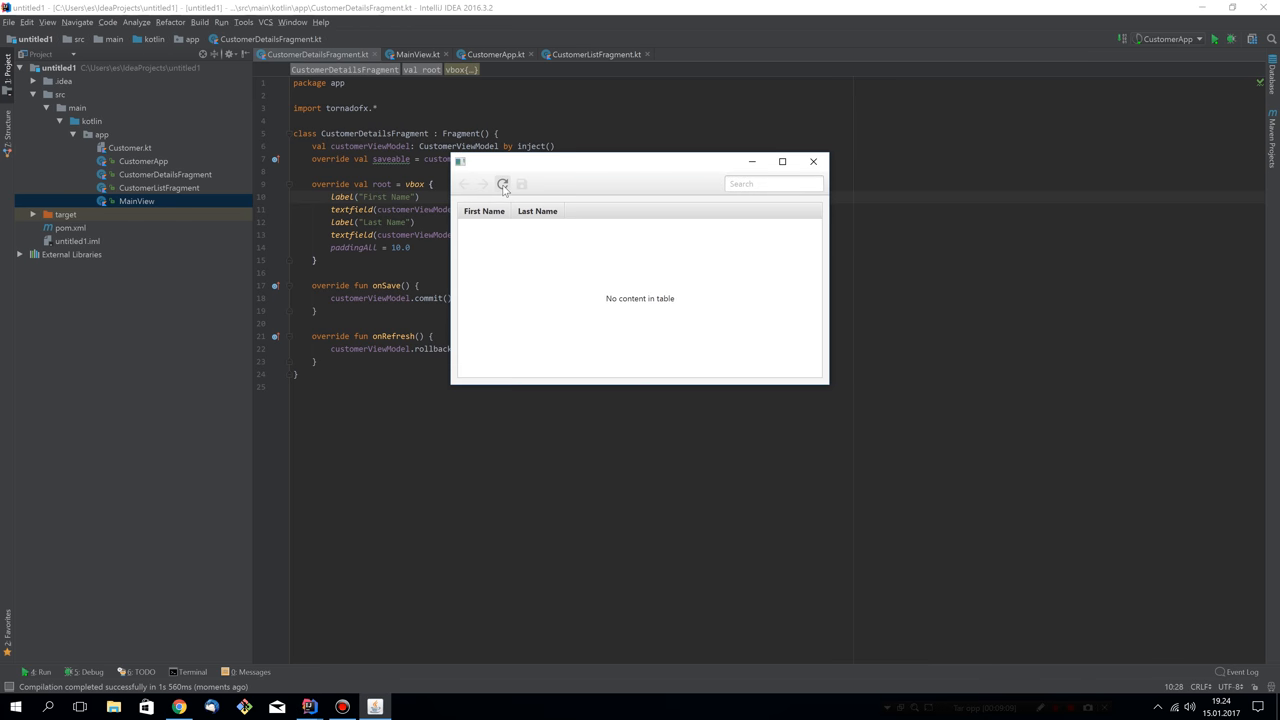
- Load customers, edit George Washington's first name to George X, and go back to the list
click(502, 184)
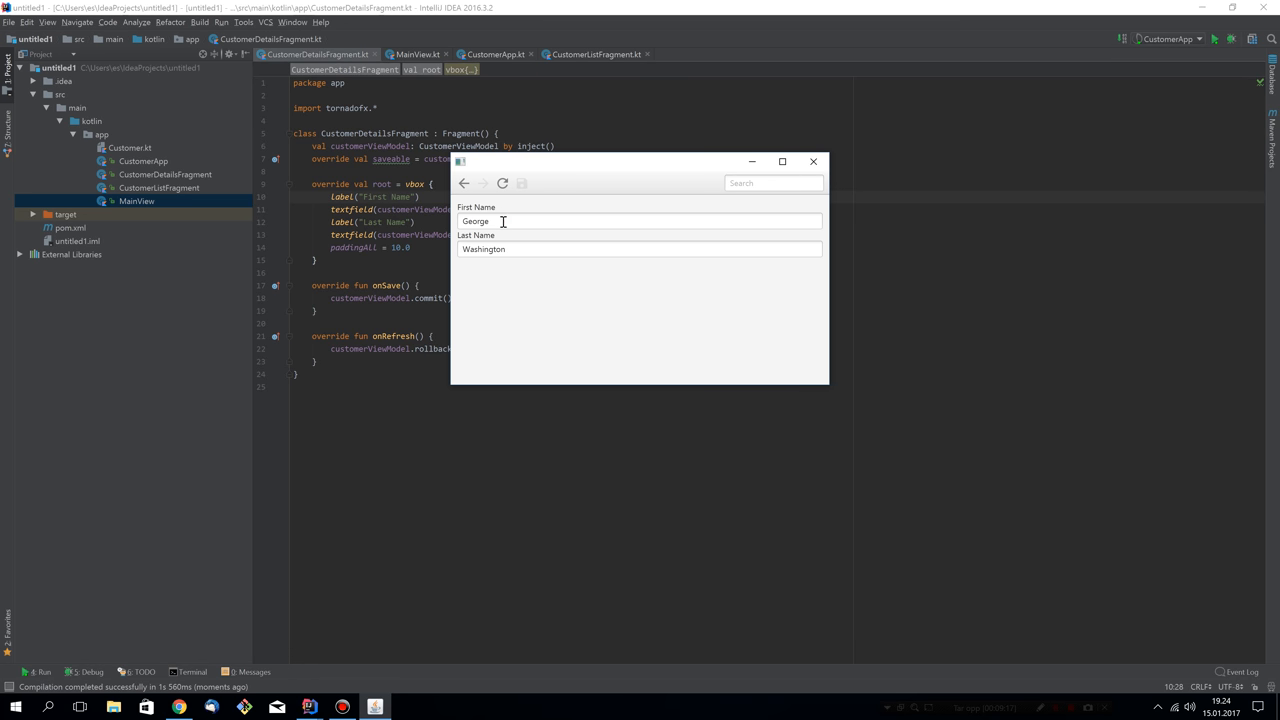
text(asdasdsa)
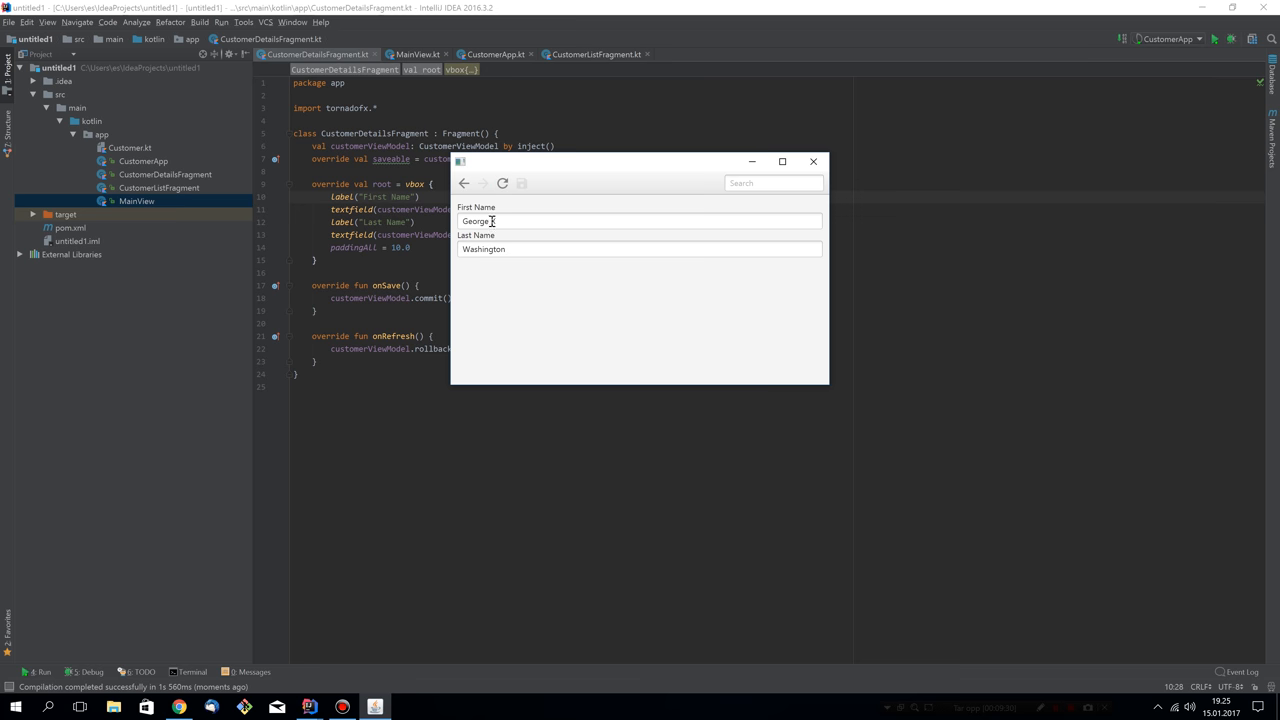
text(X)
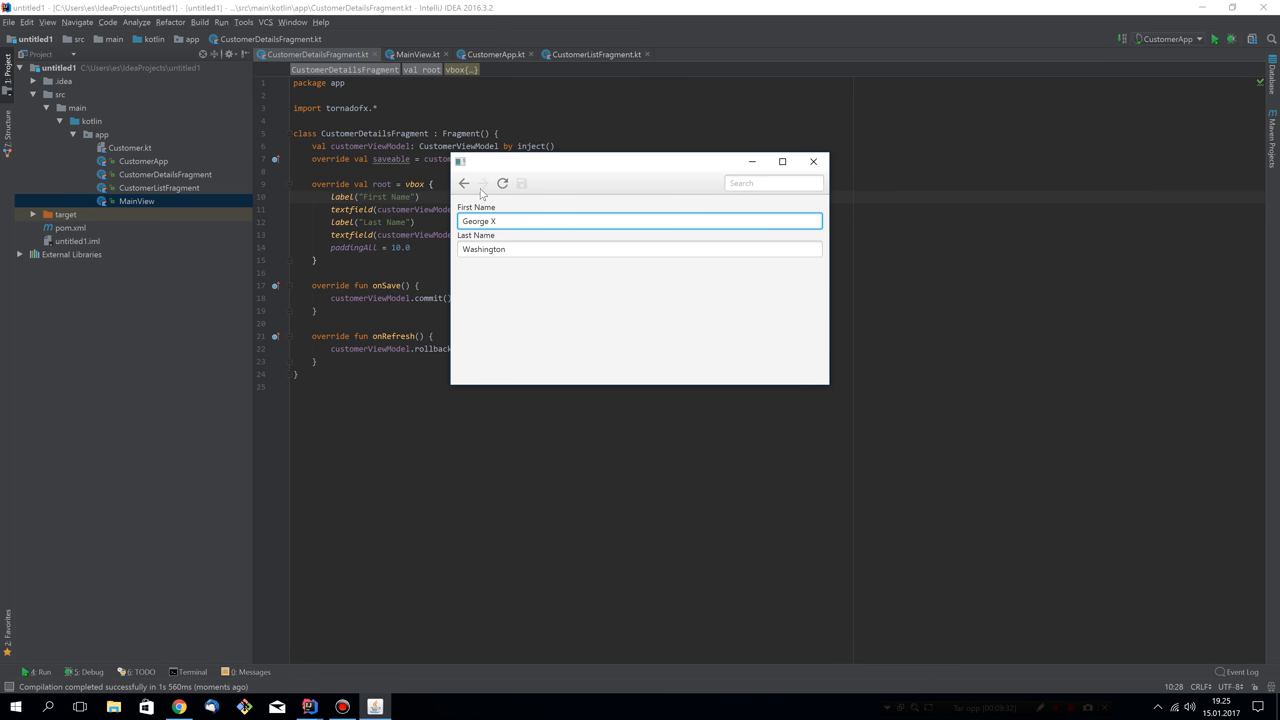
click(484, 184)
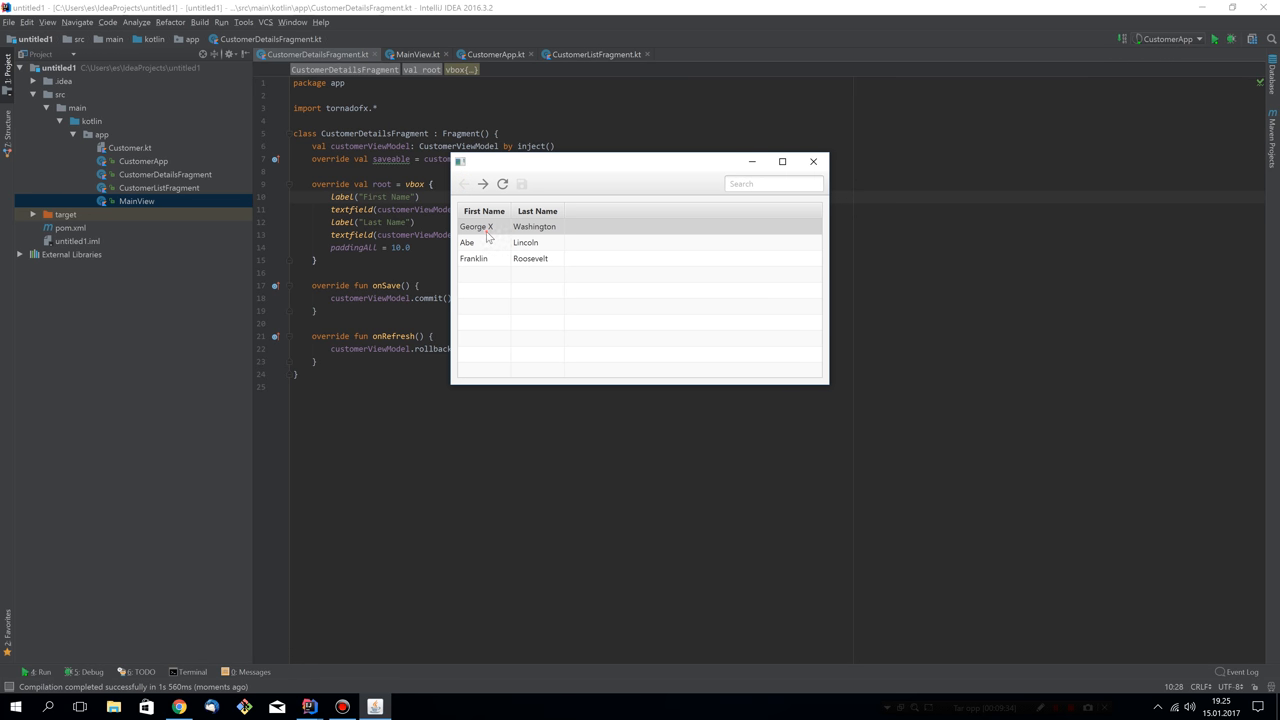
- Refresh to discard the unsaved edit and reopen George Washington showing the original name
click(490, 226)
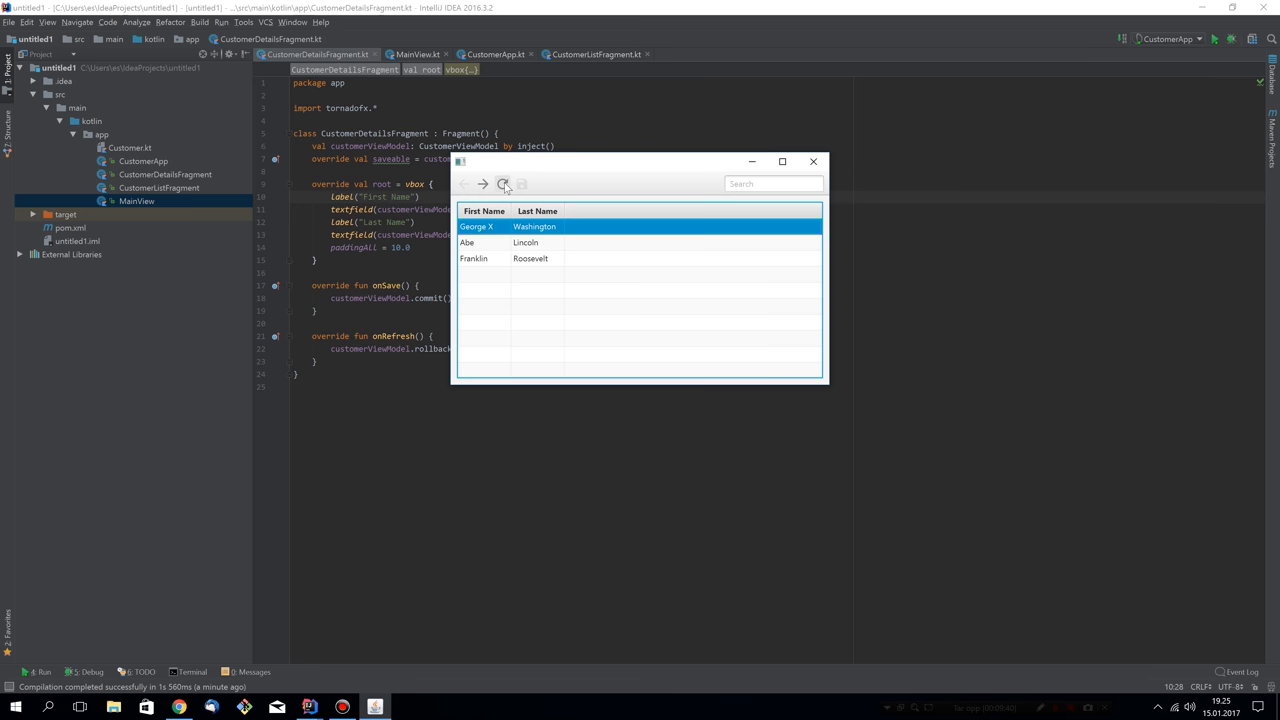
click(472, 226)
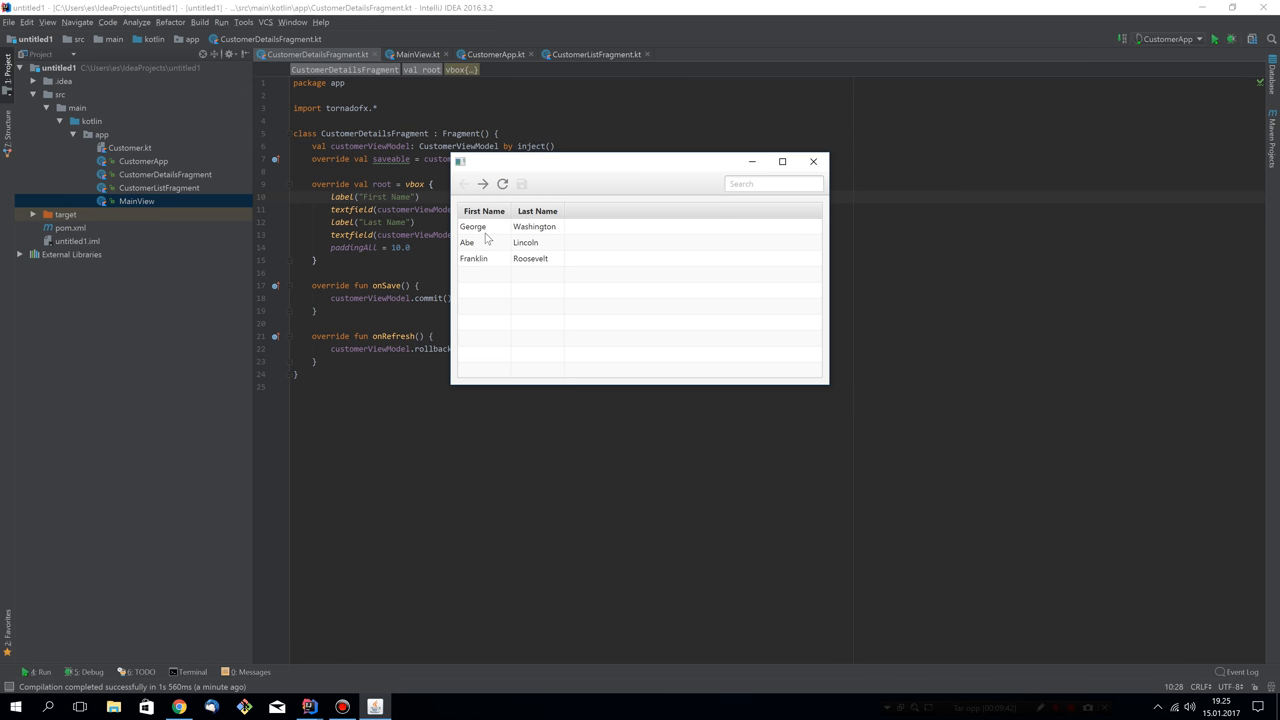
mouse_move(528, 236)
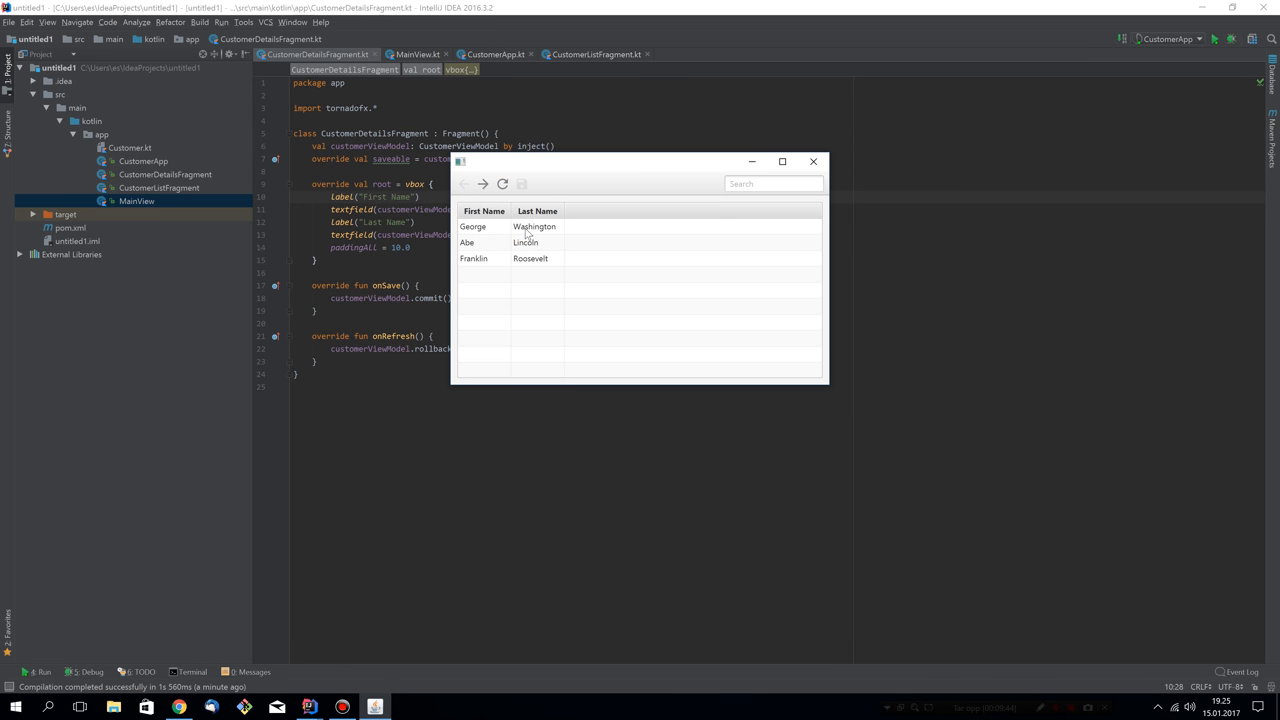
click(510, 226)
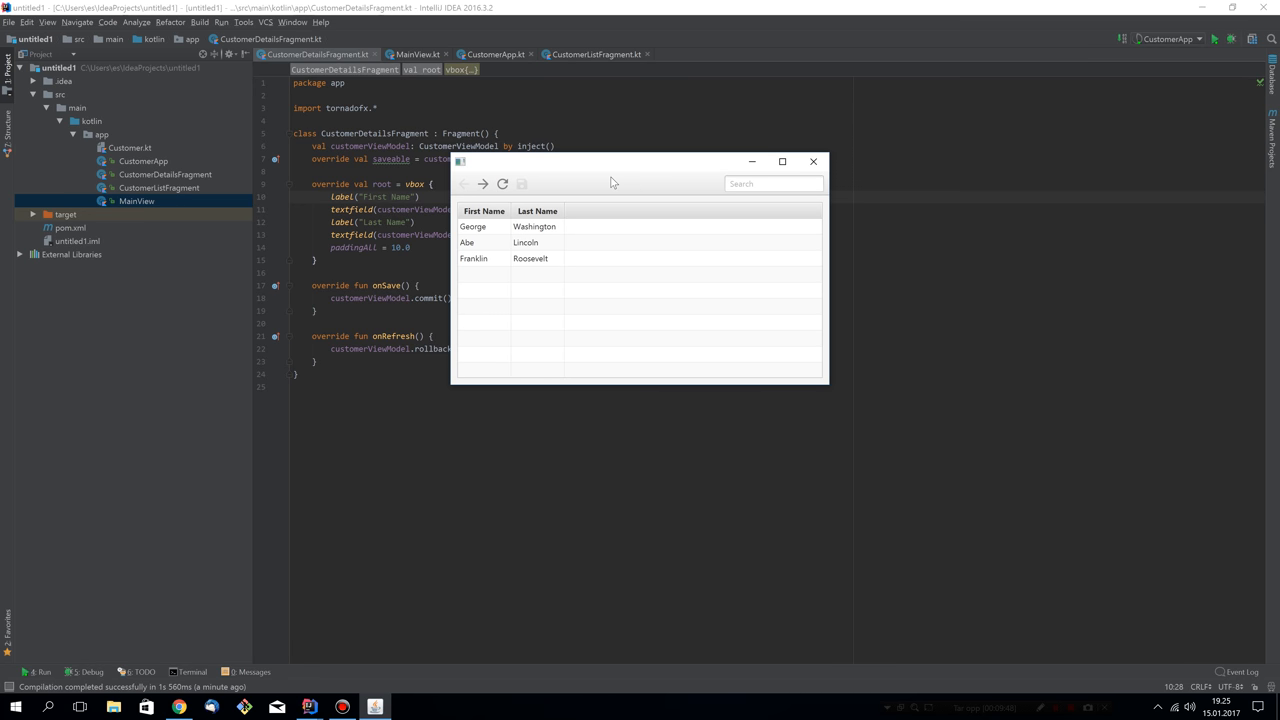
mouse_move(704, 198)
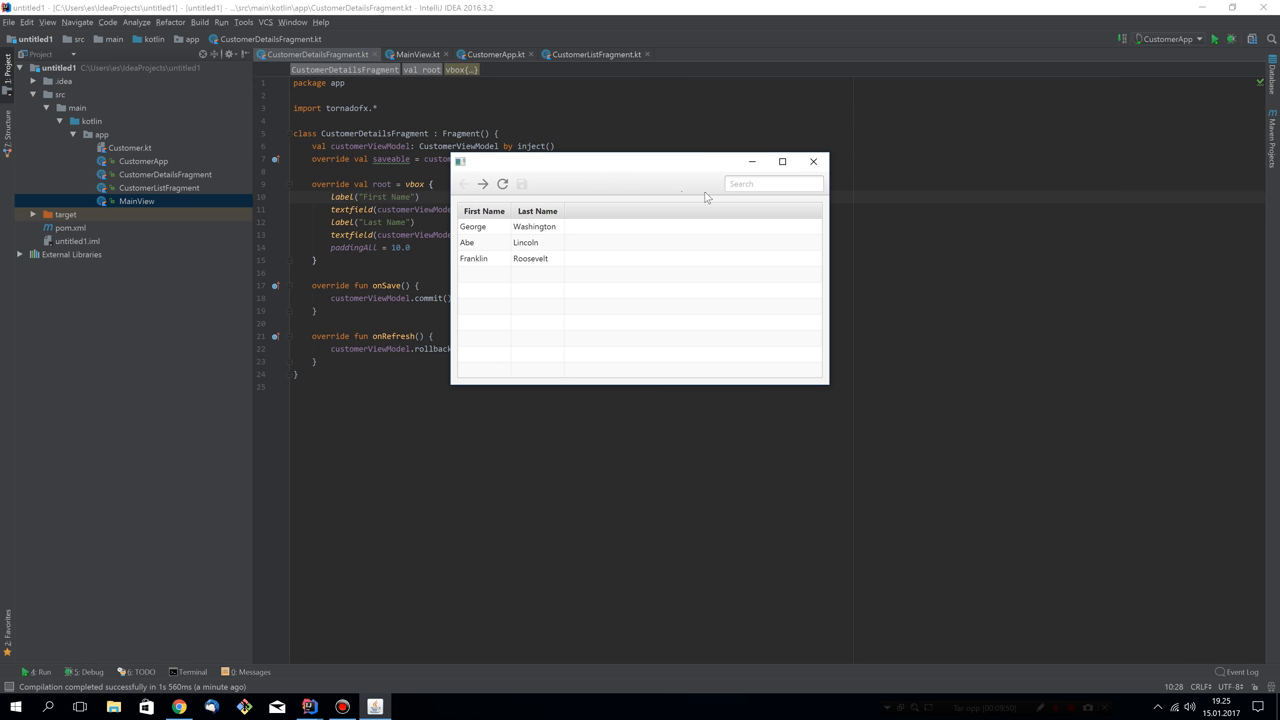
mouse_move(596, 200)
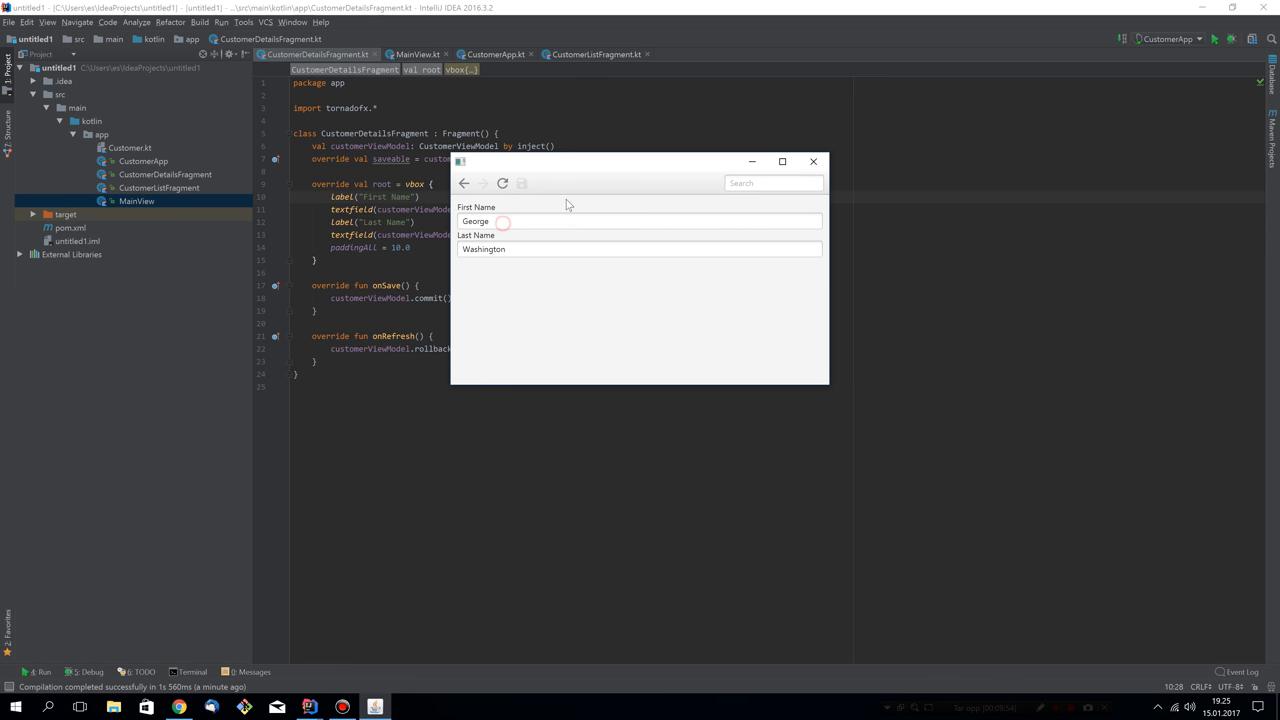
mouse_move(814, 160)
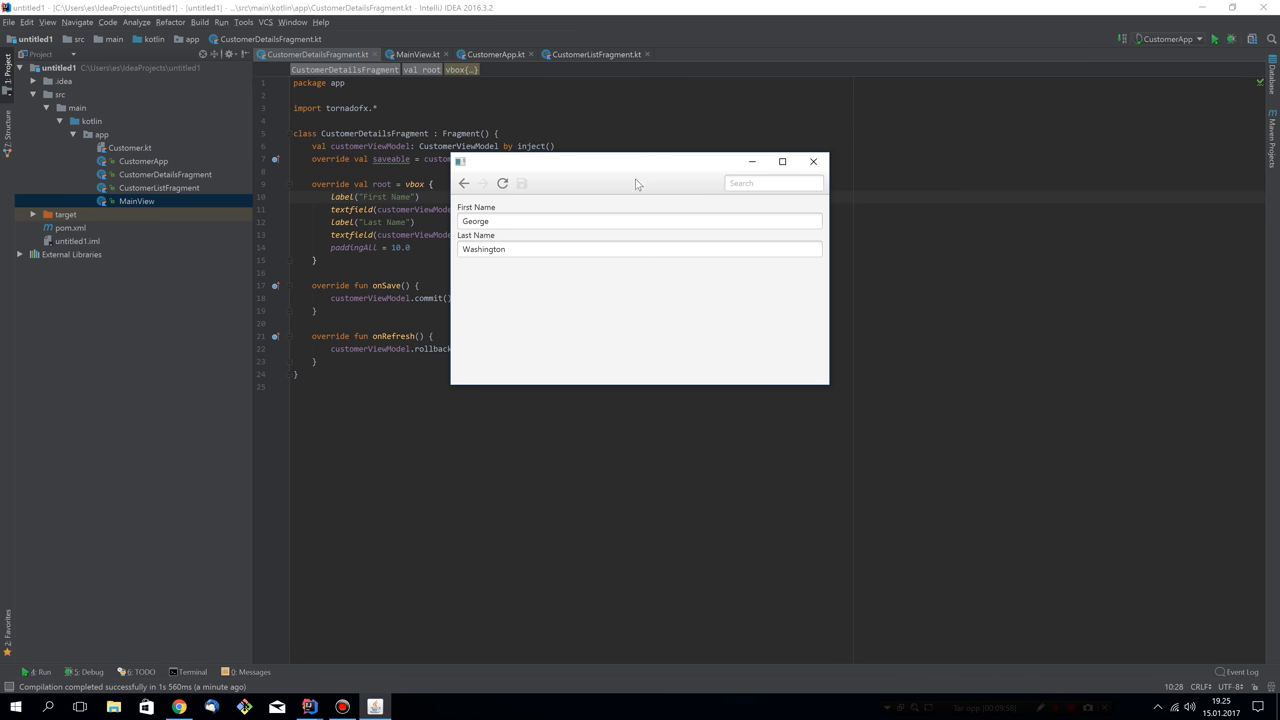
mouse_move(814, 160)
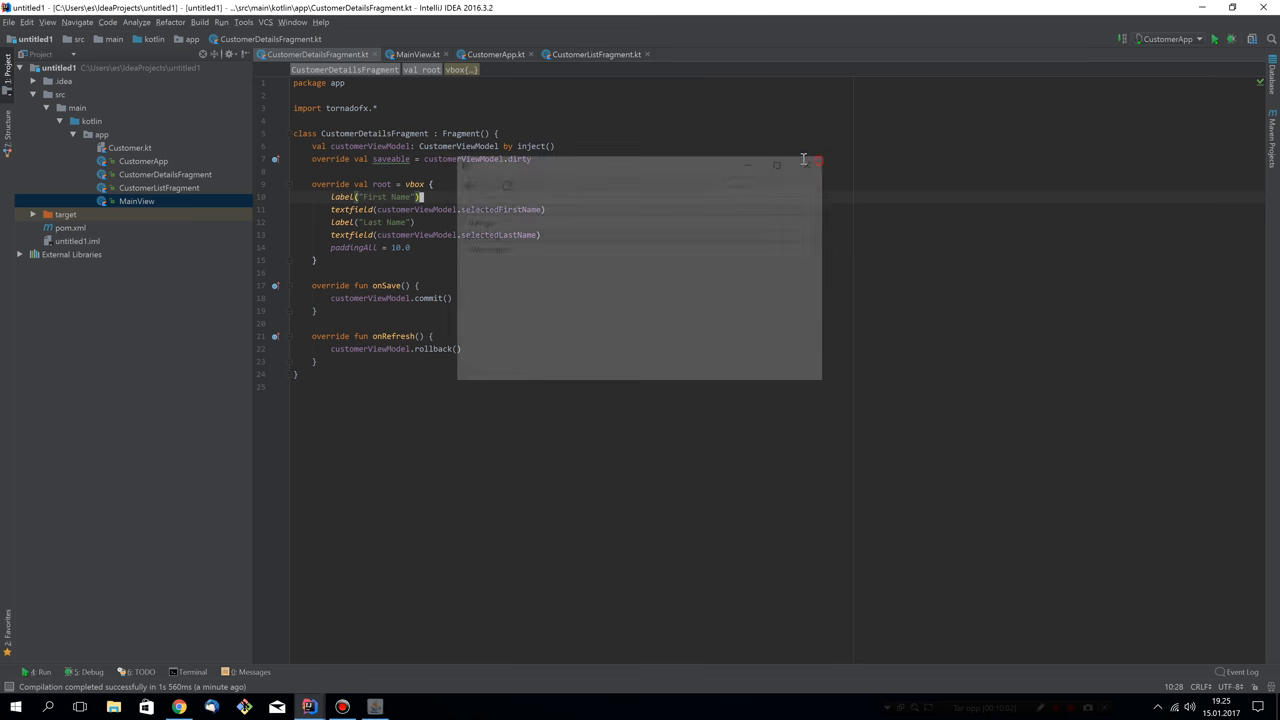
- Add button("Click me") inside with(workspace) in CustomerListFragment's onDock and rerun CustomerApp
click(596, 54)
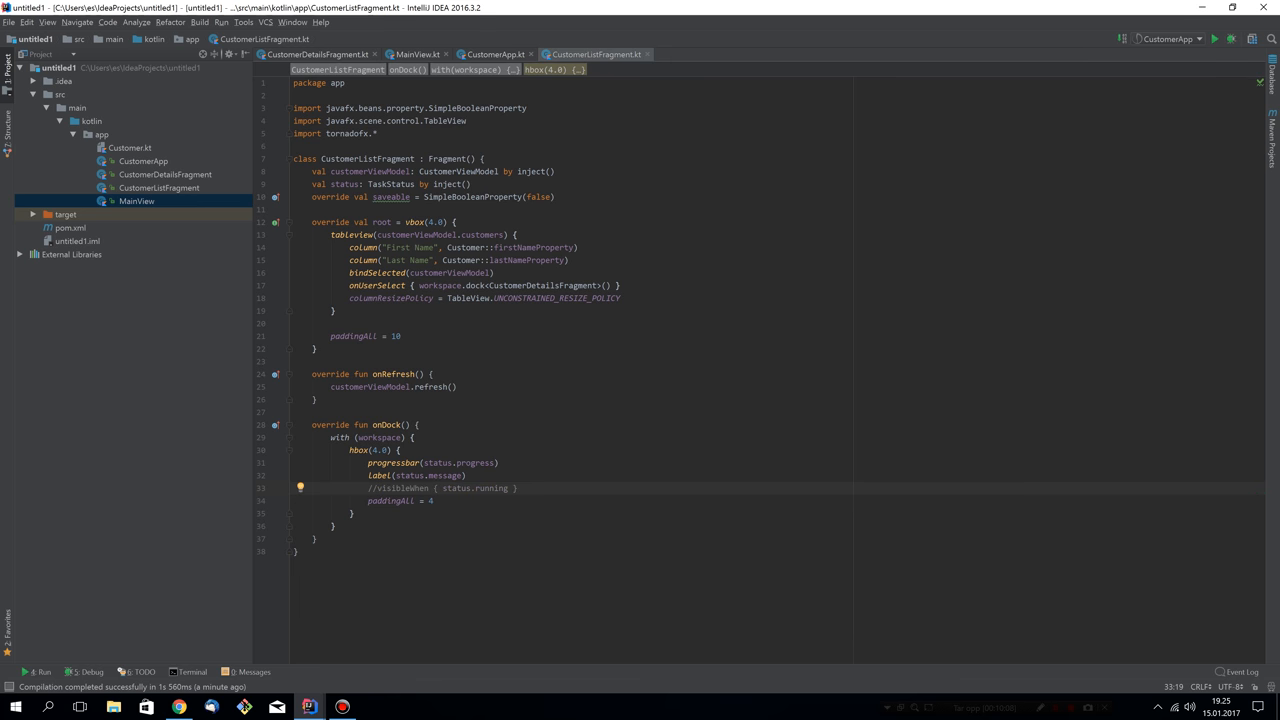
mouse_move(376, 470)
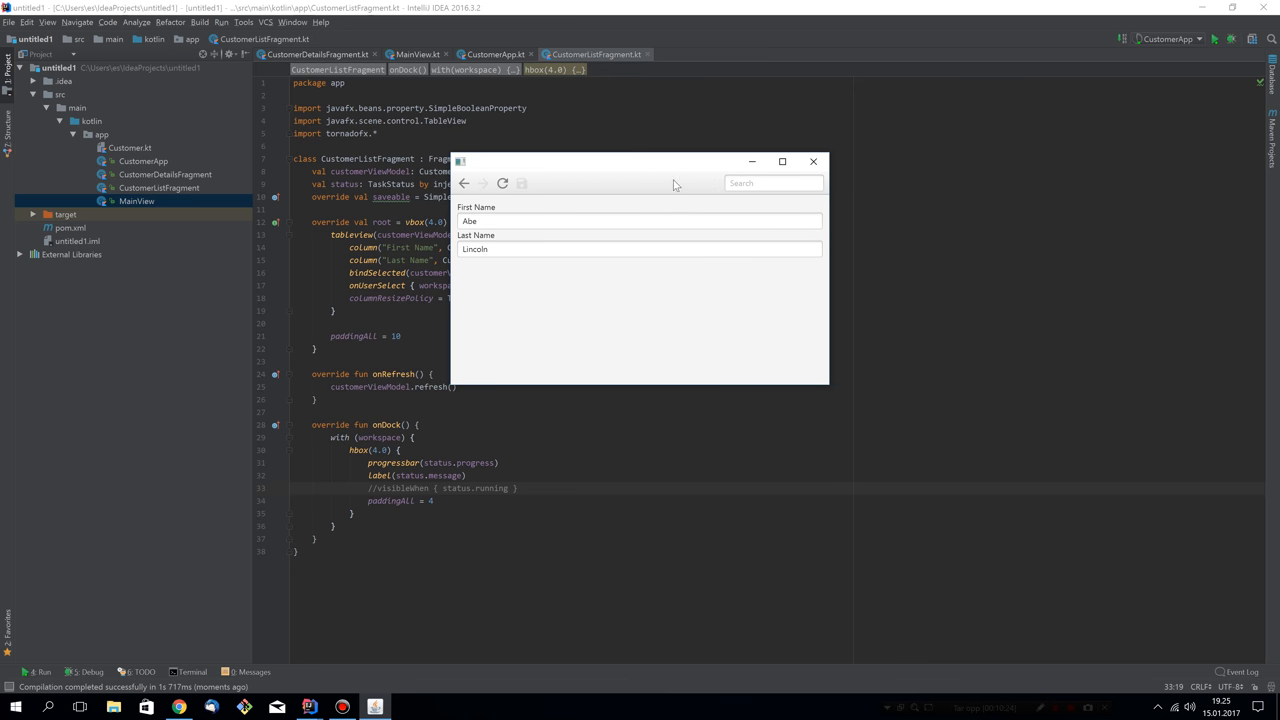
mouse_move(680, 188)
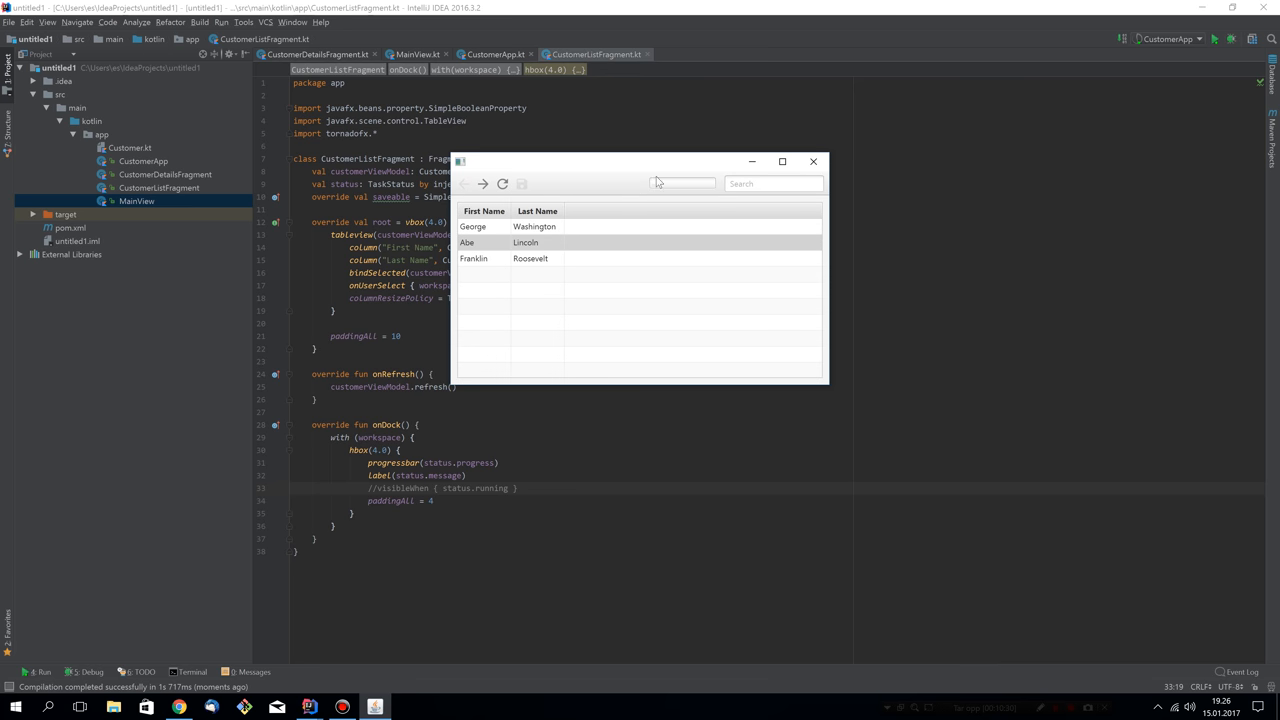
mouse_move(600, 184)
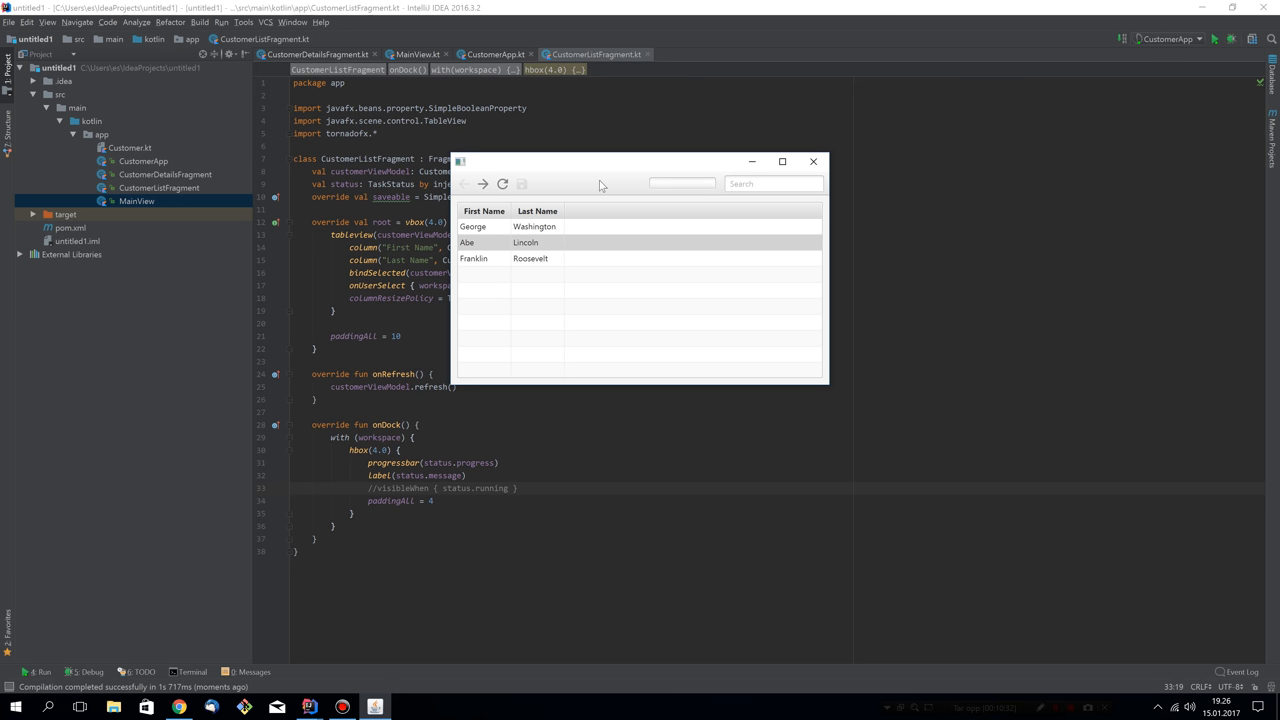
mouse_move(536, 192)
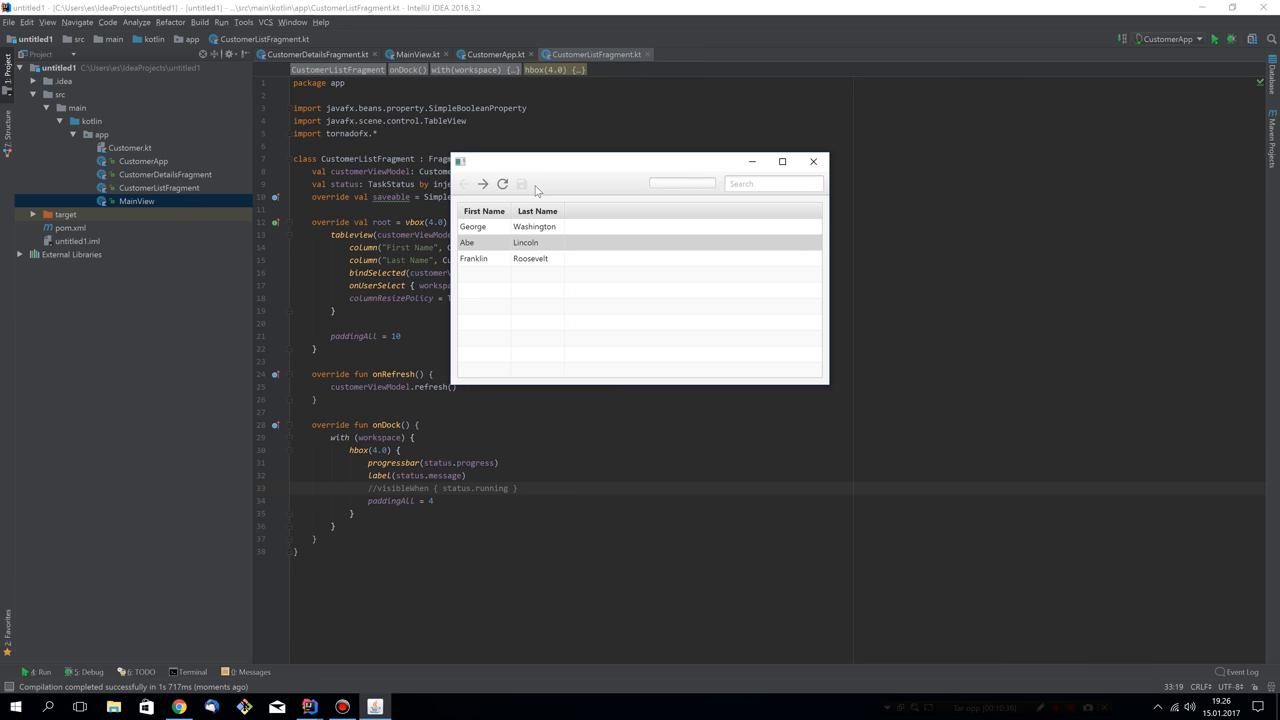
mouse_move(532, 188)
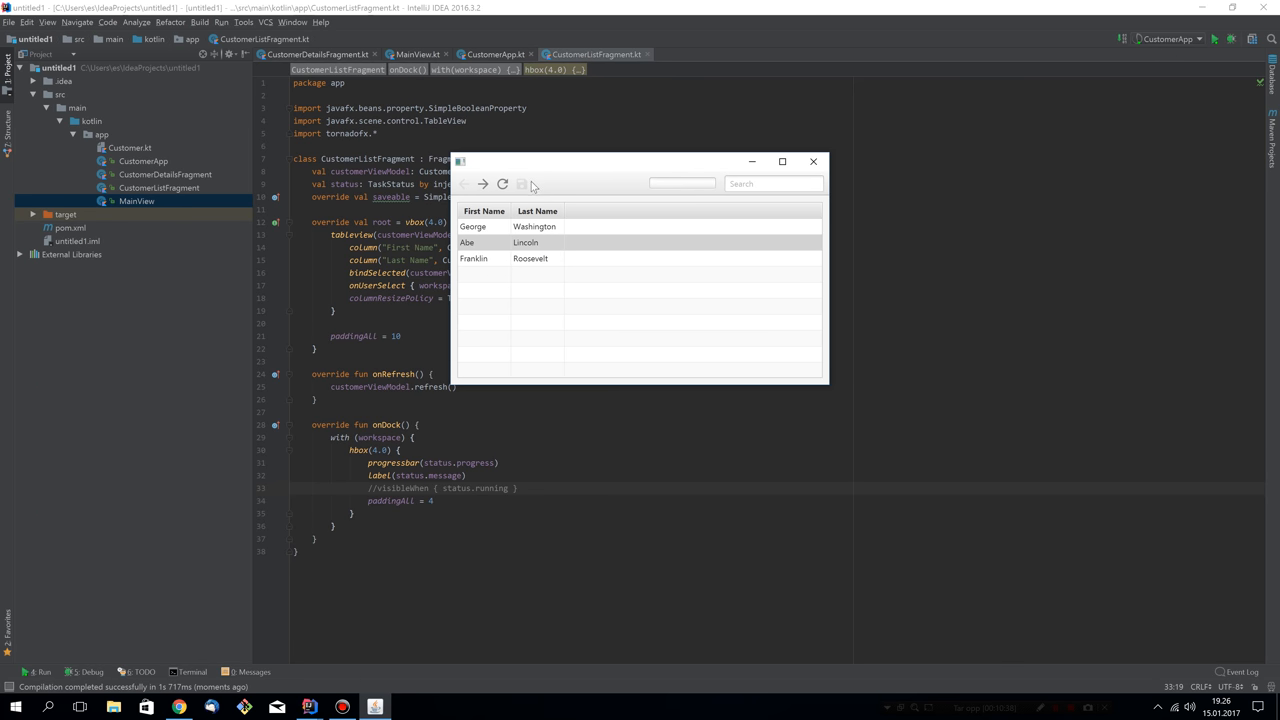
mouse_move(588, 188)
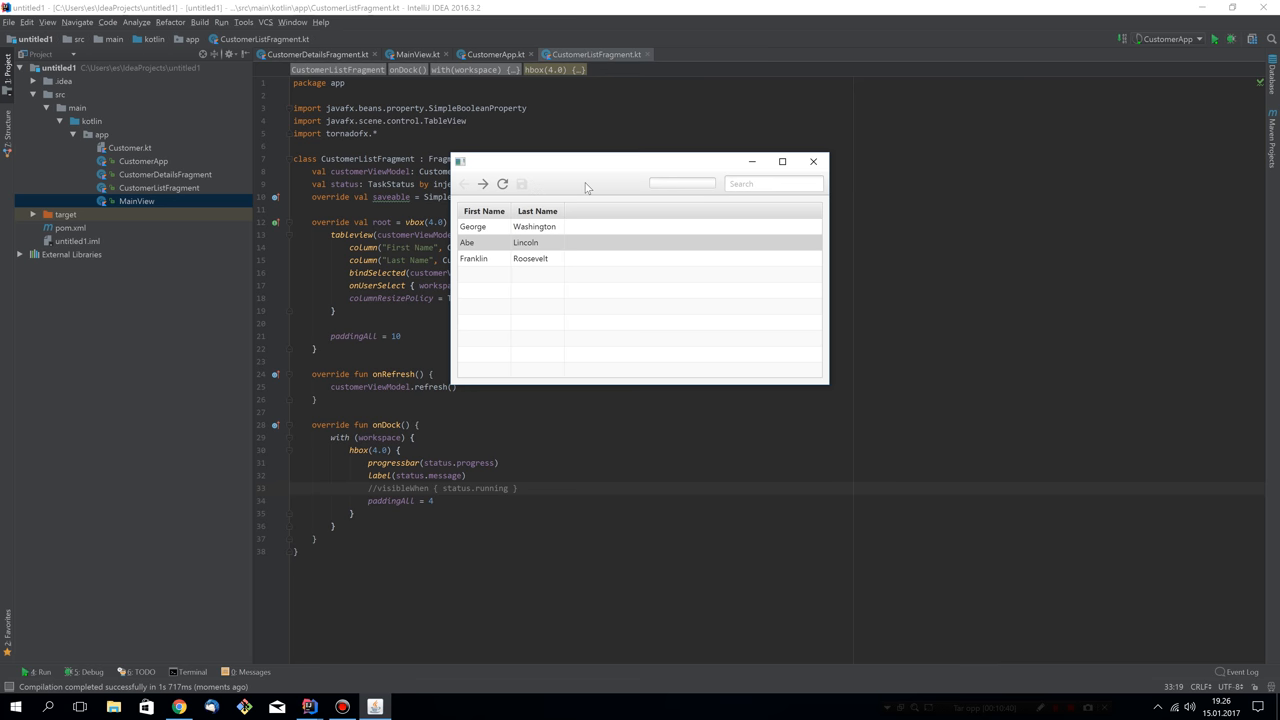
click(812, 160)
text(button("Click me"))
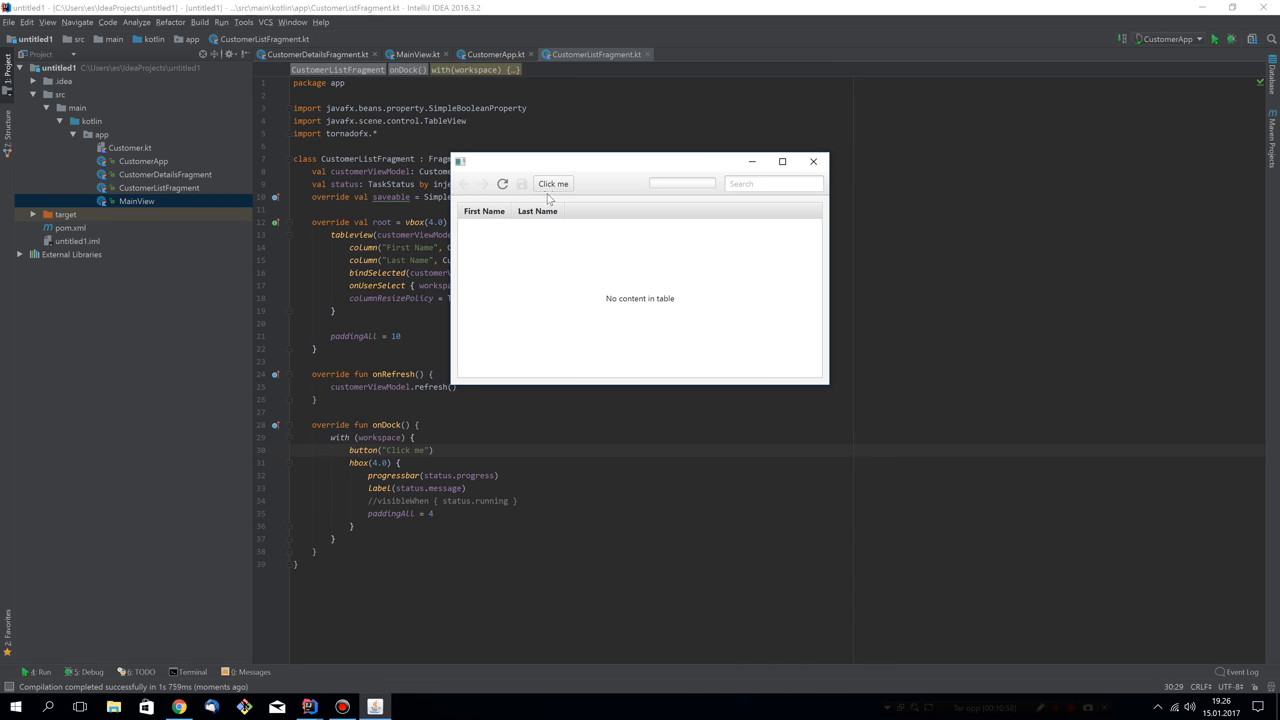
- Test the Click me button, close the running app, and show CustomerApp.kt from the Project tree
click(552, 184)
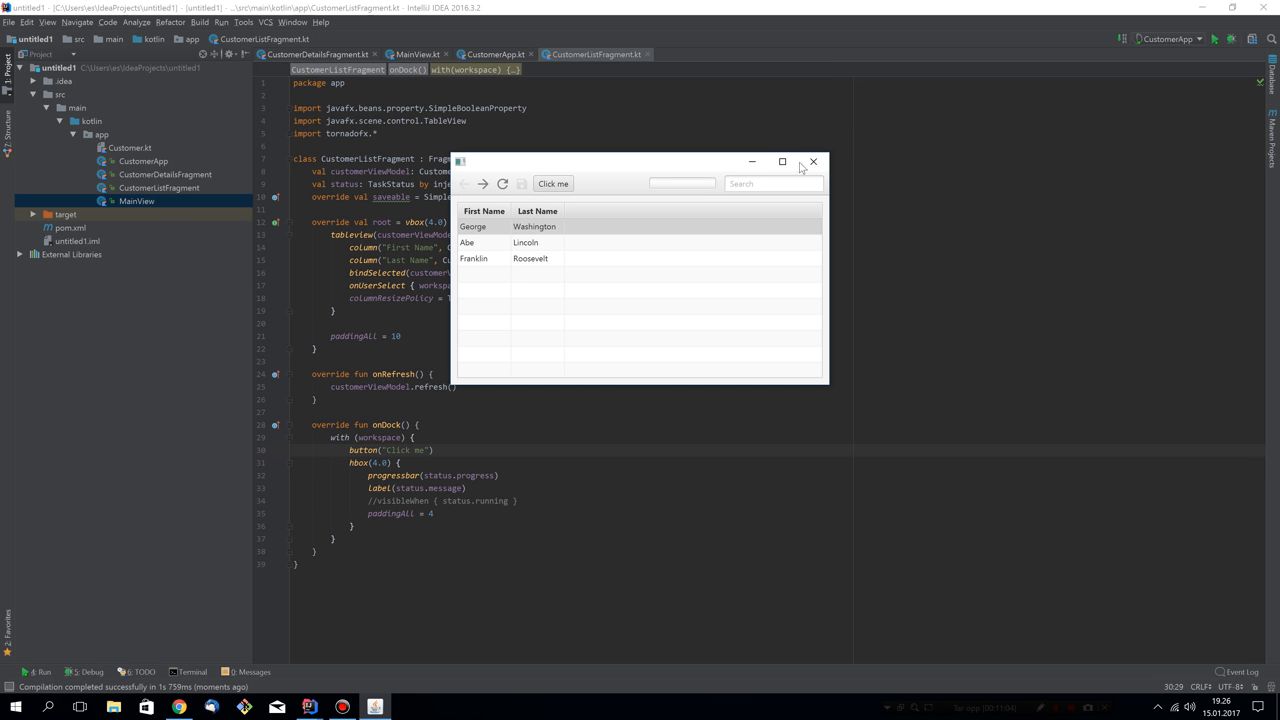
click(812, 160)
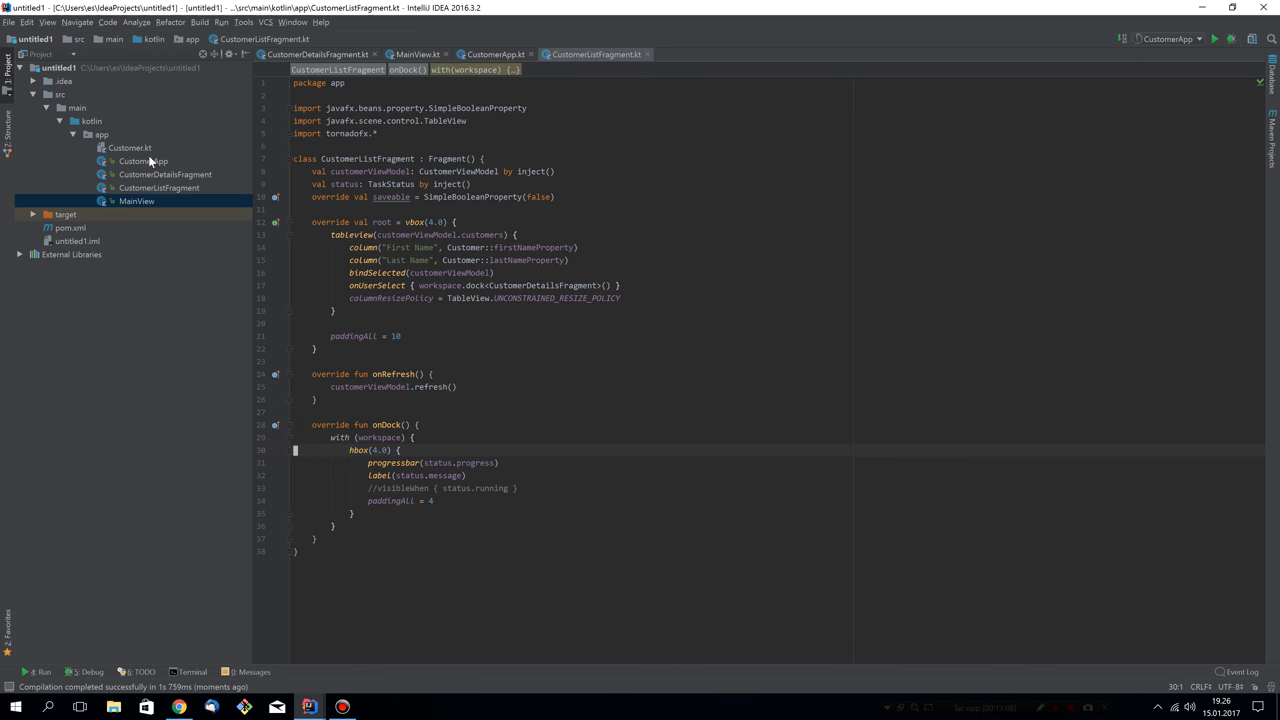
click(144, 160)
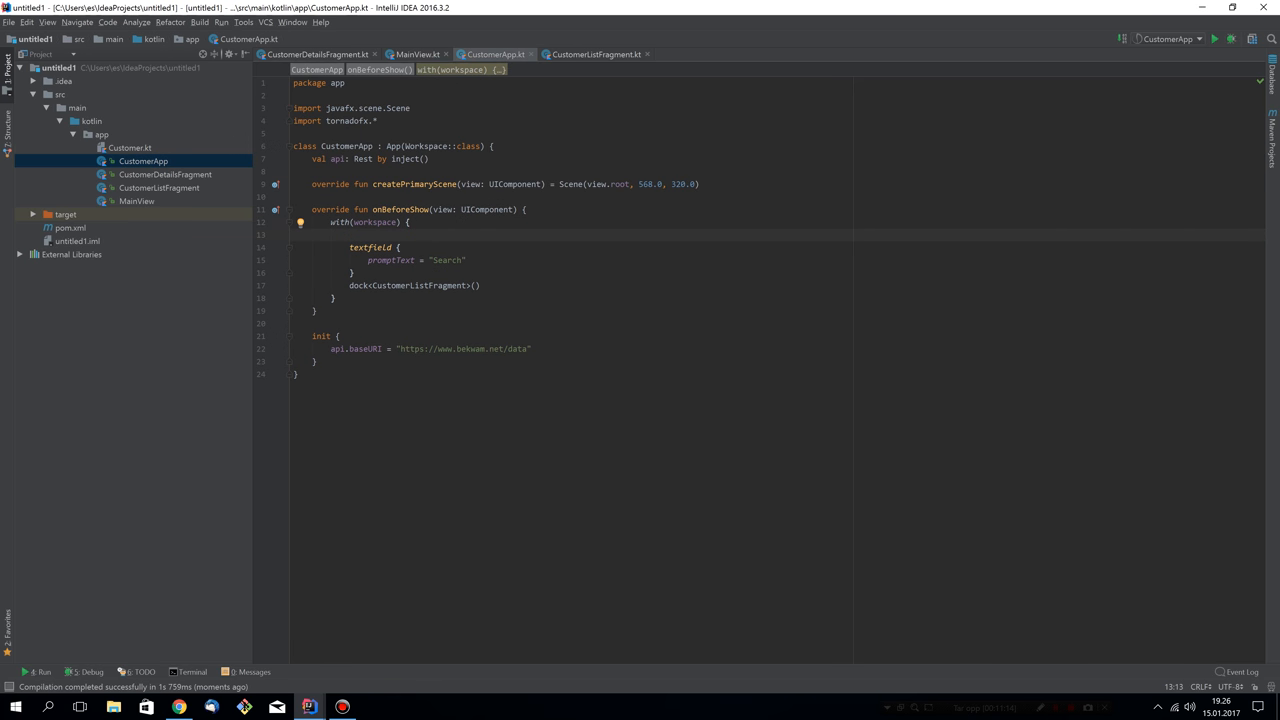
- Add button("Click me") above the textfield in onBeforeShow's workspace, run, test and close the app
text(button("Click me"))
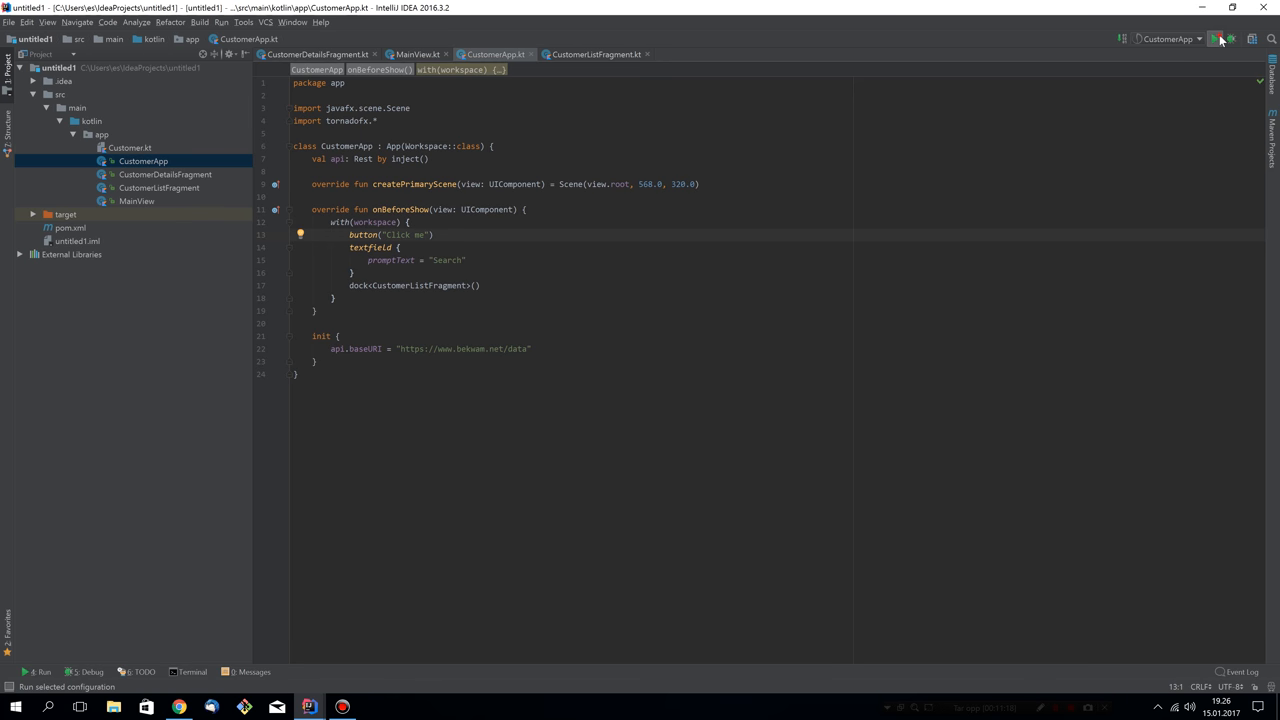
click(1216, 38)
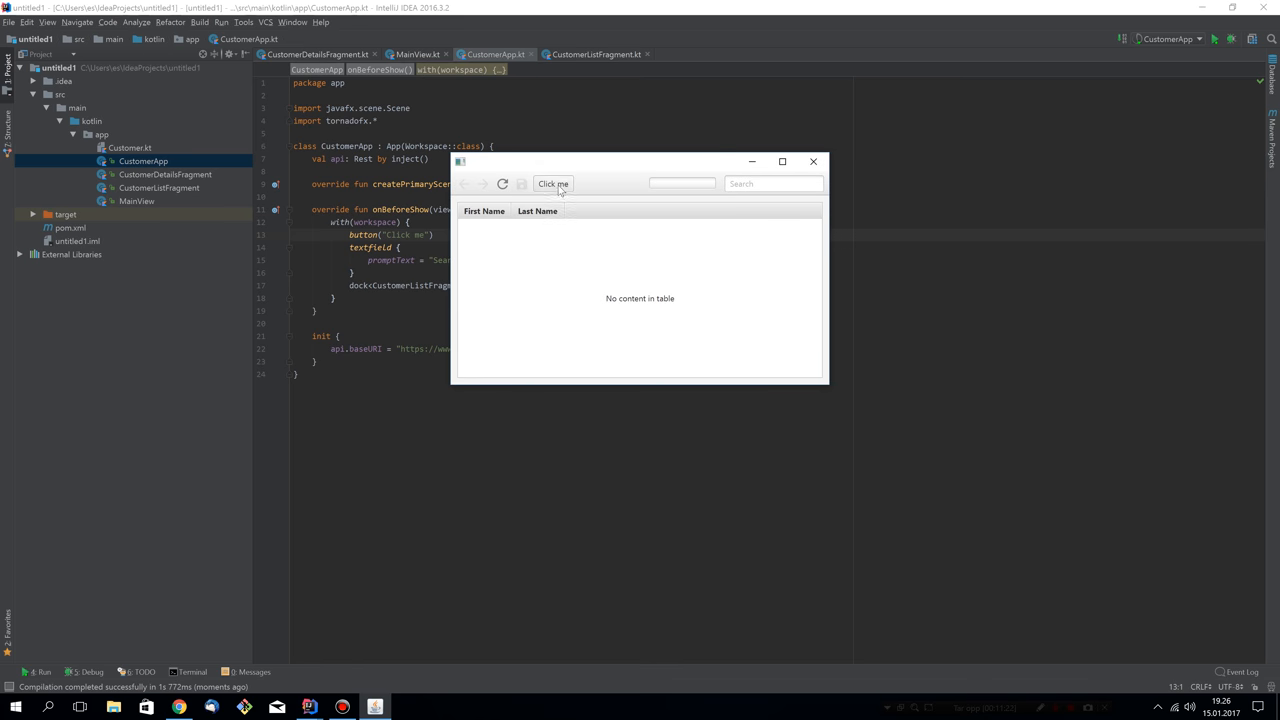
click(552, 184)
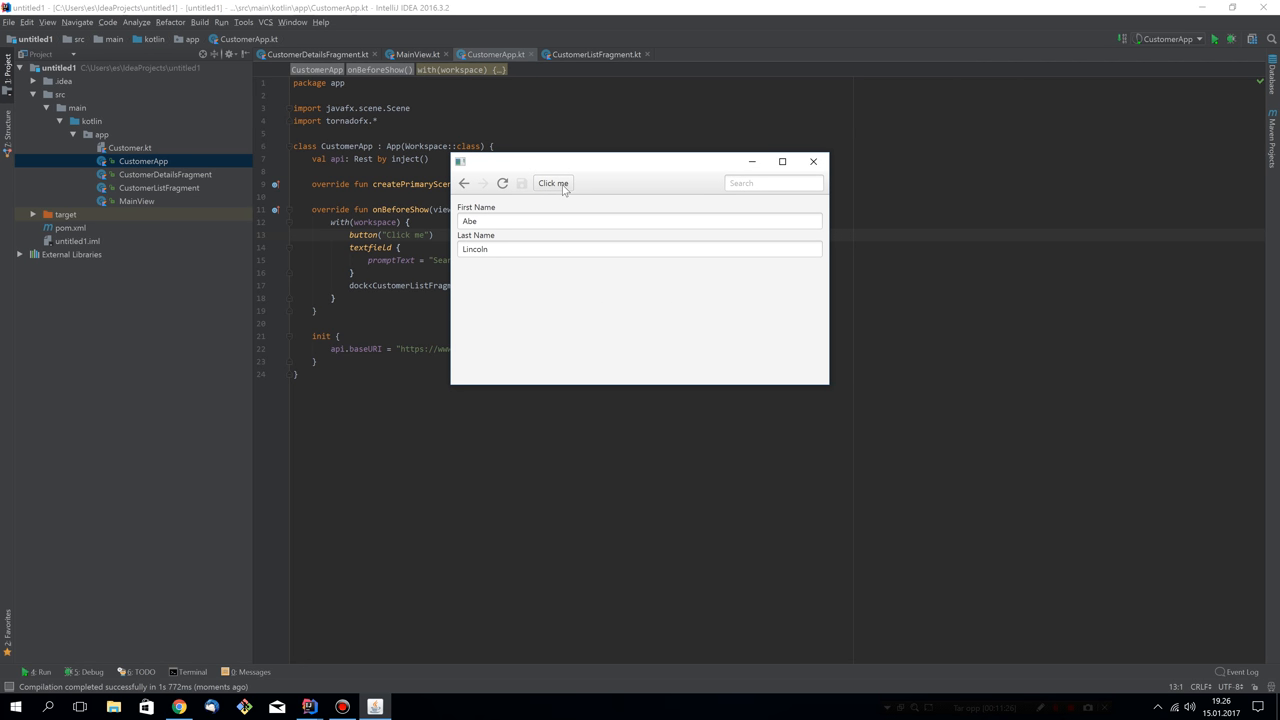
click(812, 160)
text(class)
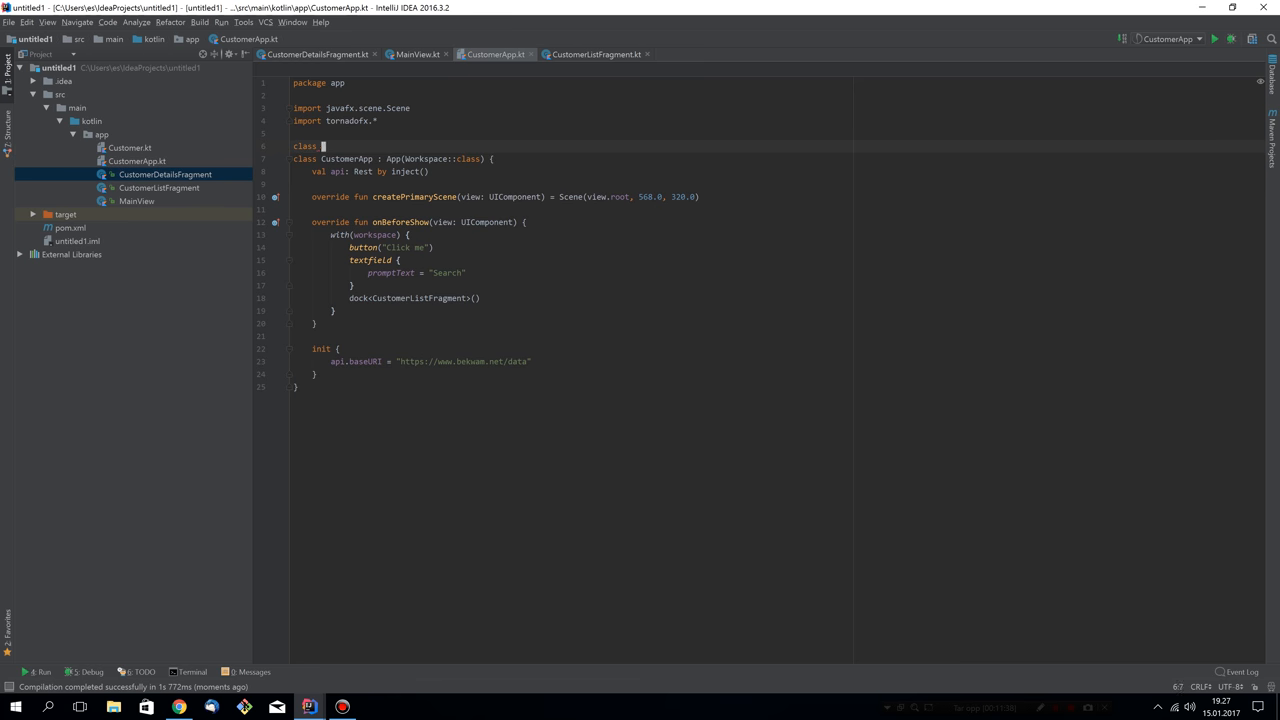
- Create MyWorkspace : Workspace() holding the button and textfield, use App(MyWorkspace::class), and run
text(MyWorkspace : Workspace() {)
text(init {)
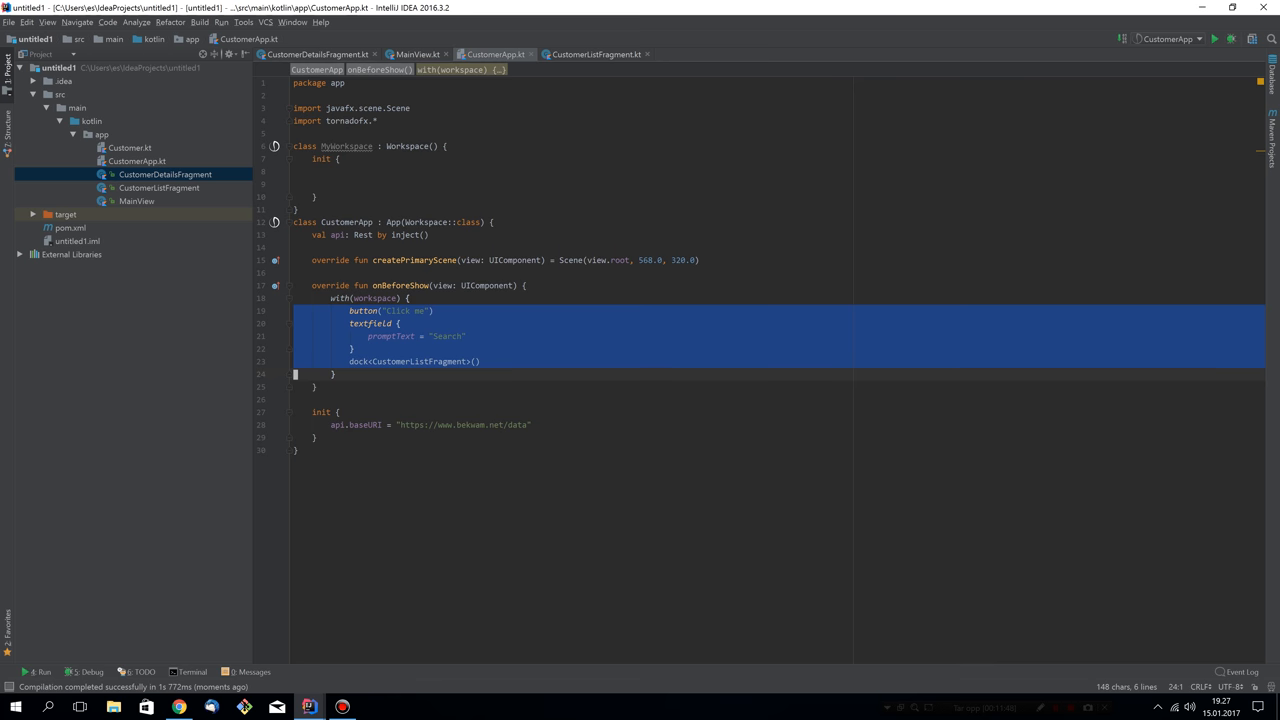
key(Delete)
text(My)
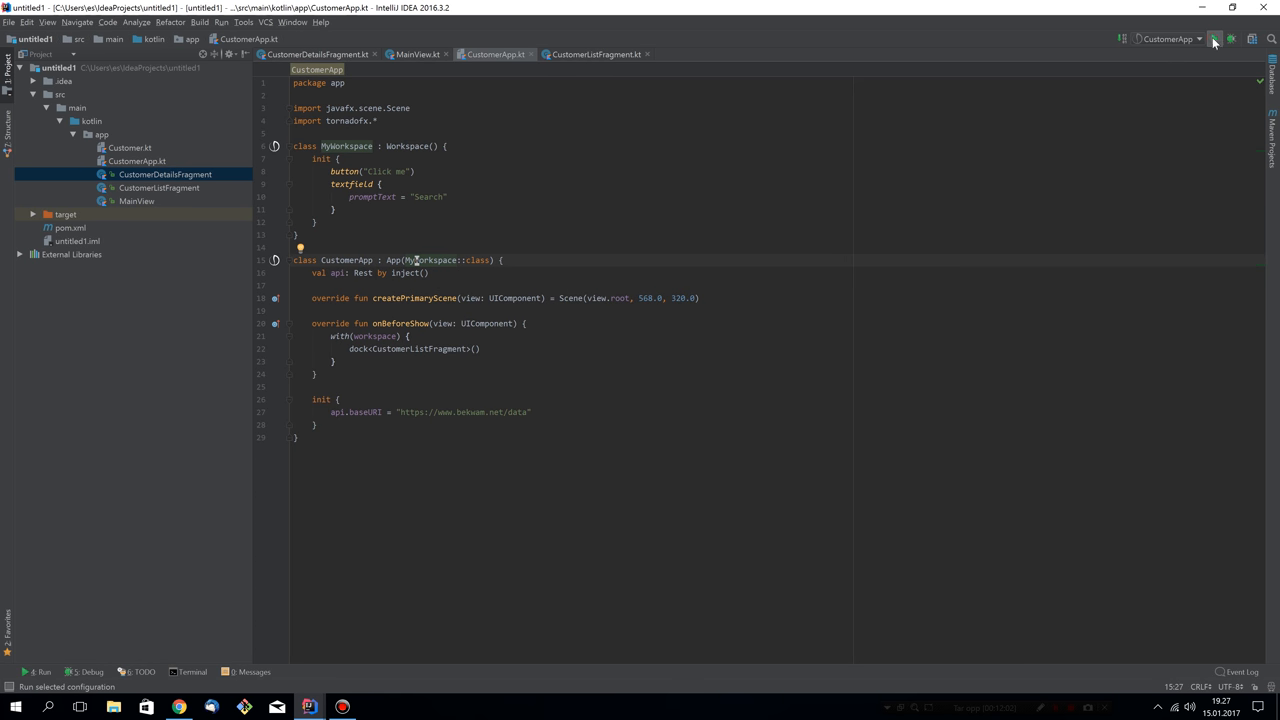
click(1216, 40)
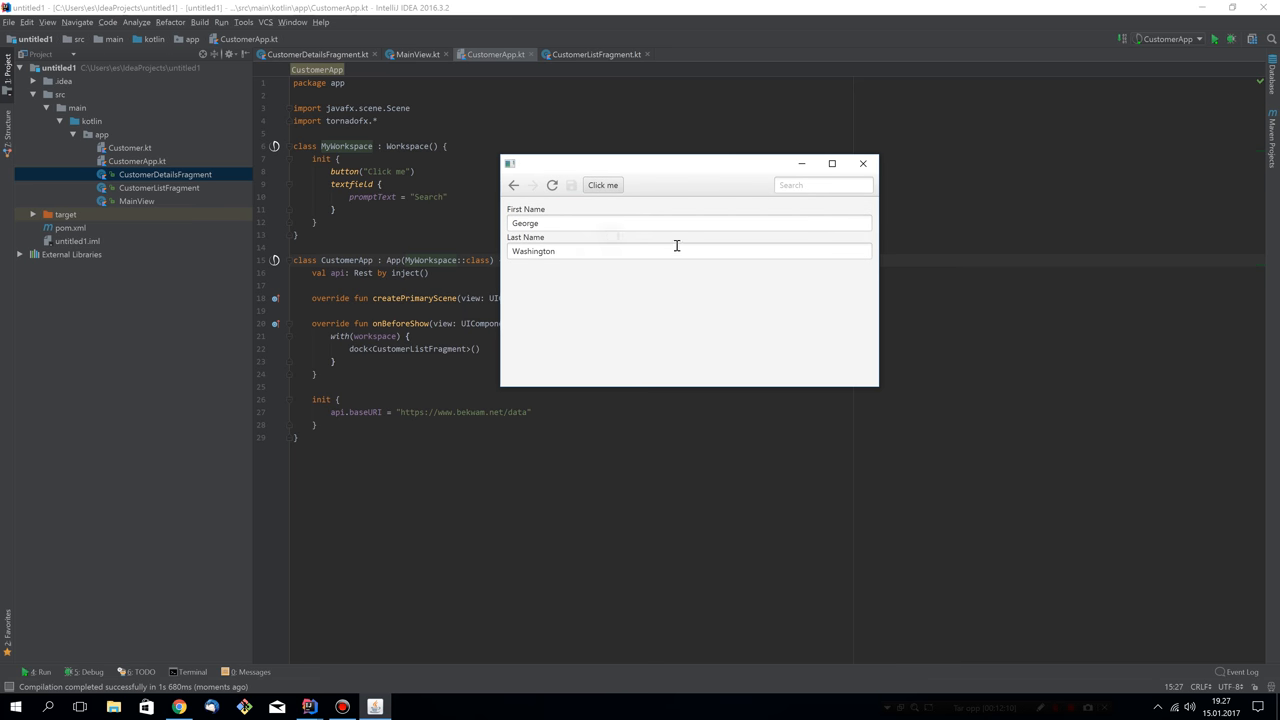
mouse_move(620, 224)
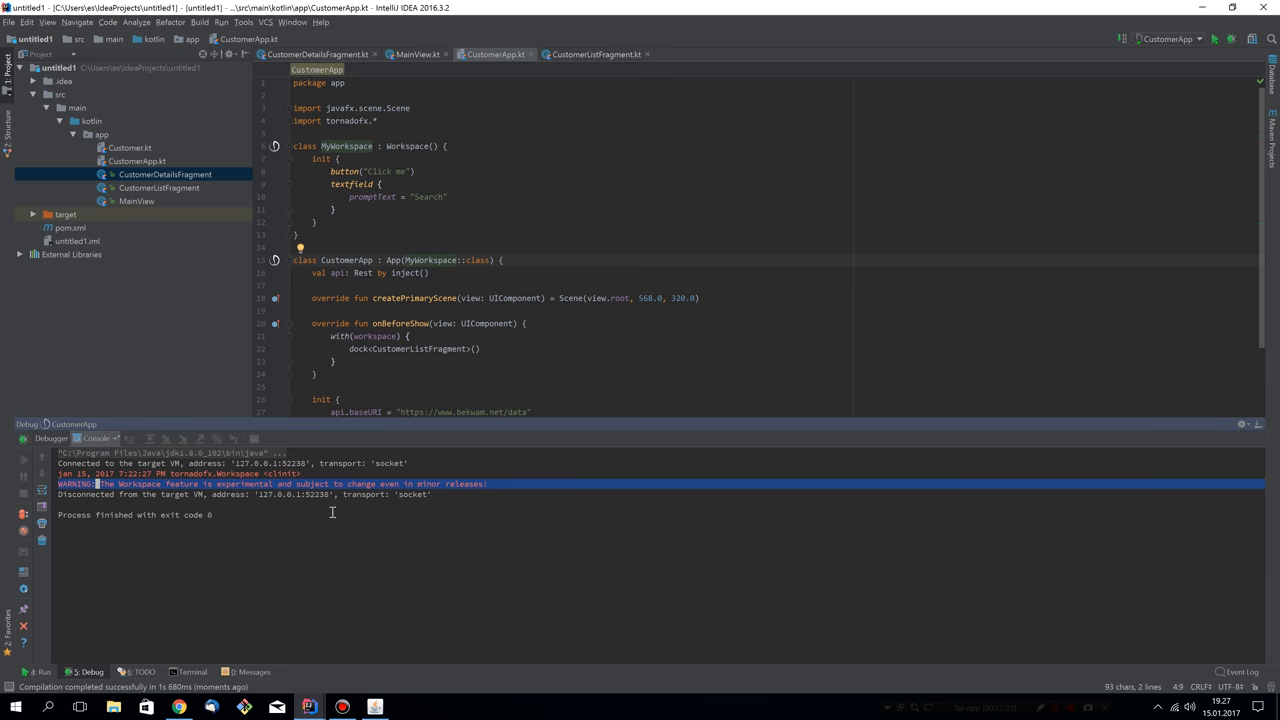
mouse_move(346, 524)
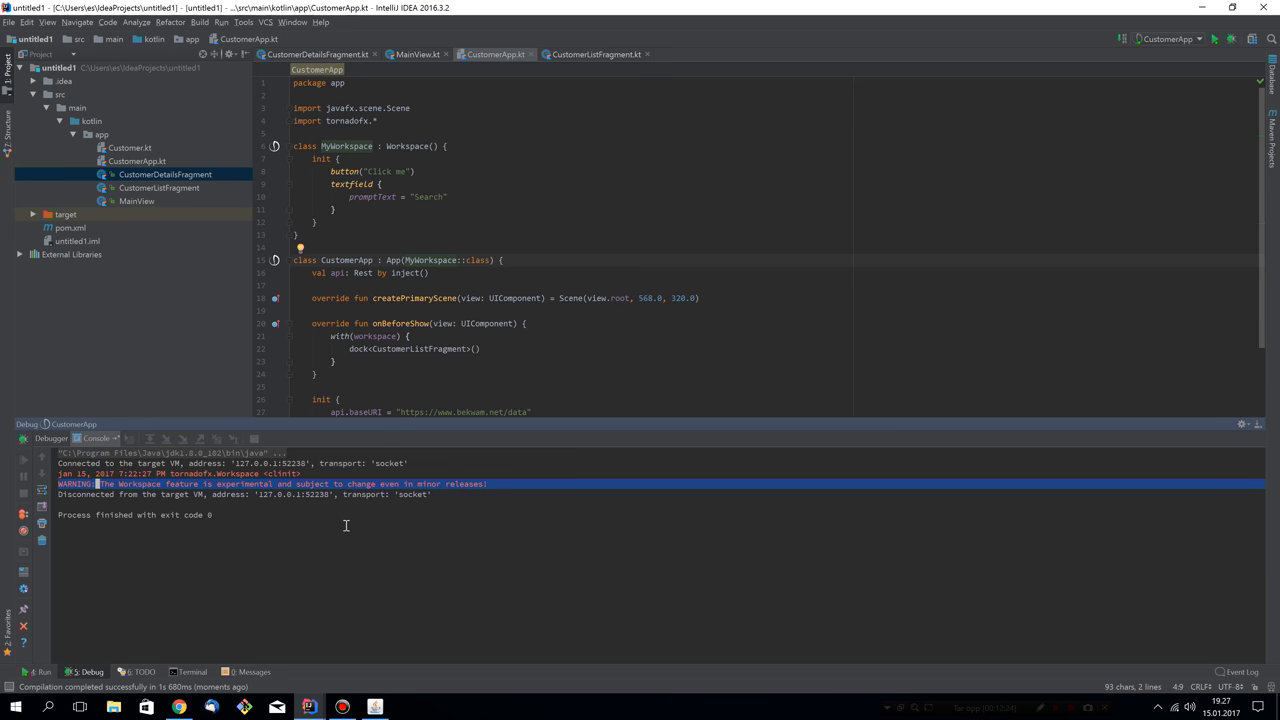
- Relaunch the app, go back to the customer list, and select Abe Lincoln, Franklin Roosevelt, then Abe Lincoln
click(376, 708)
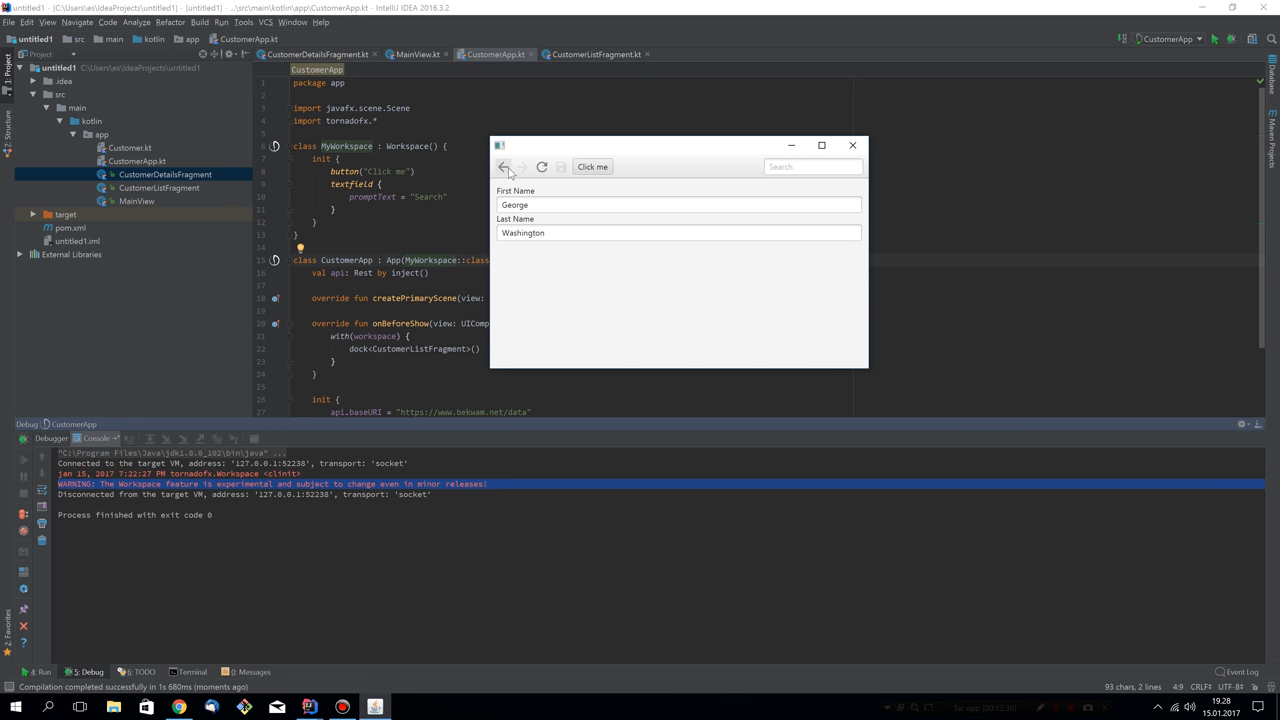
click(504, 168)
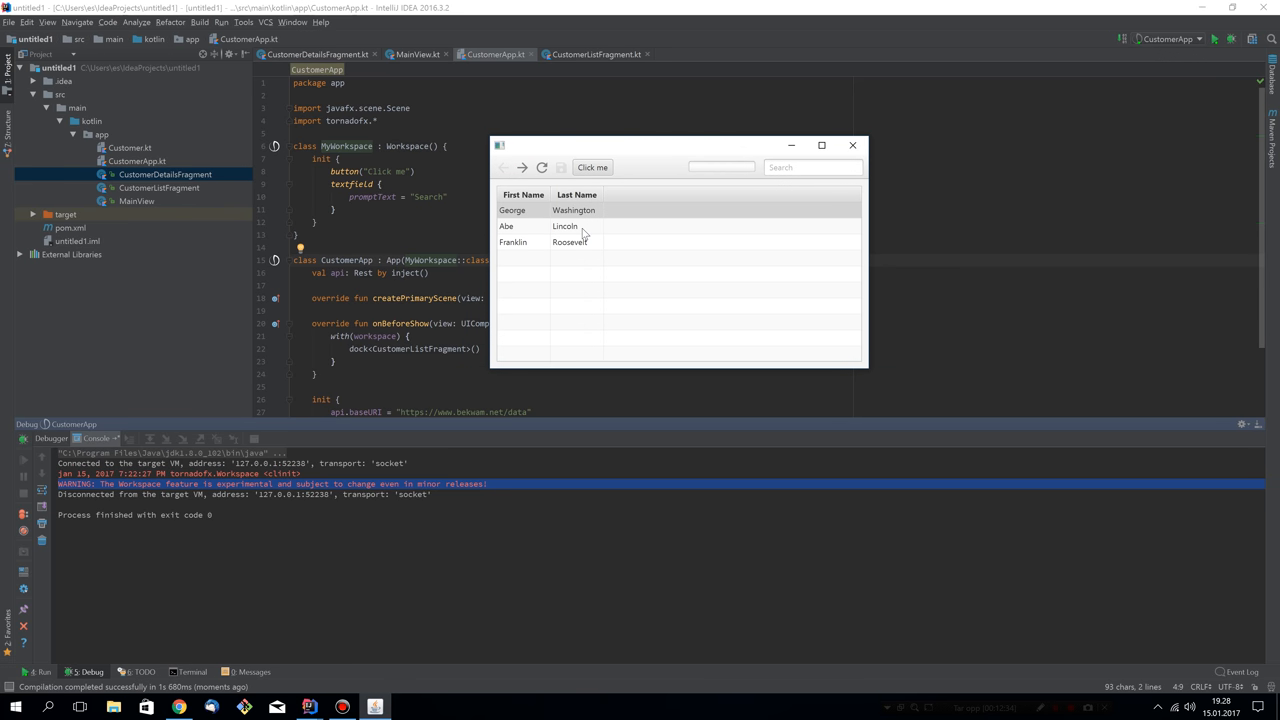
click(564, 226)
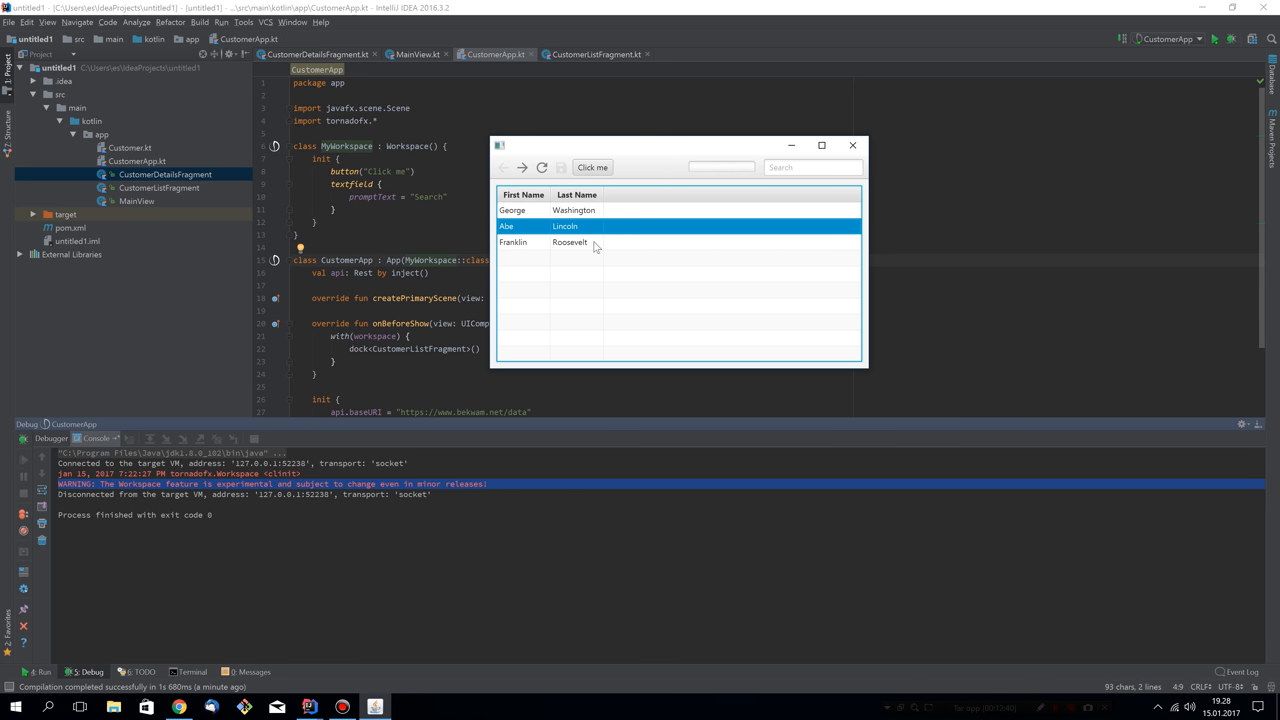
click(570, 242)
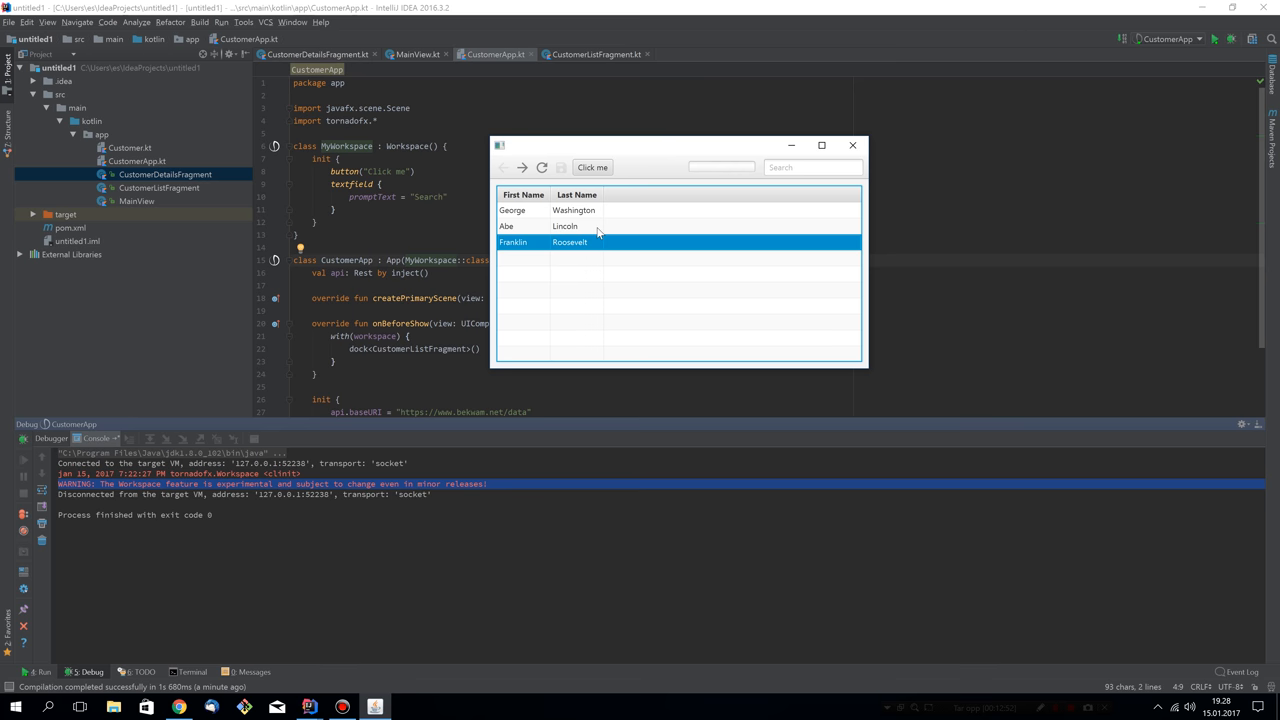
click(564, 226)
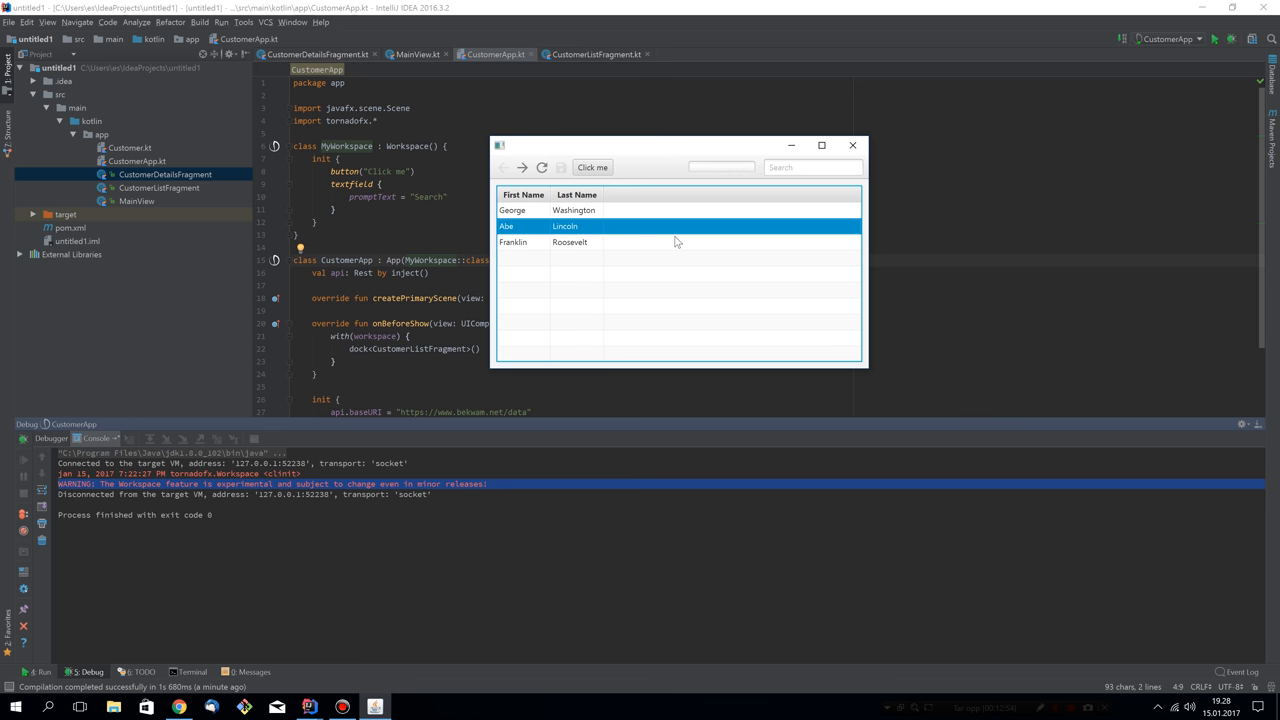